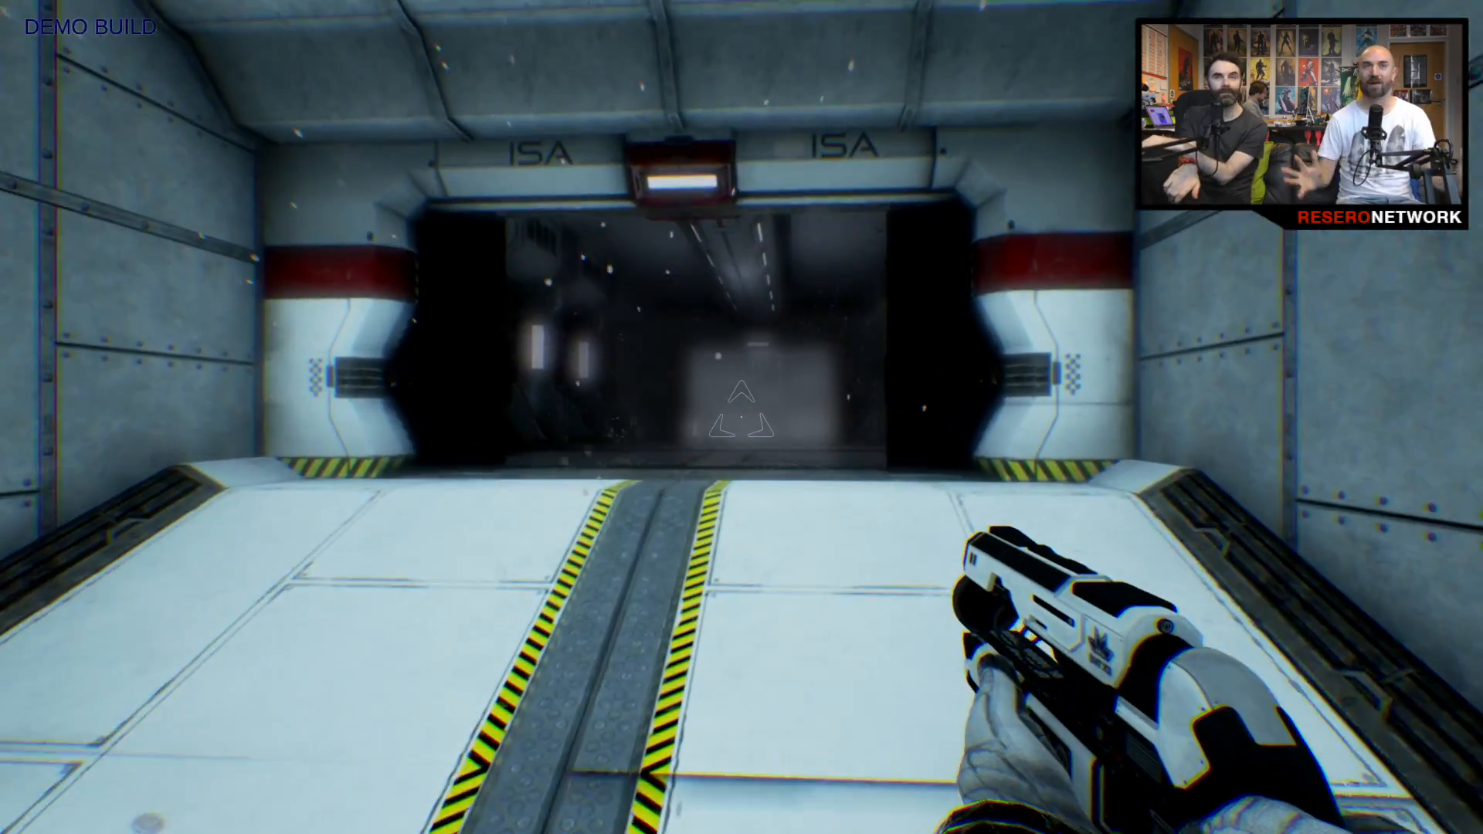
key(w)
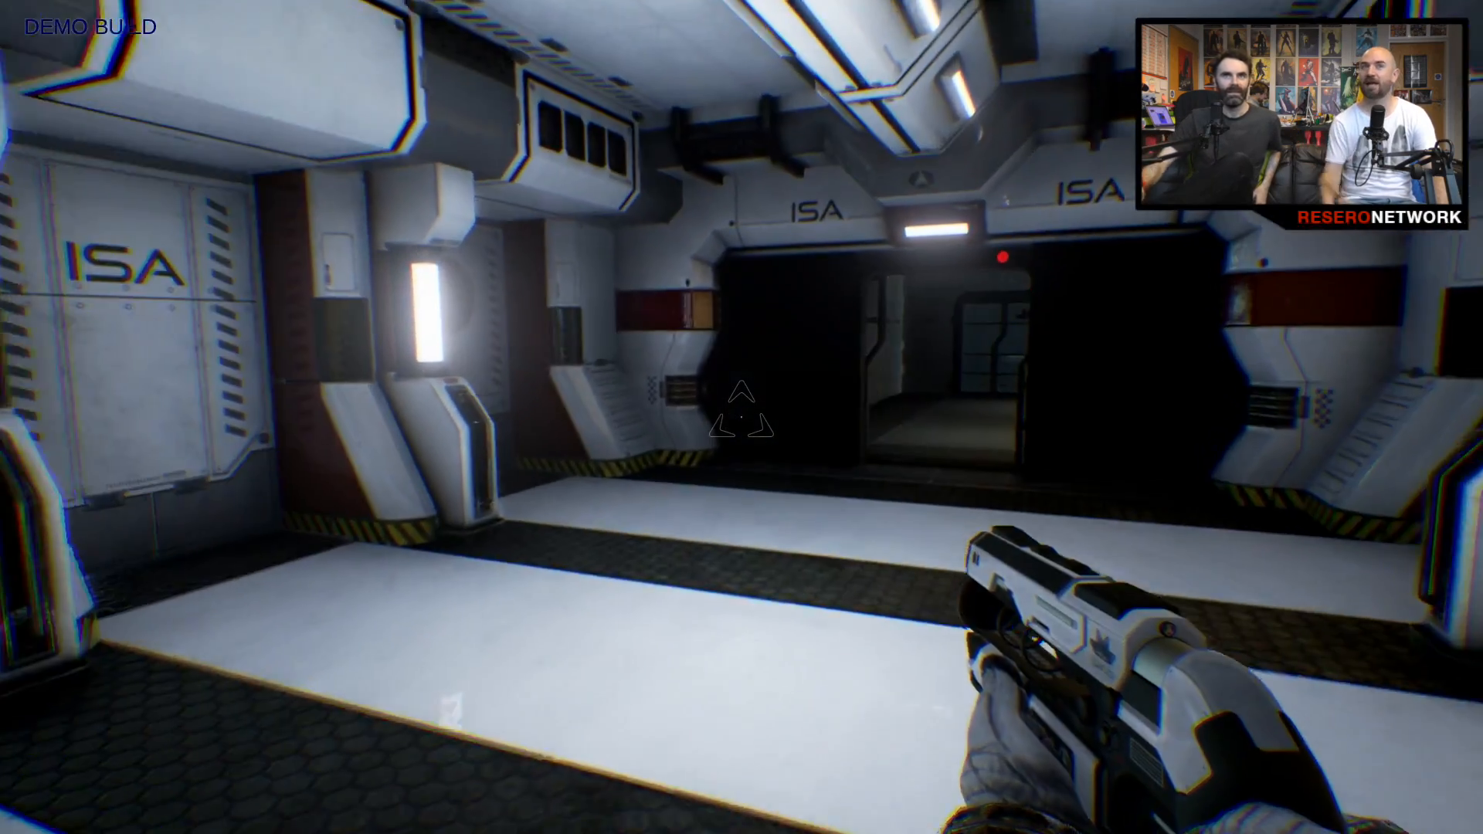
key(w)
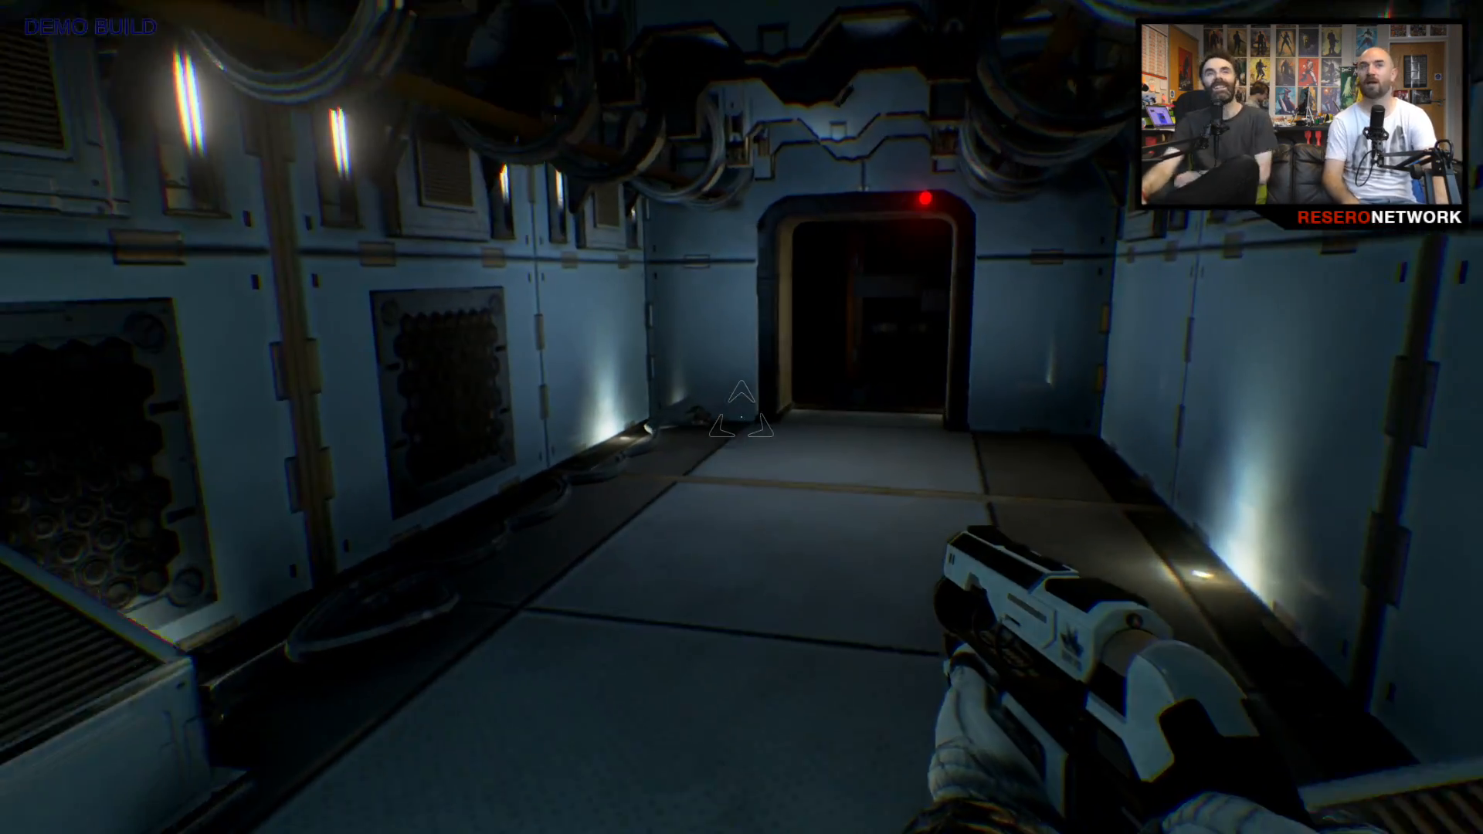
key(w)
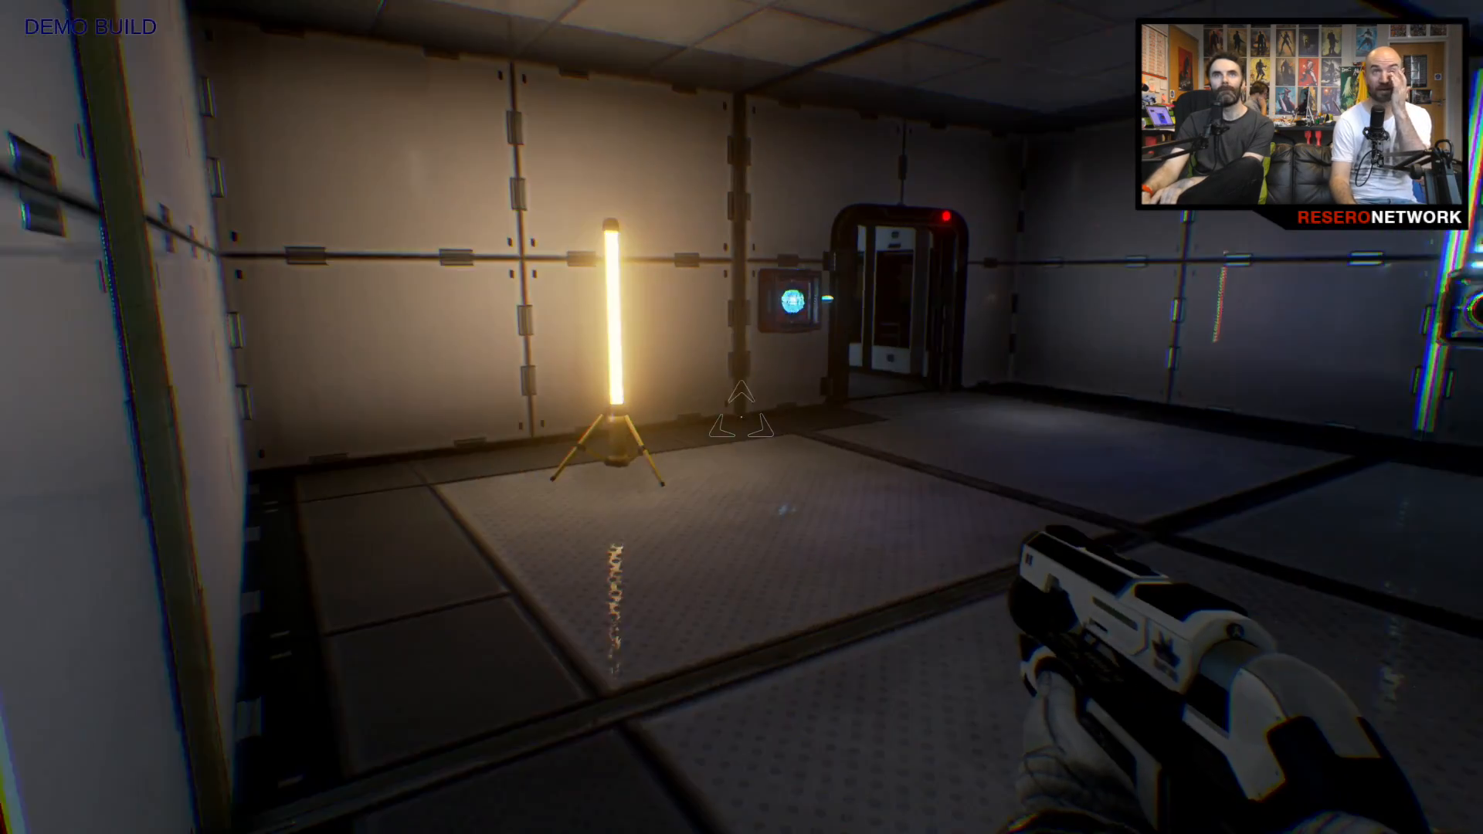
mouse_move(742, 417)
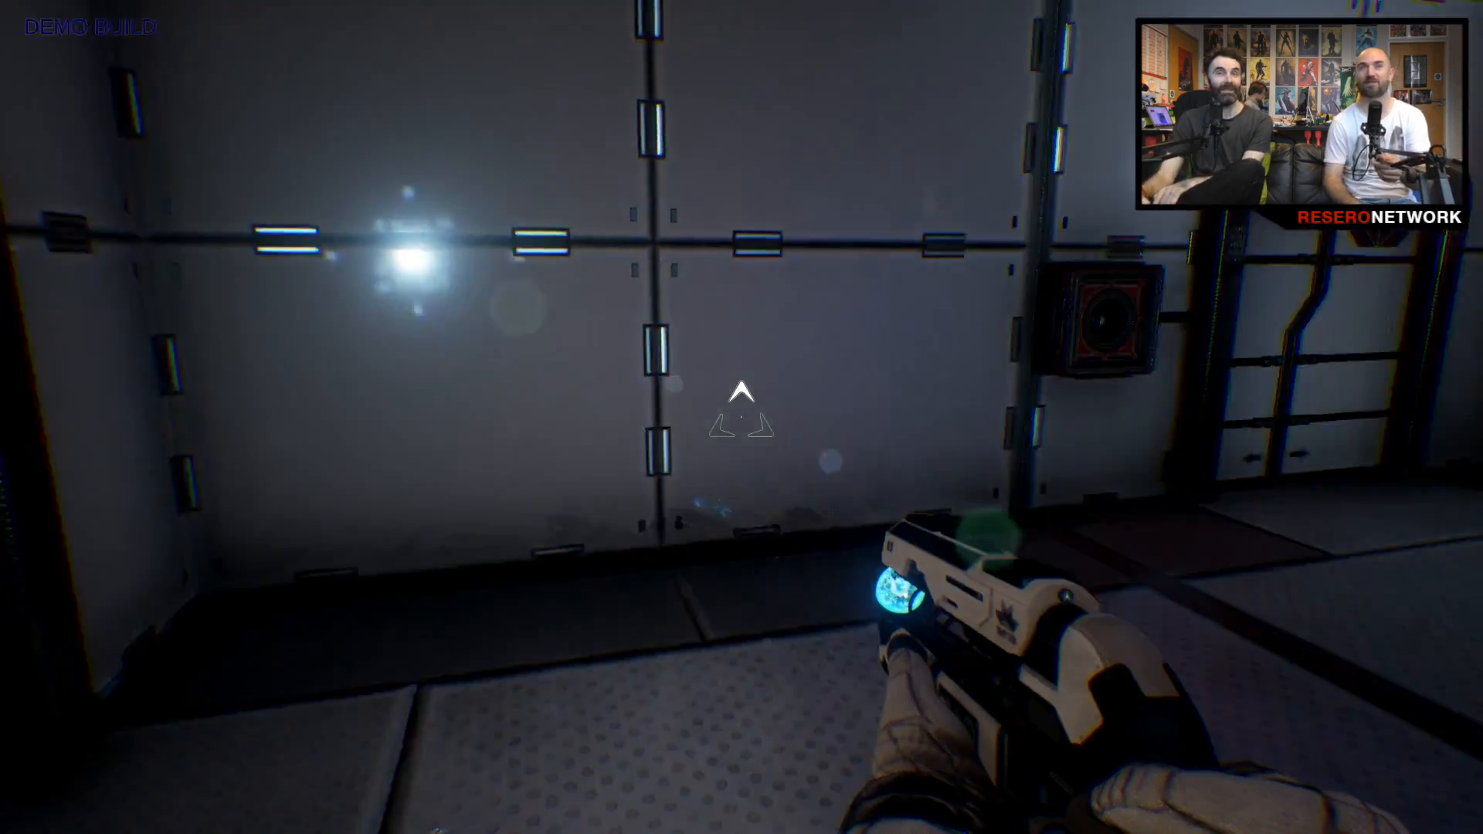
mouse_move(741, 417)
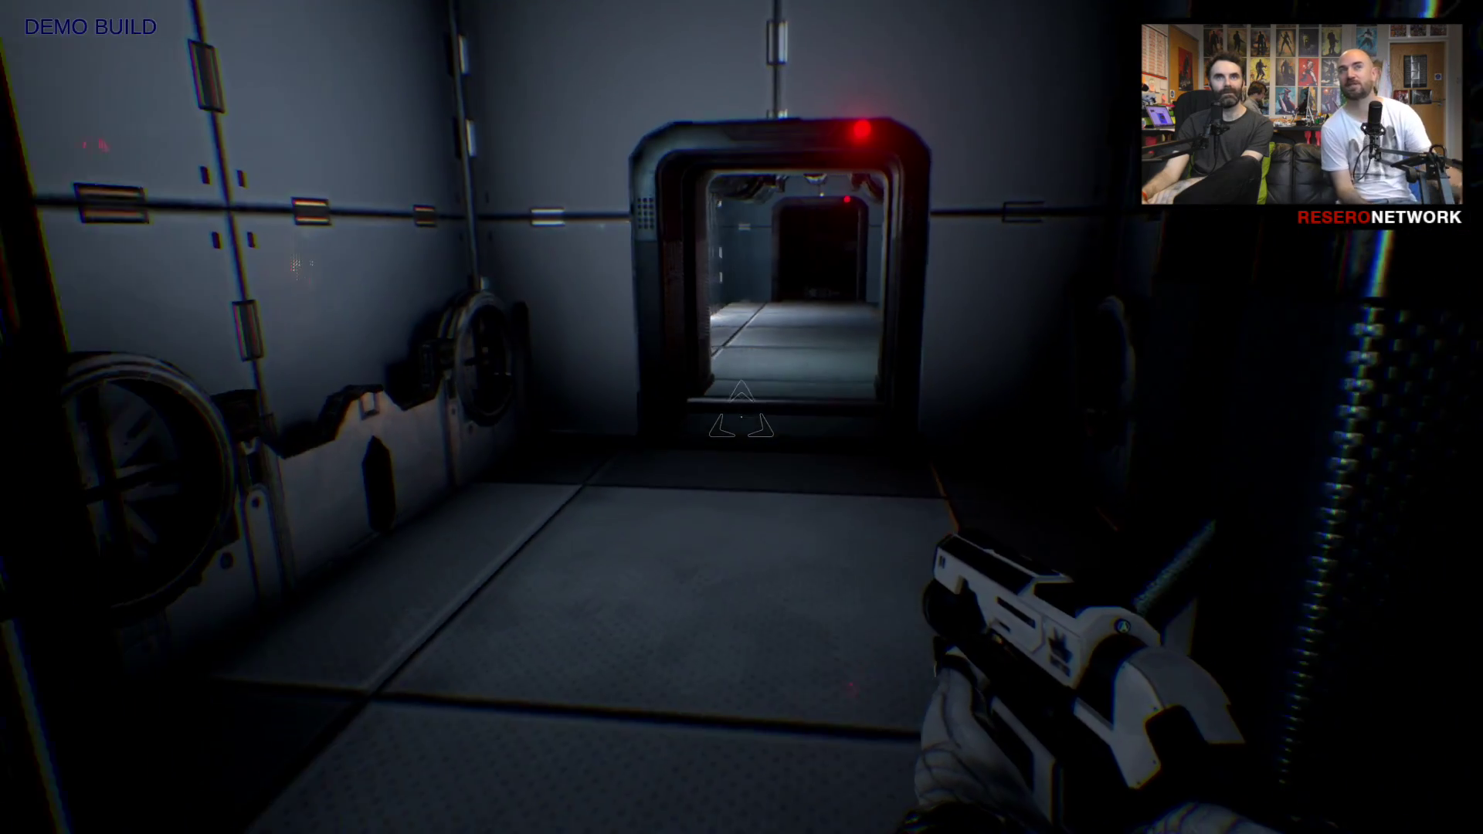
key(w)
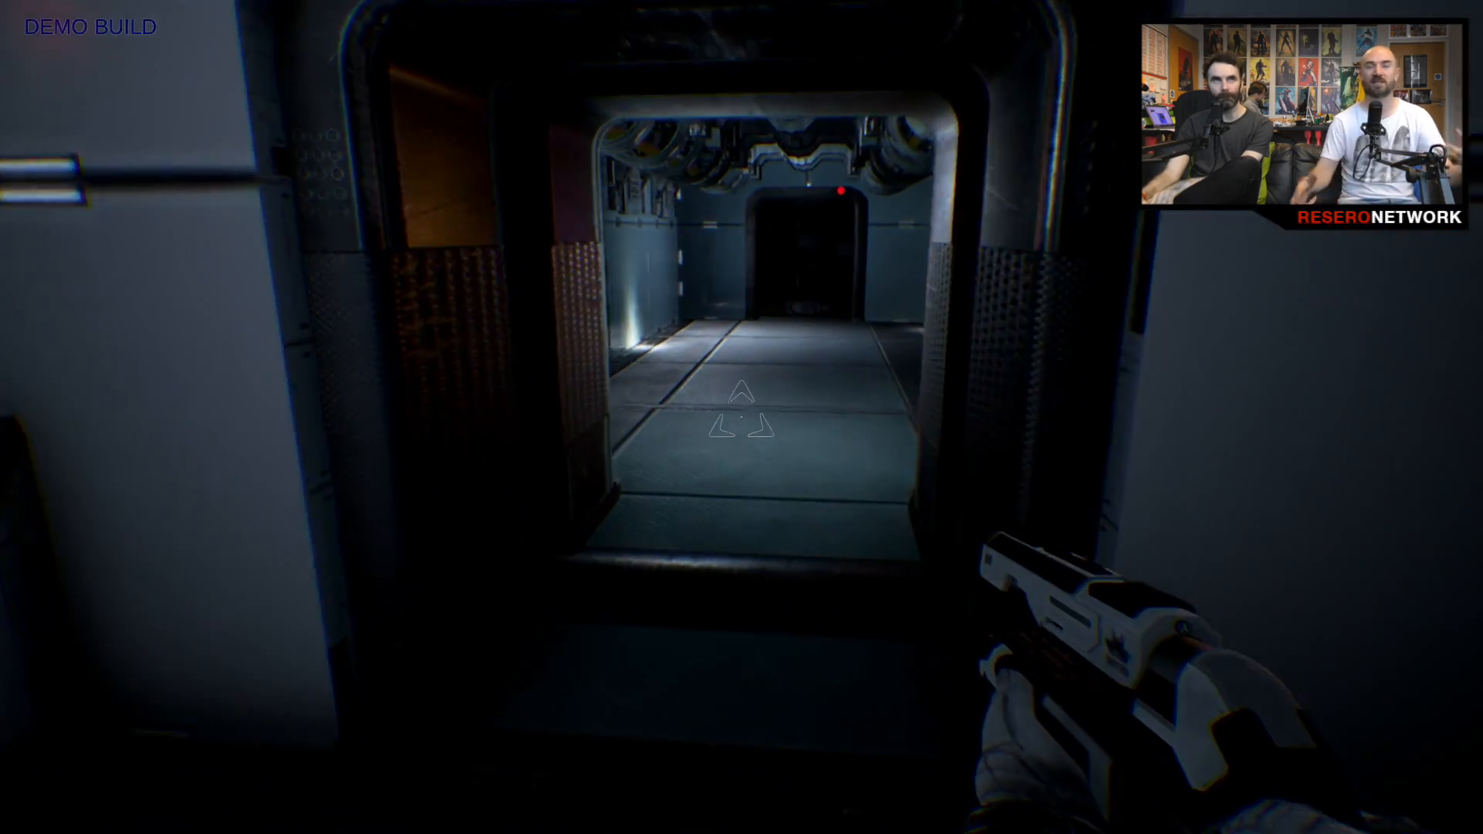
key(w)
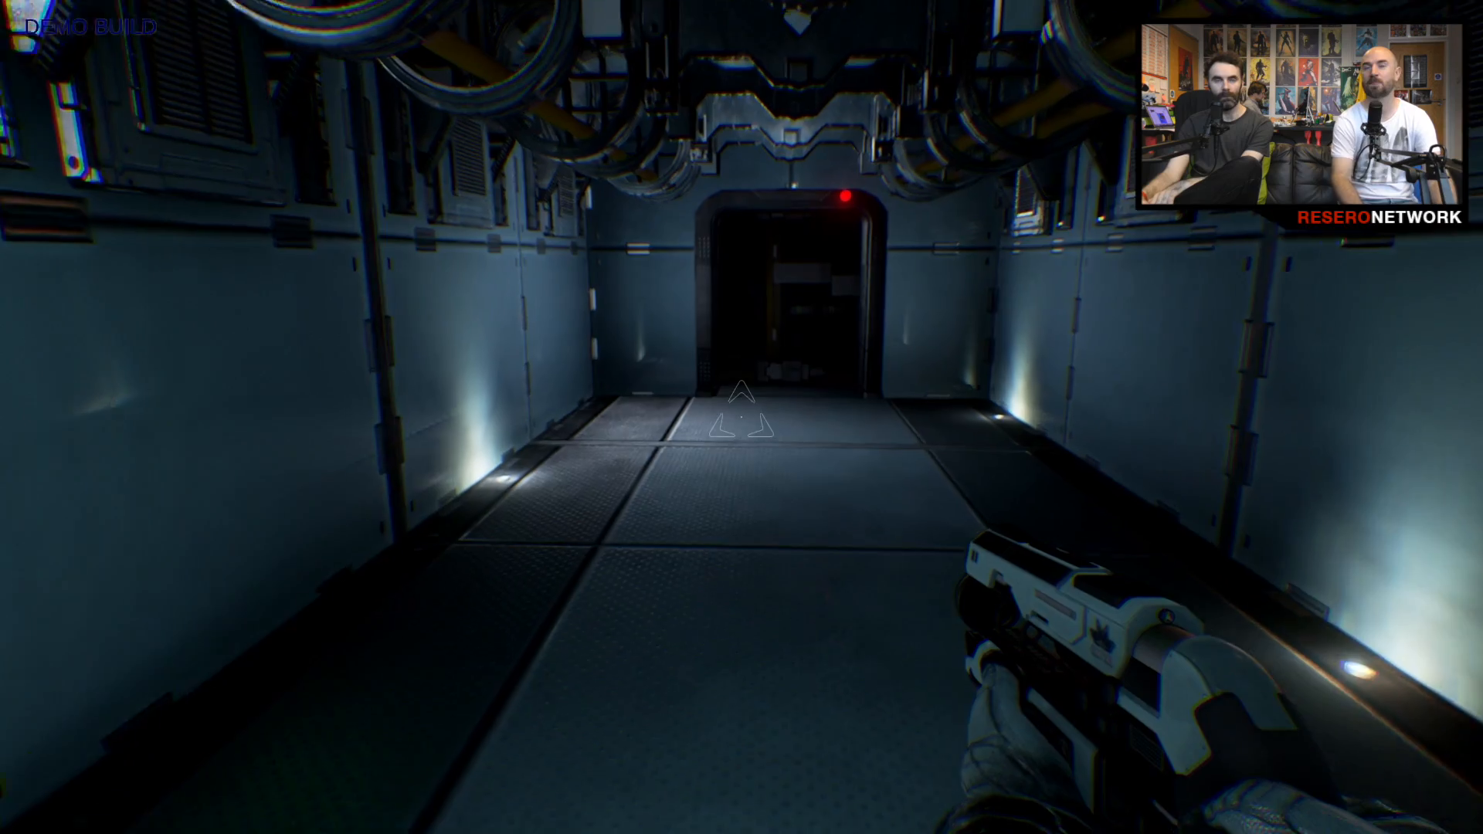
key(w)
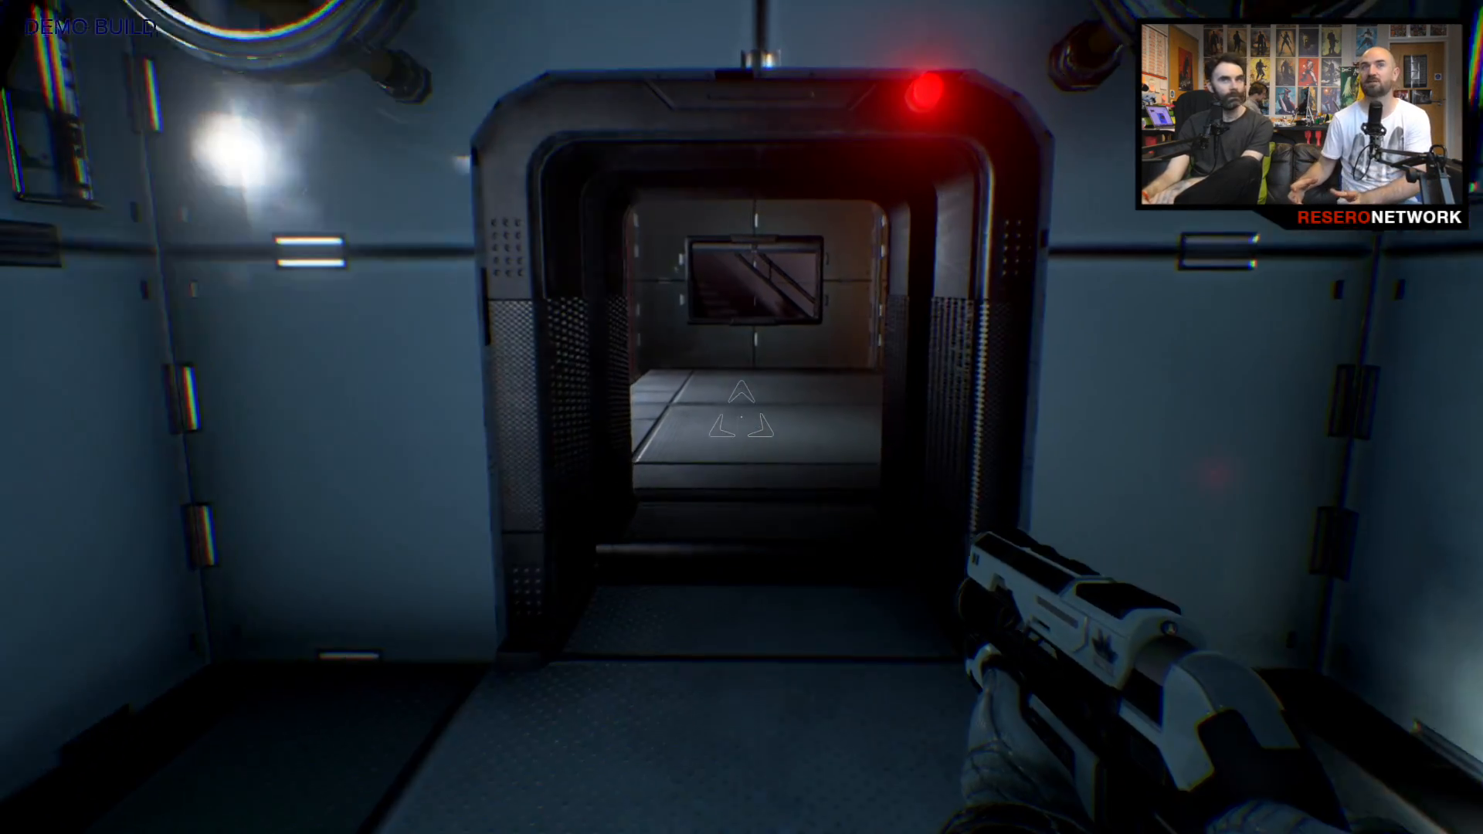
key(w)
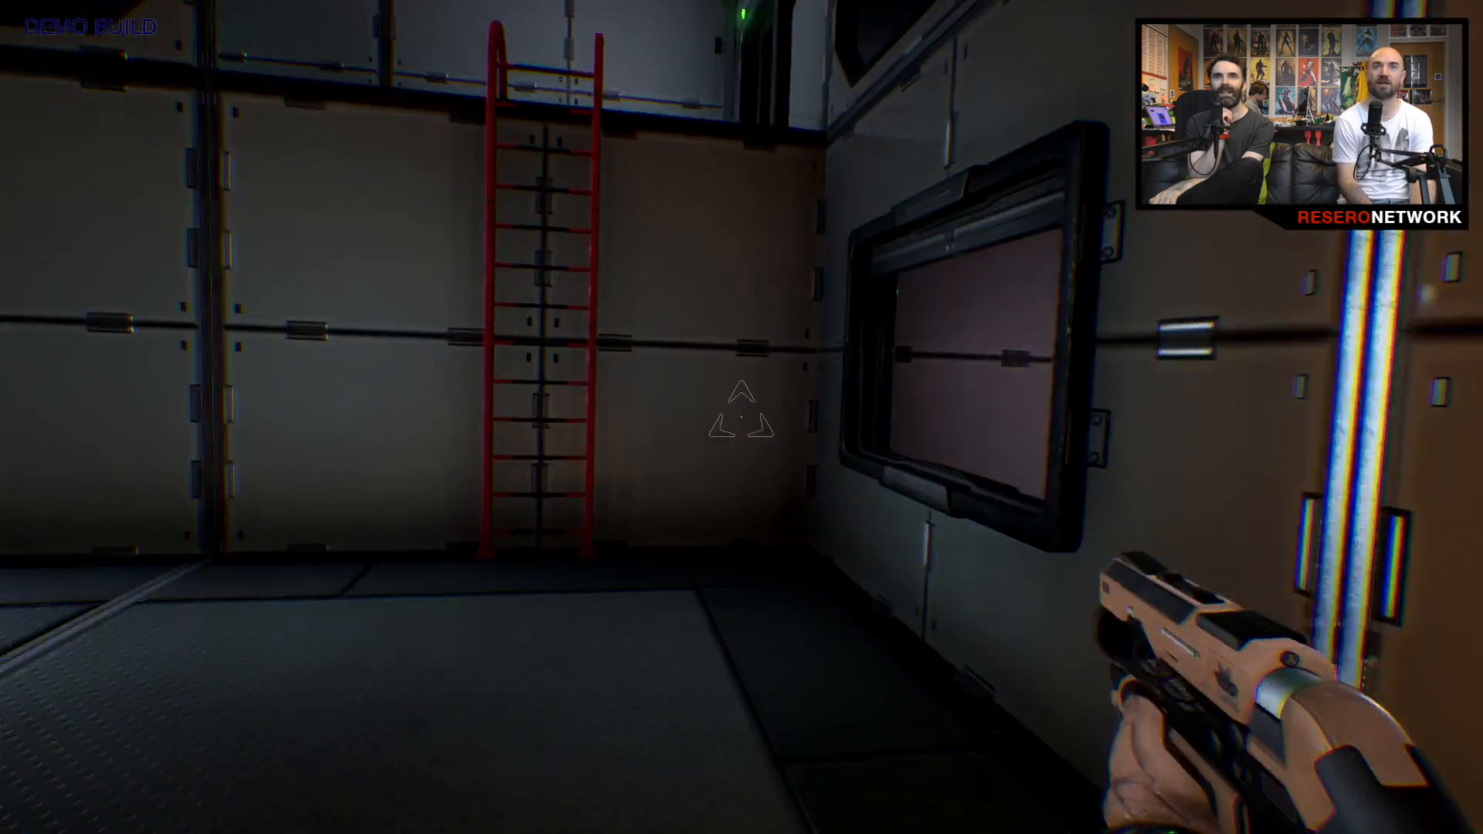
mouse_move(742, 417)
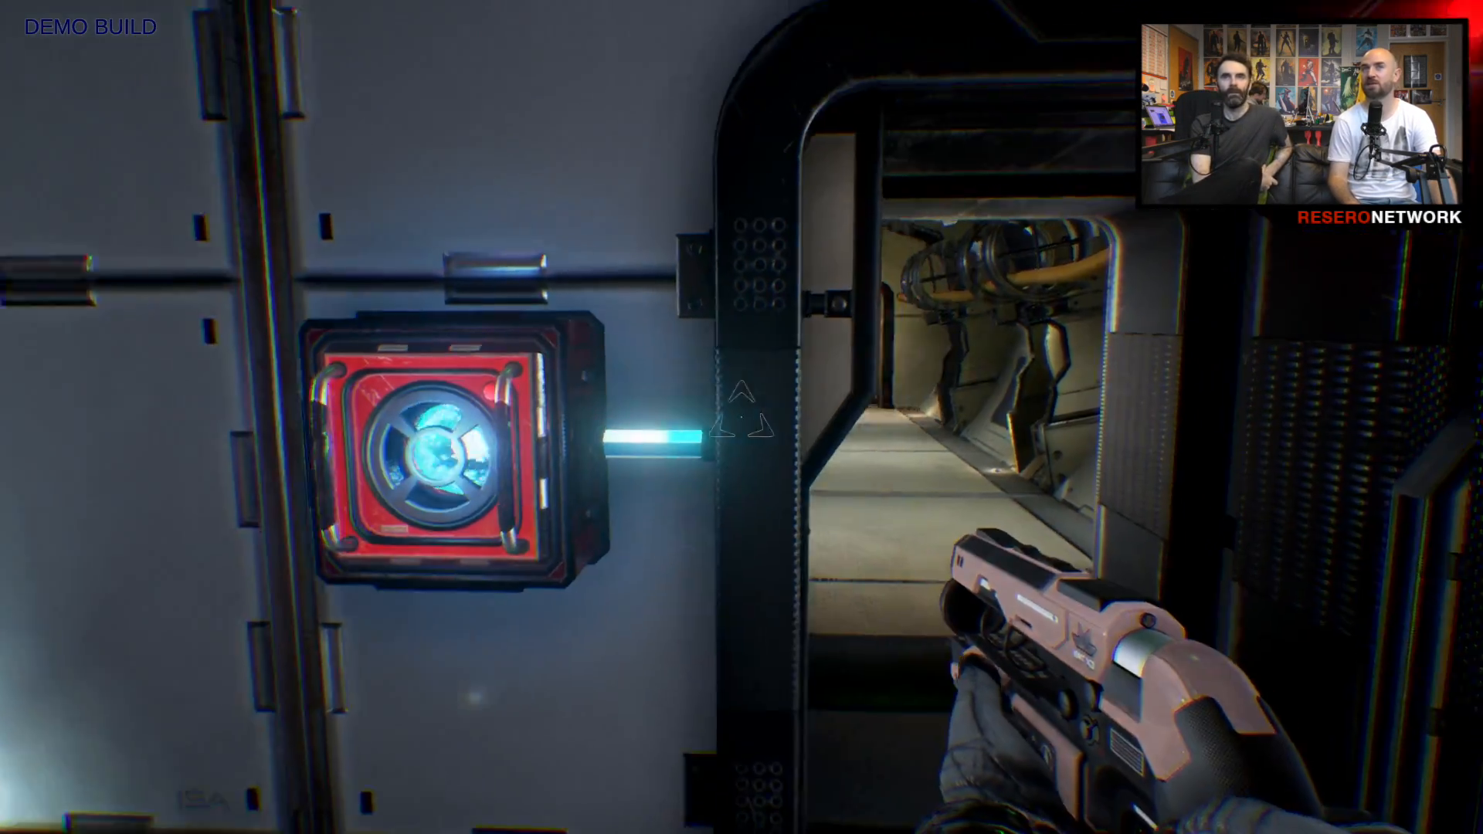
mouse_move(742, 417)
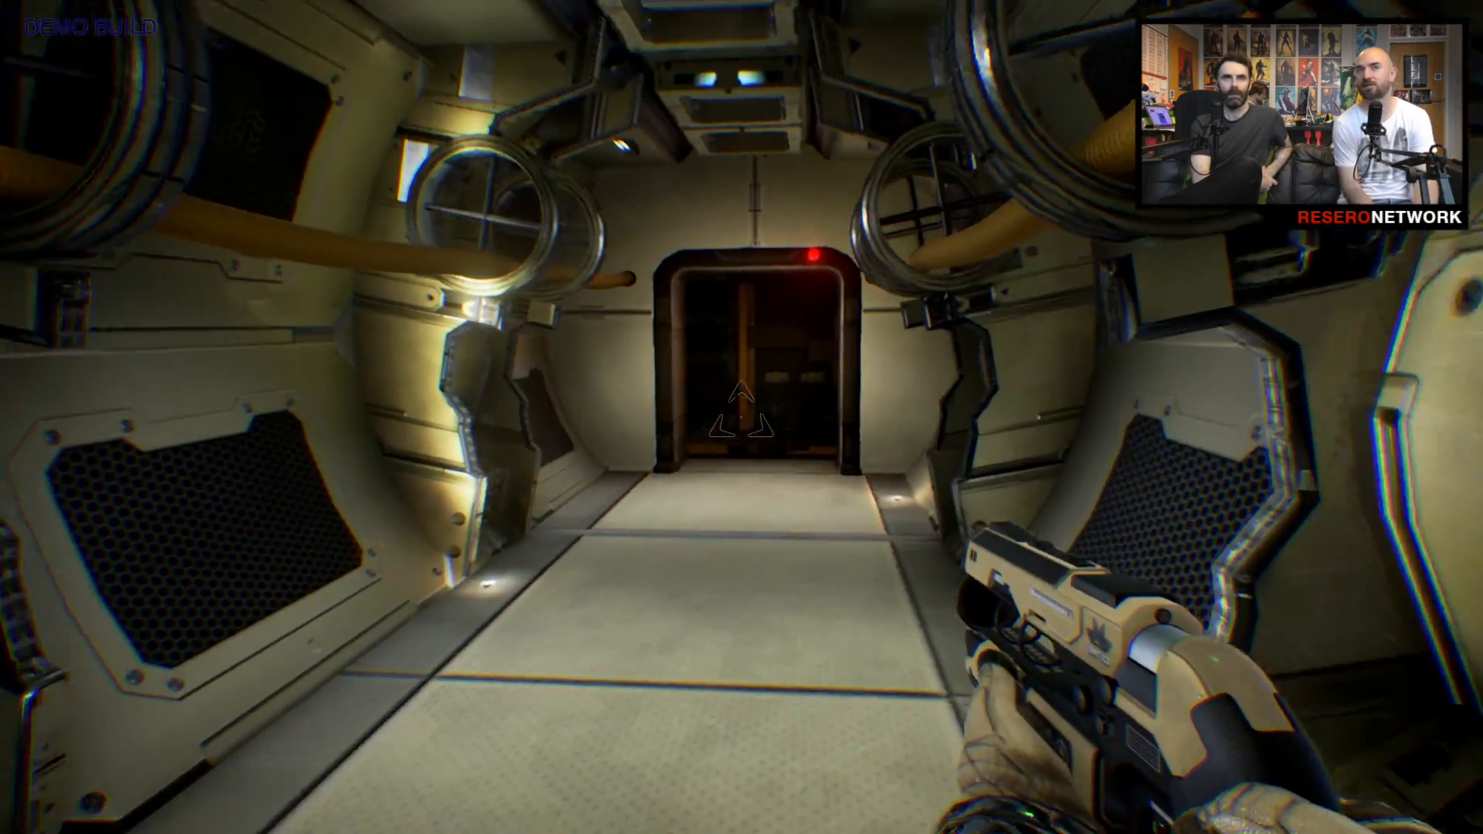
key(w)
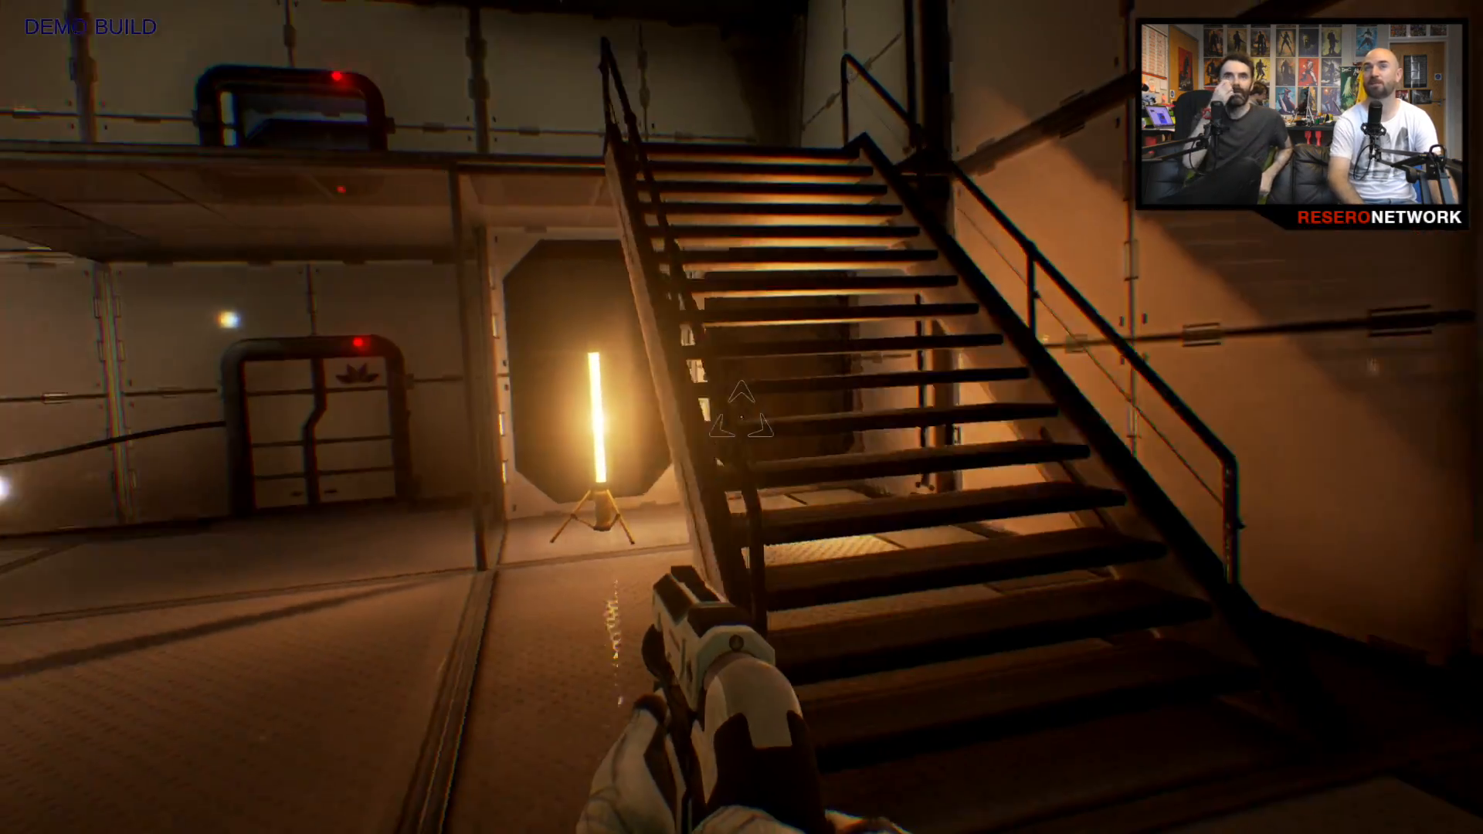
mouse_move(742, 418)
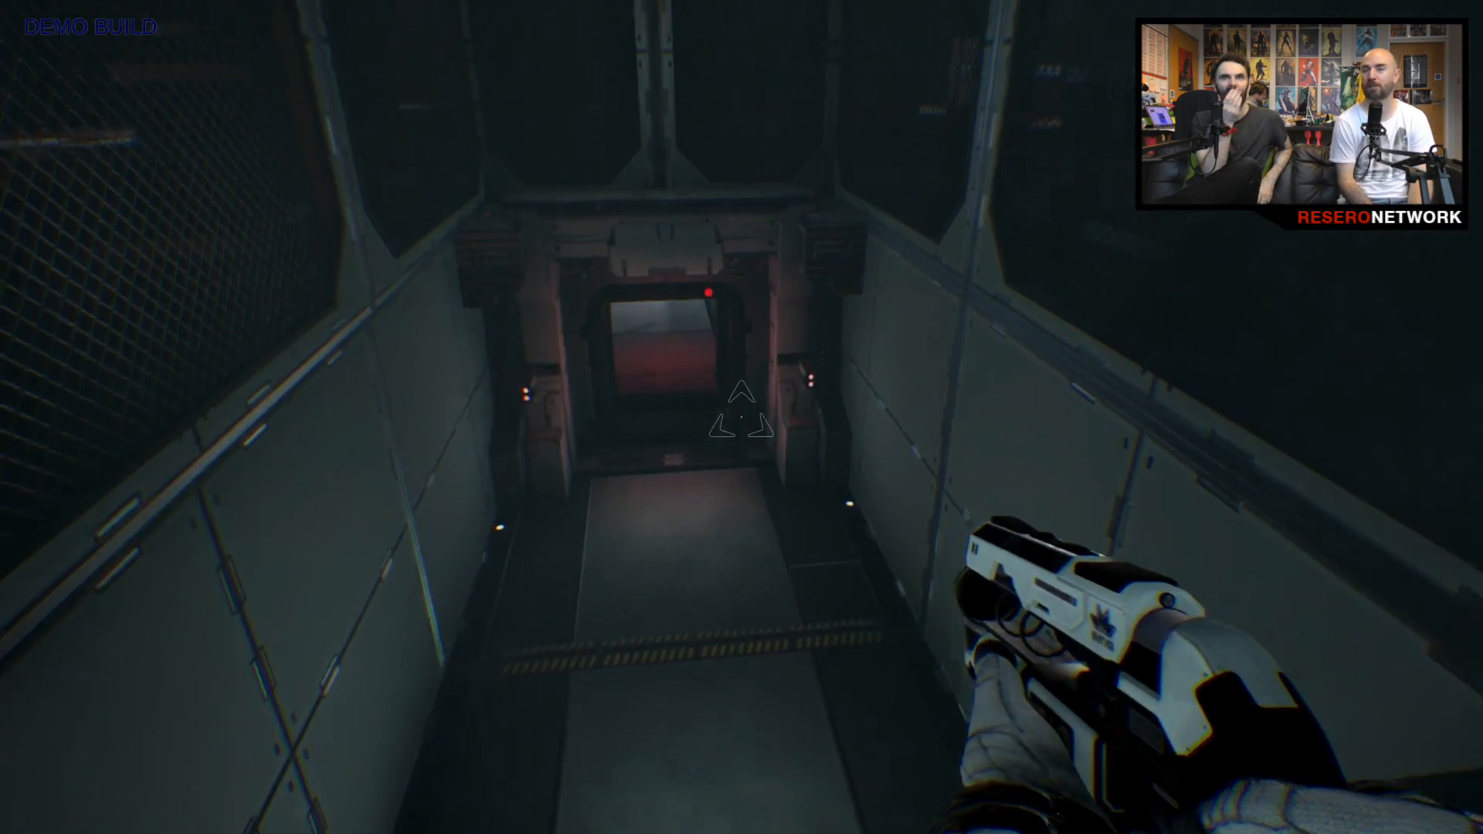
mouse_move(742, 417)
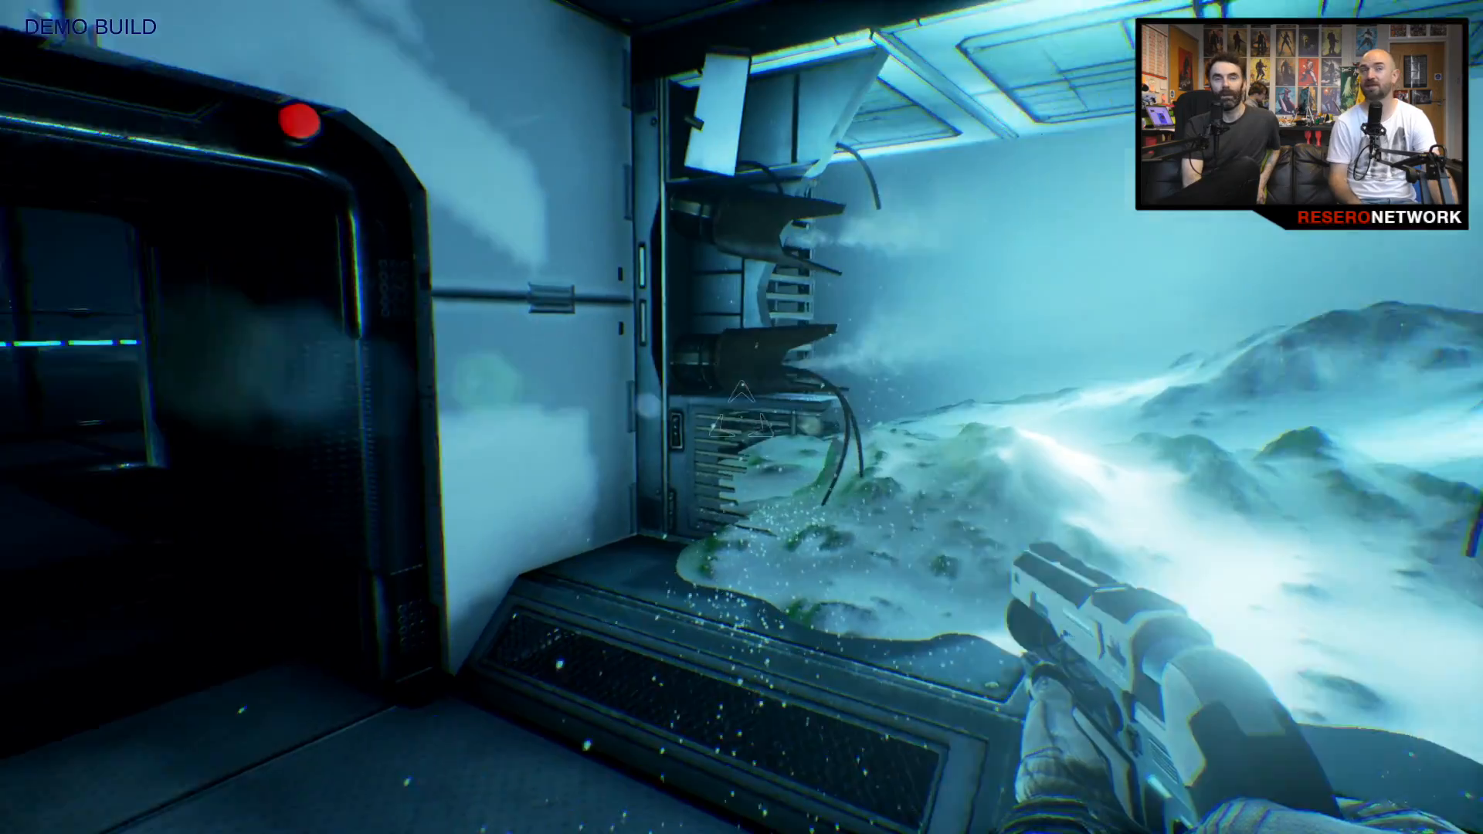
mouse_move(742, 417)
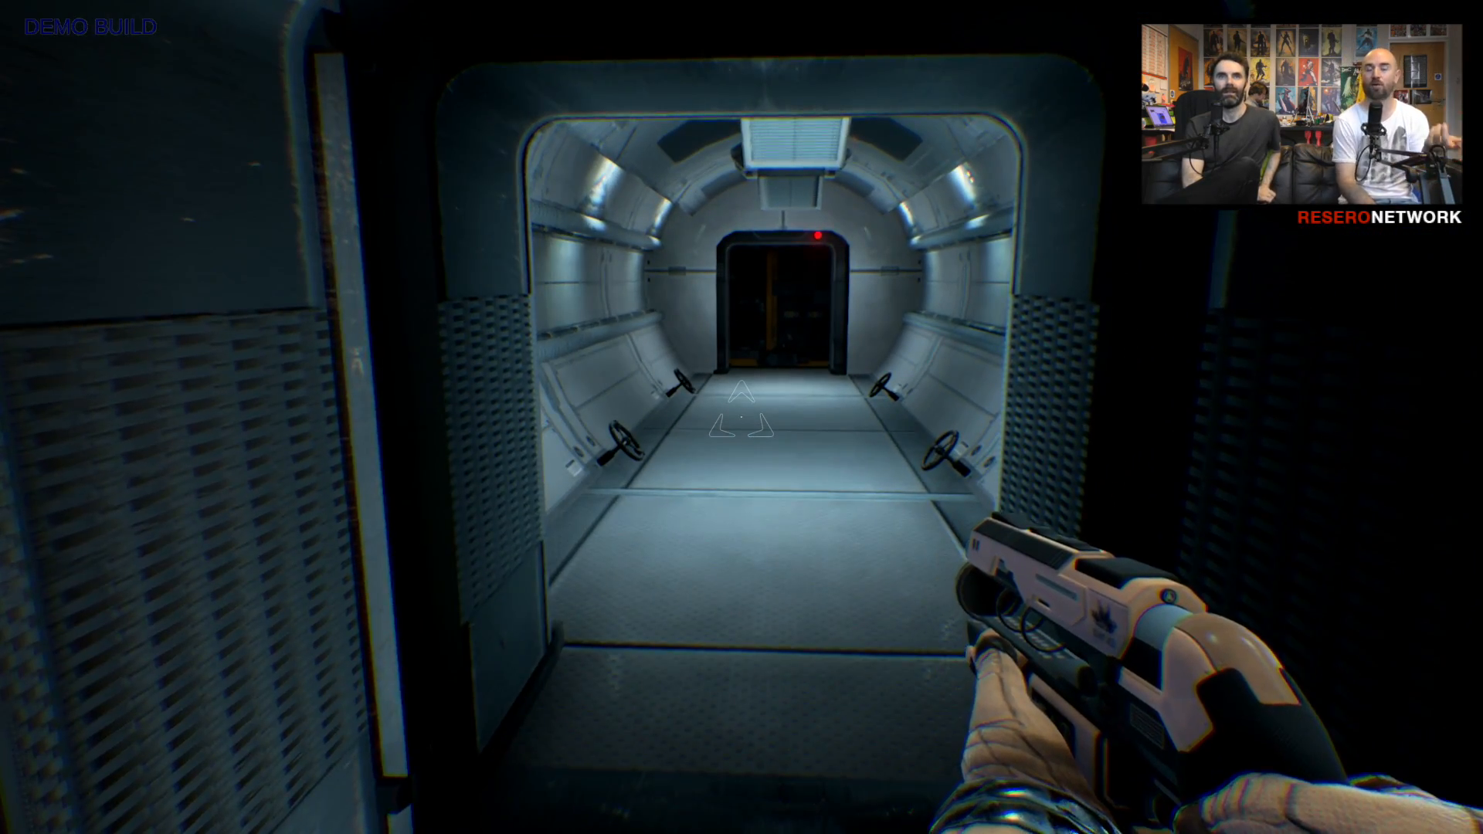
key(w)
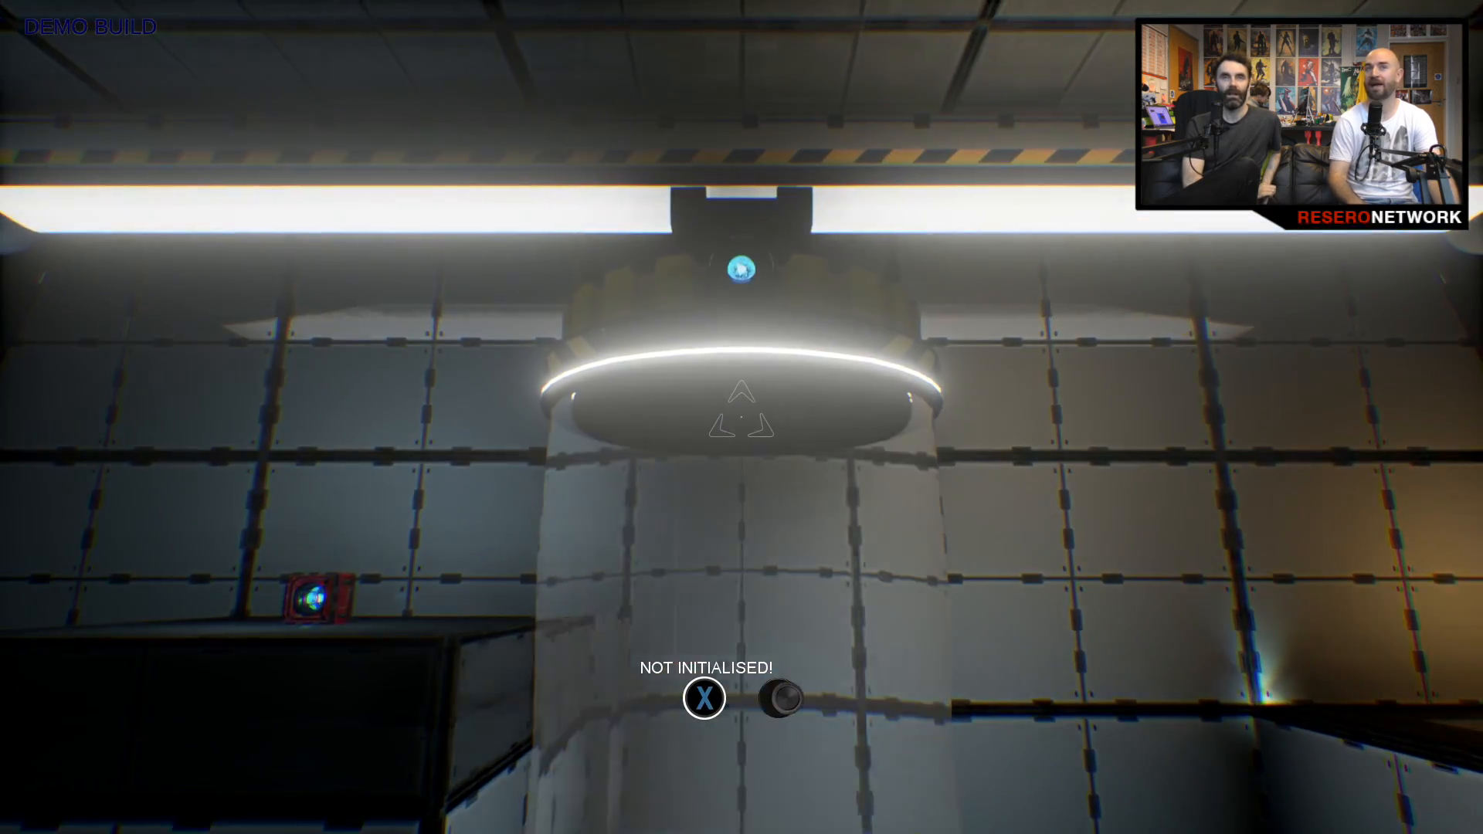
mouse_move(742, 418)
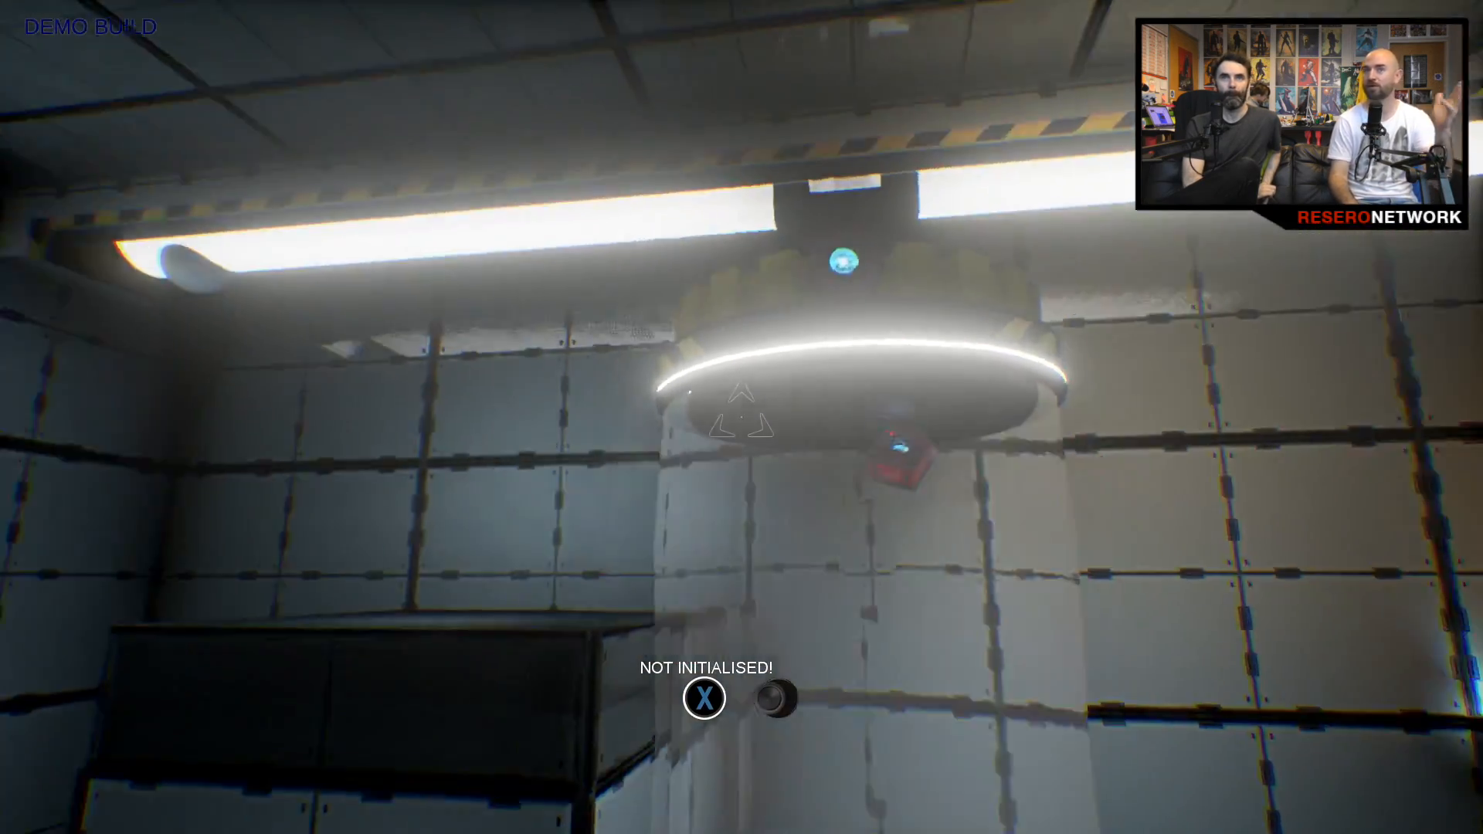
mouse_move(742, 417)
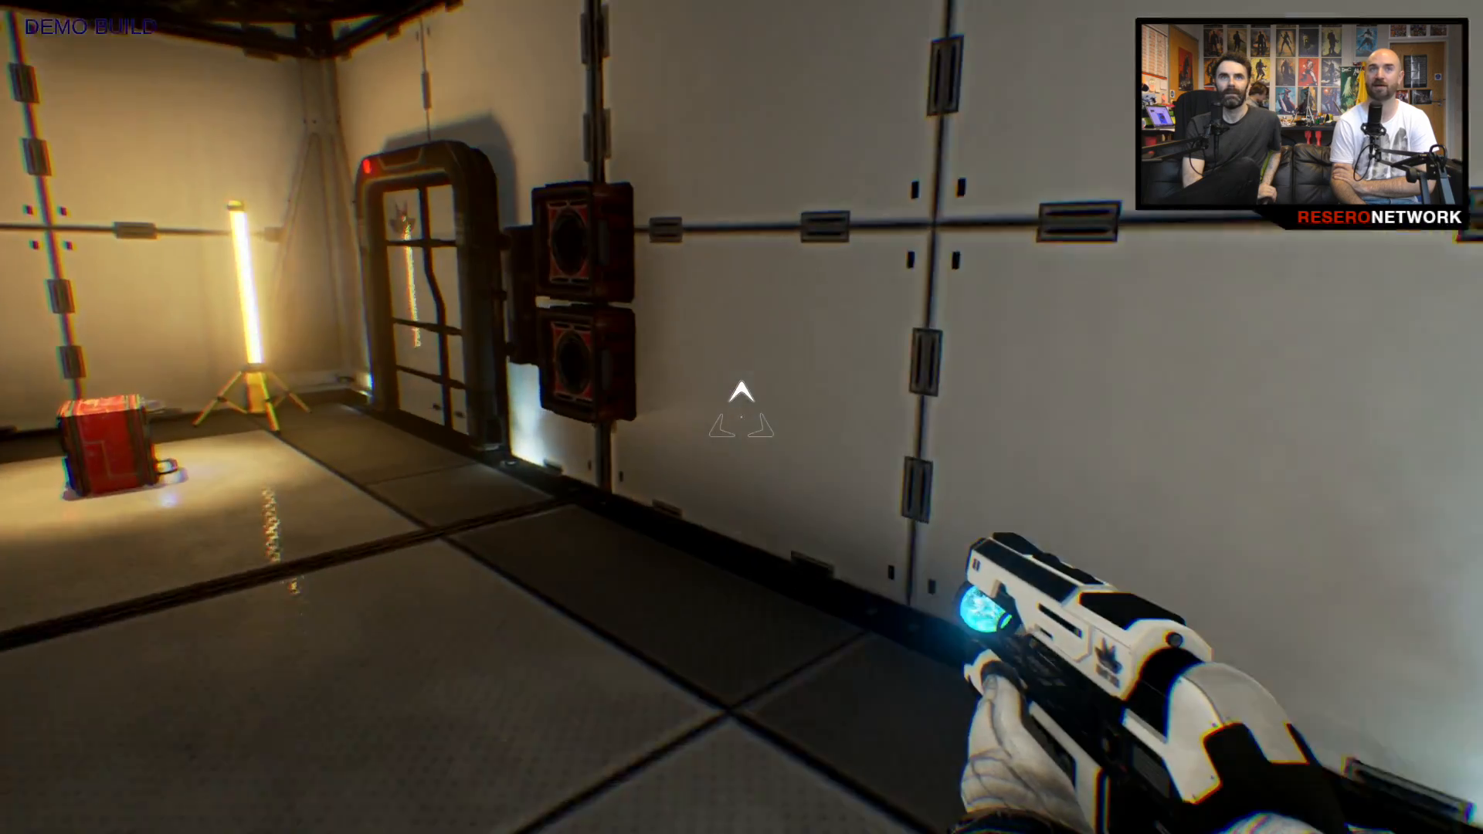
mouse_move(741, 418)
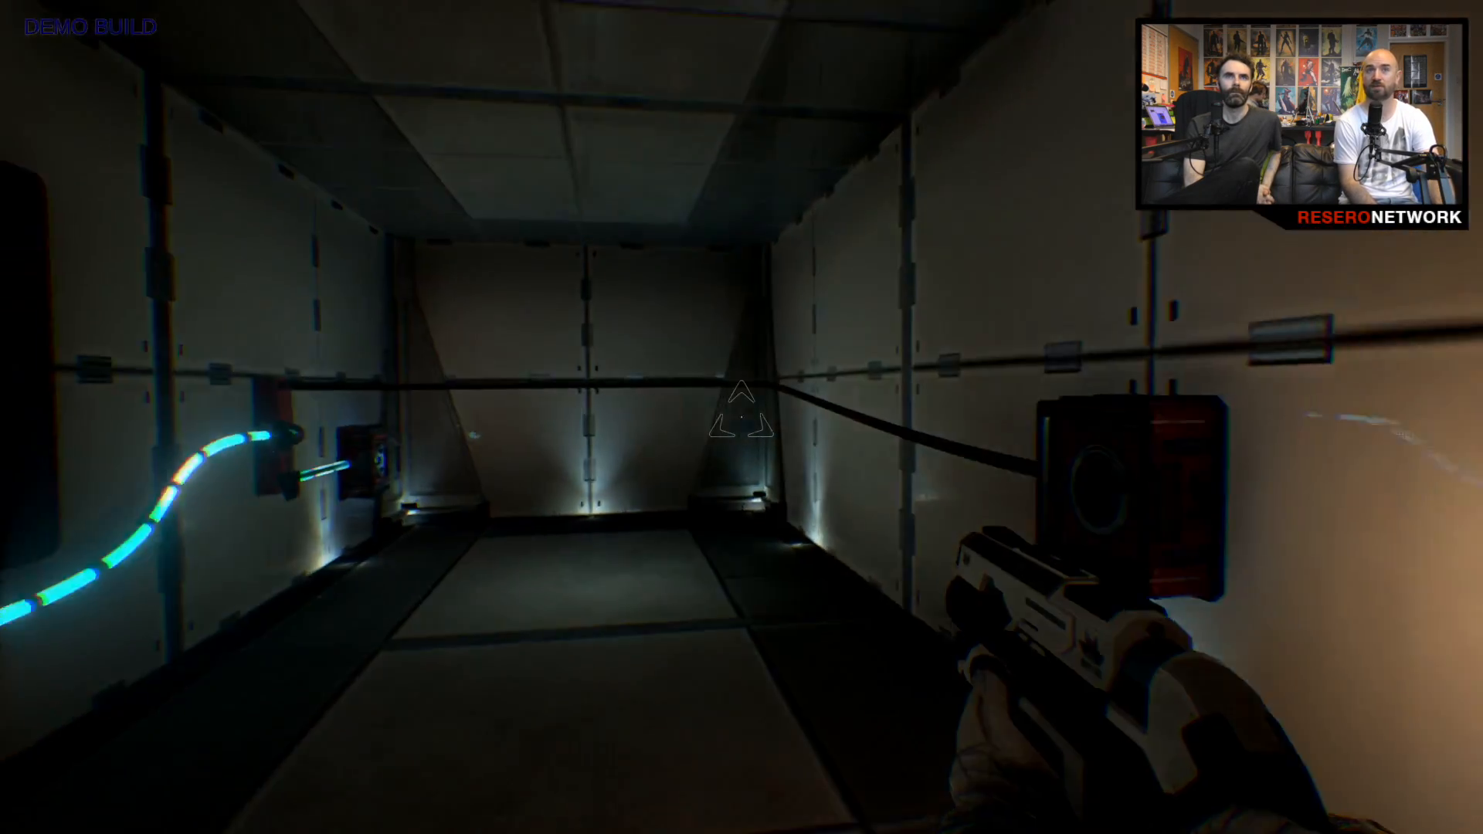
mouse_move(741, 417)
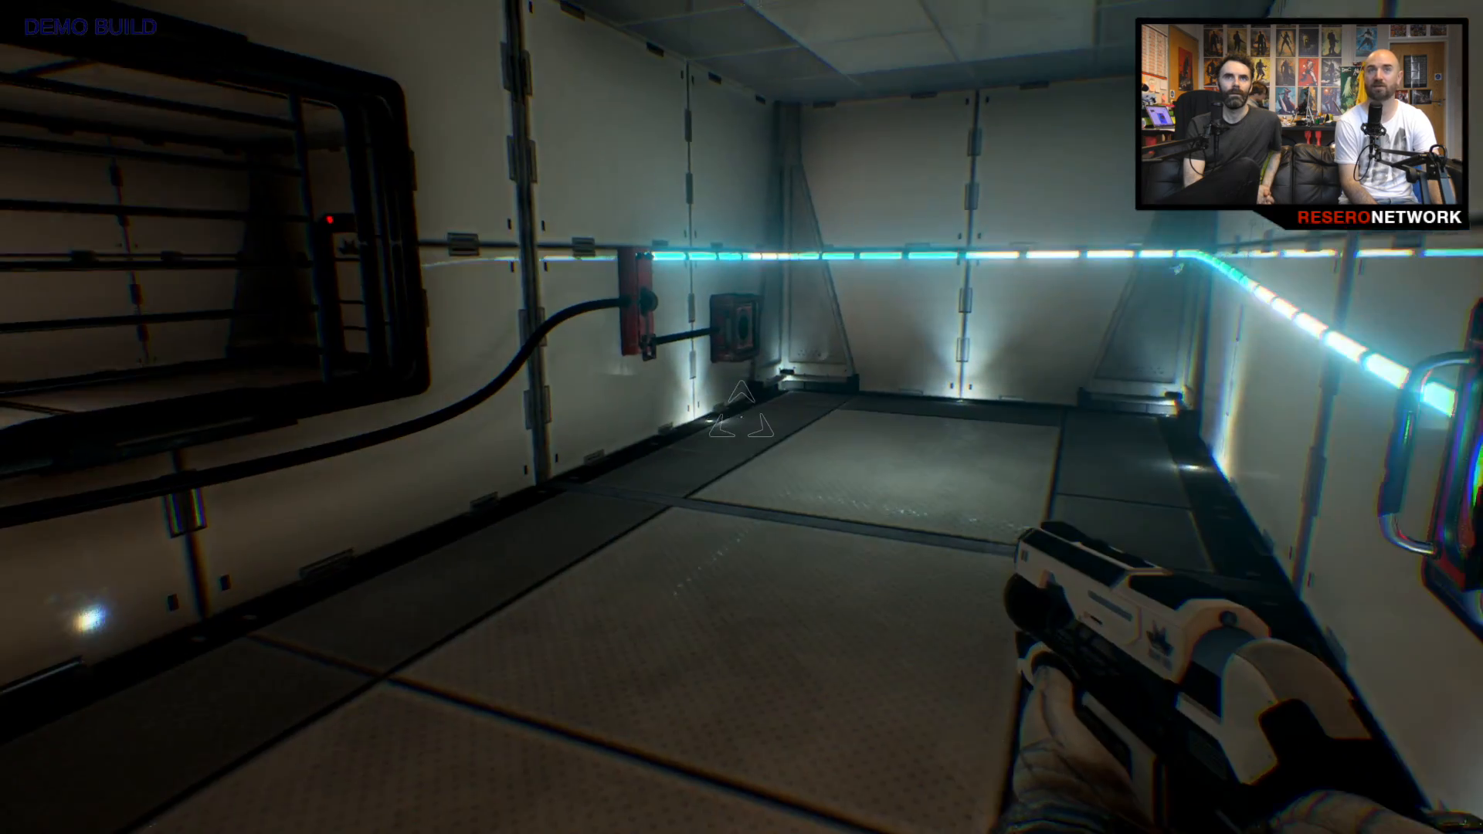
mouse_move(742, 417)
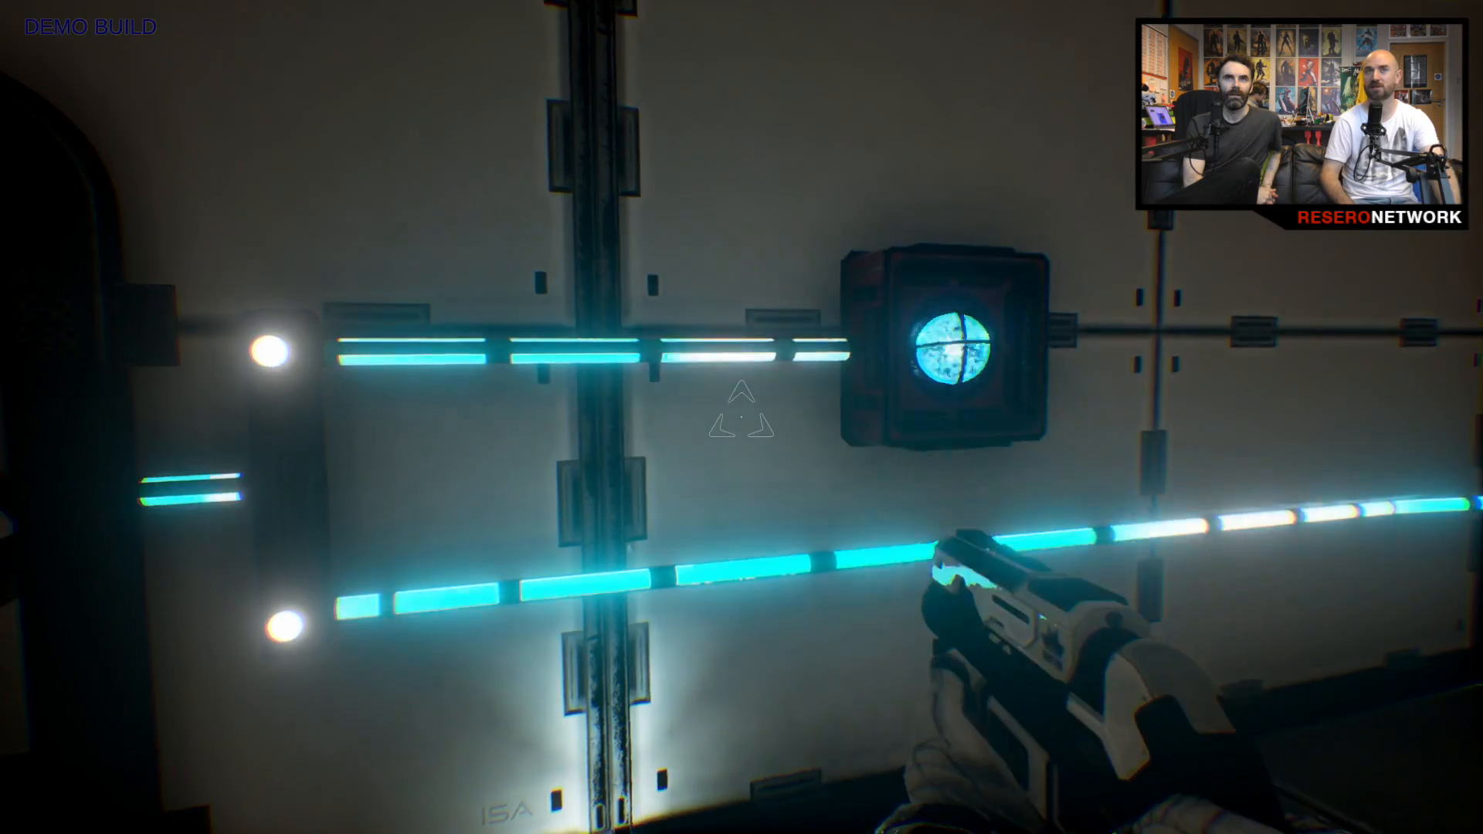
mouse_move(741, 417)
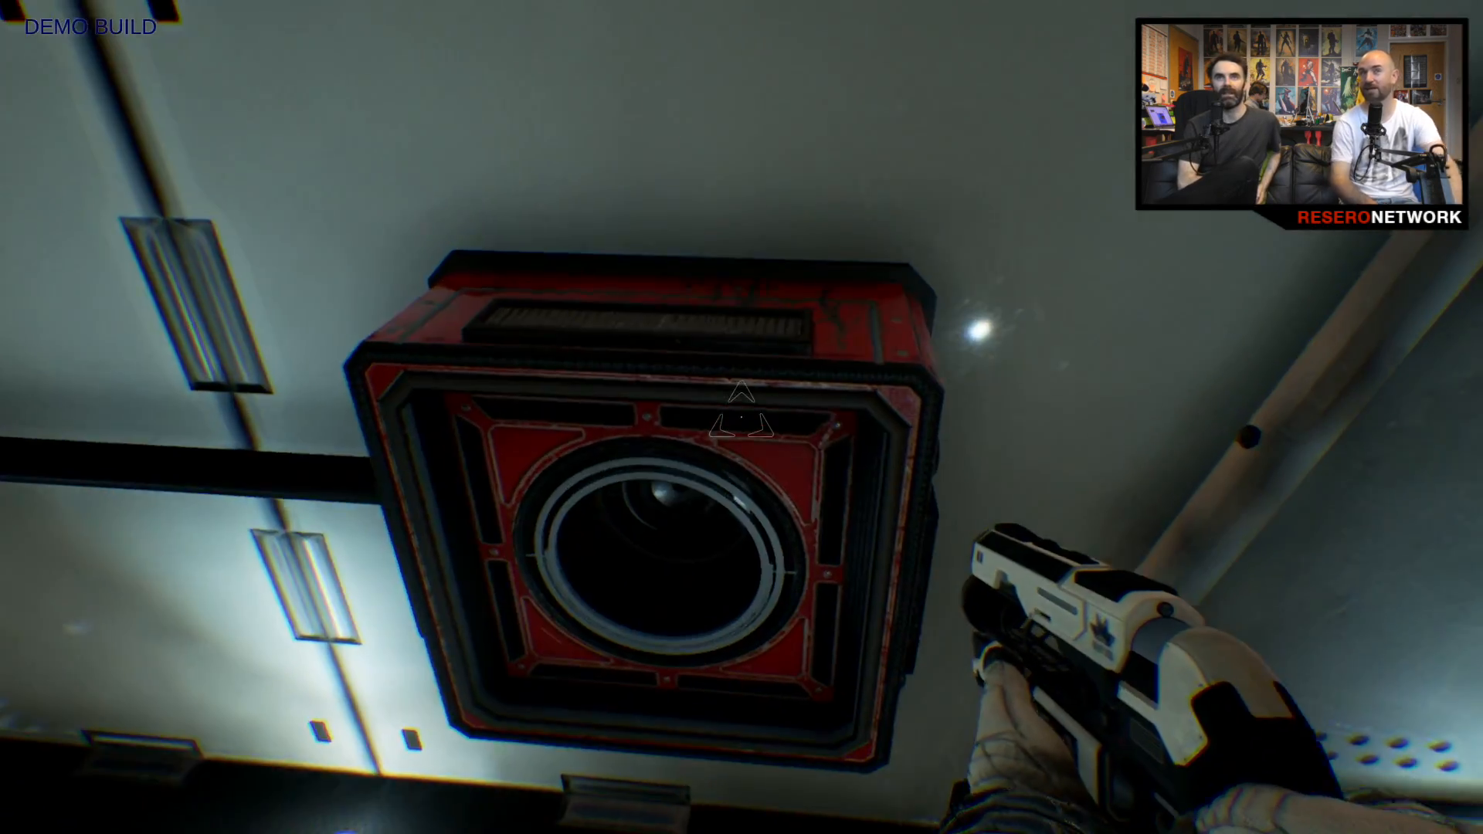
mouse_move(741, 417)
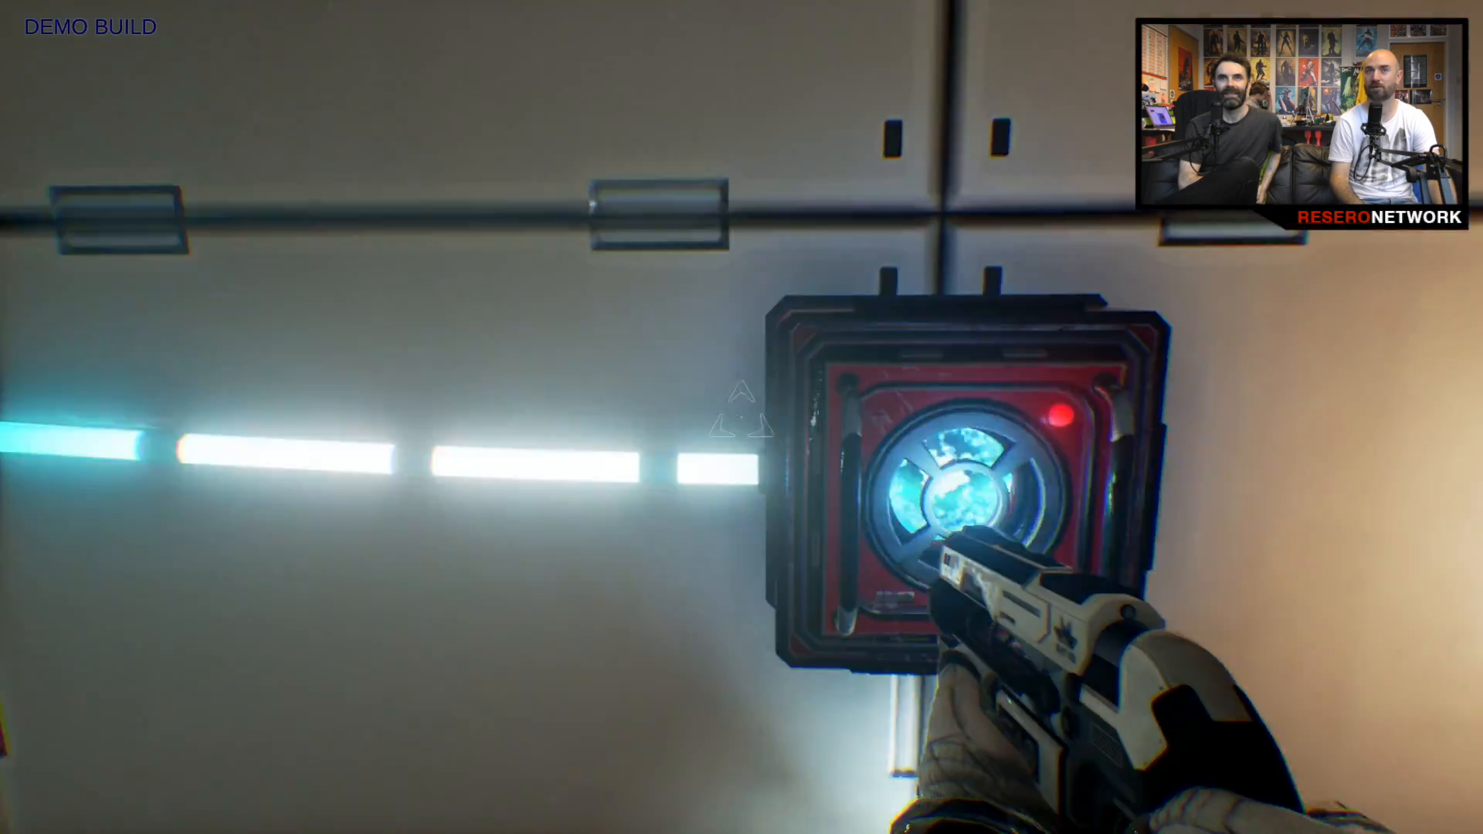
mouse_move(742, 418)
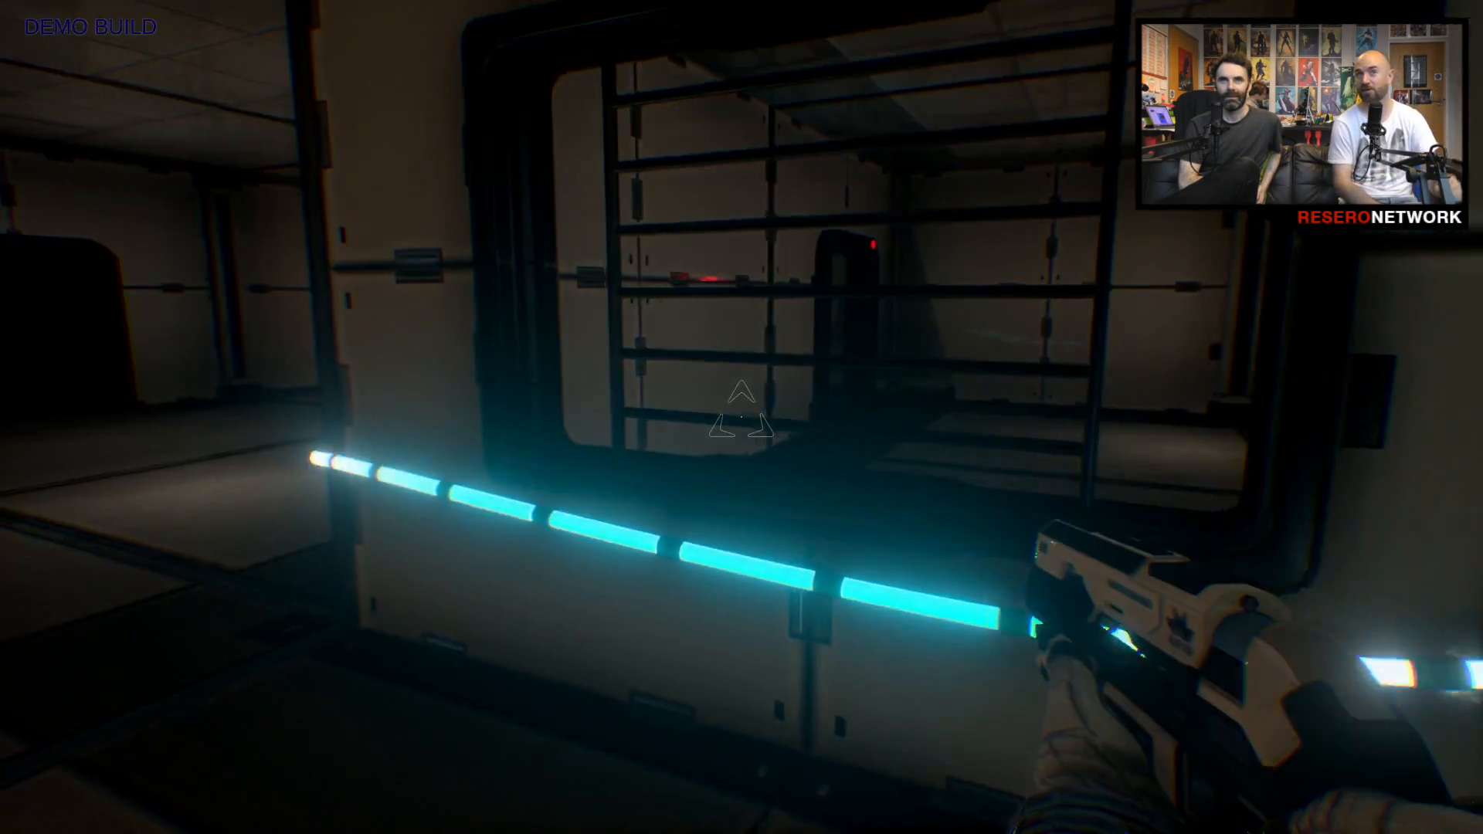
mouse_move(742, 417)
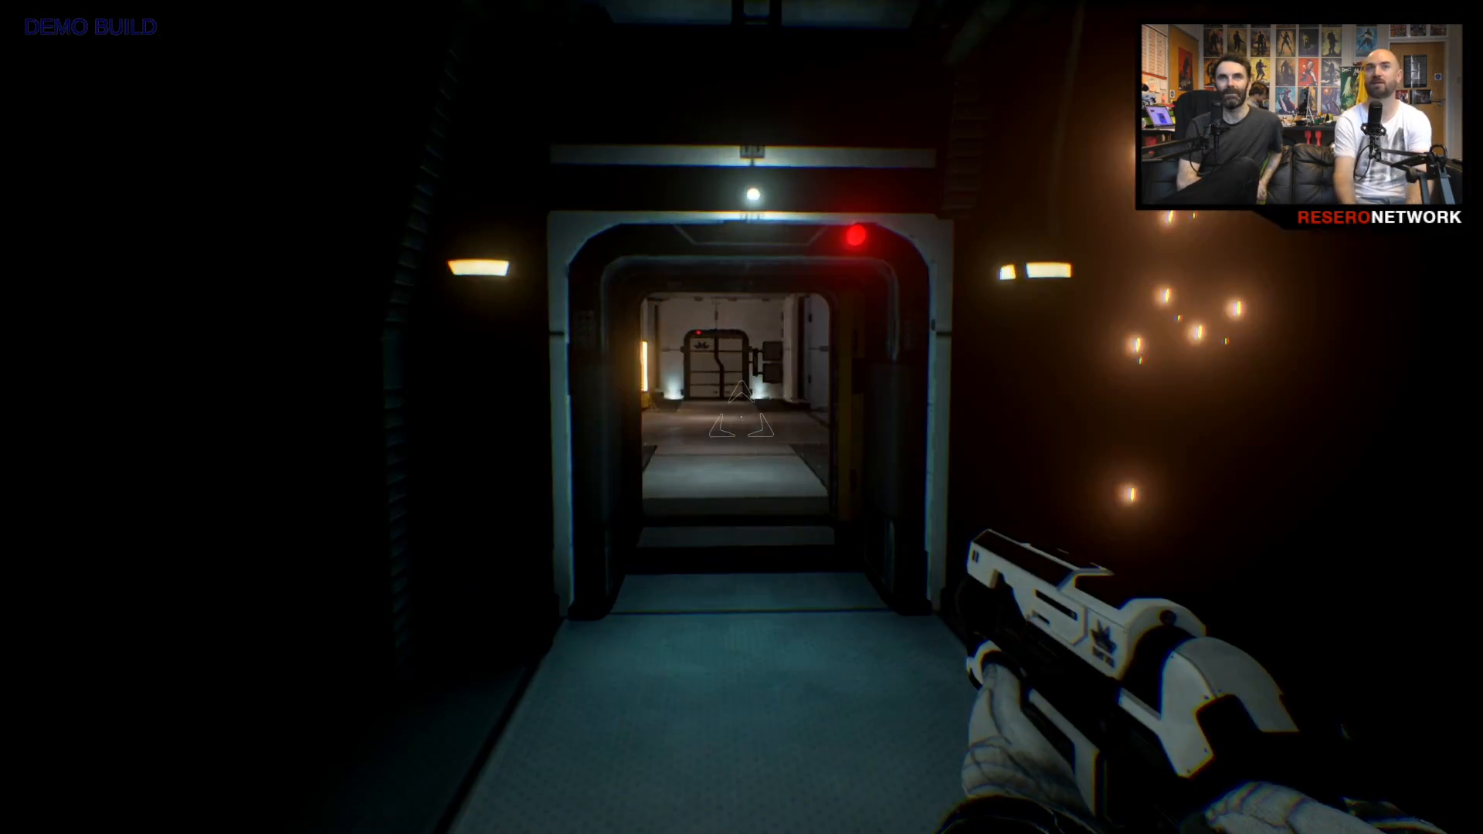
key(w)
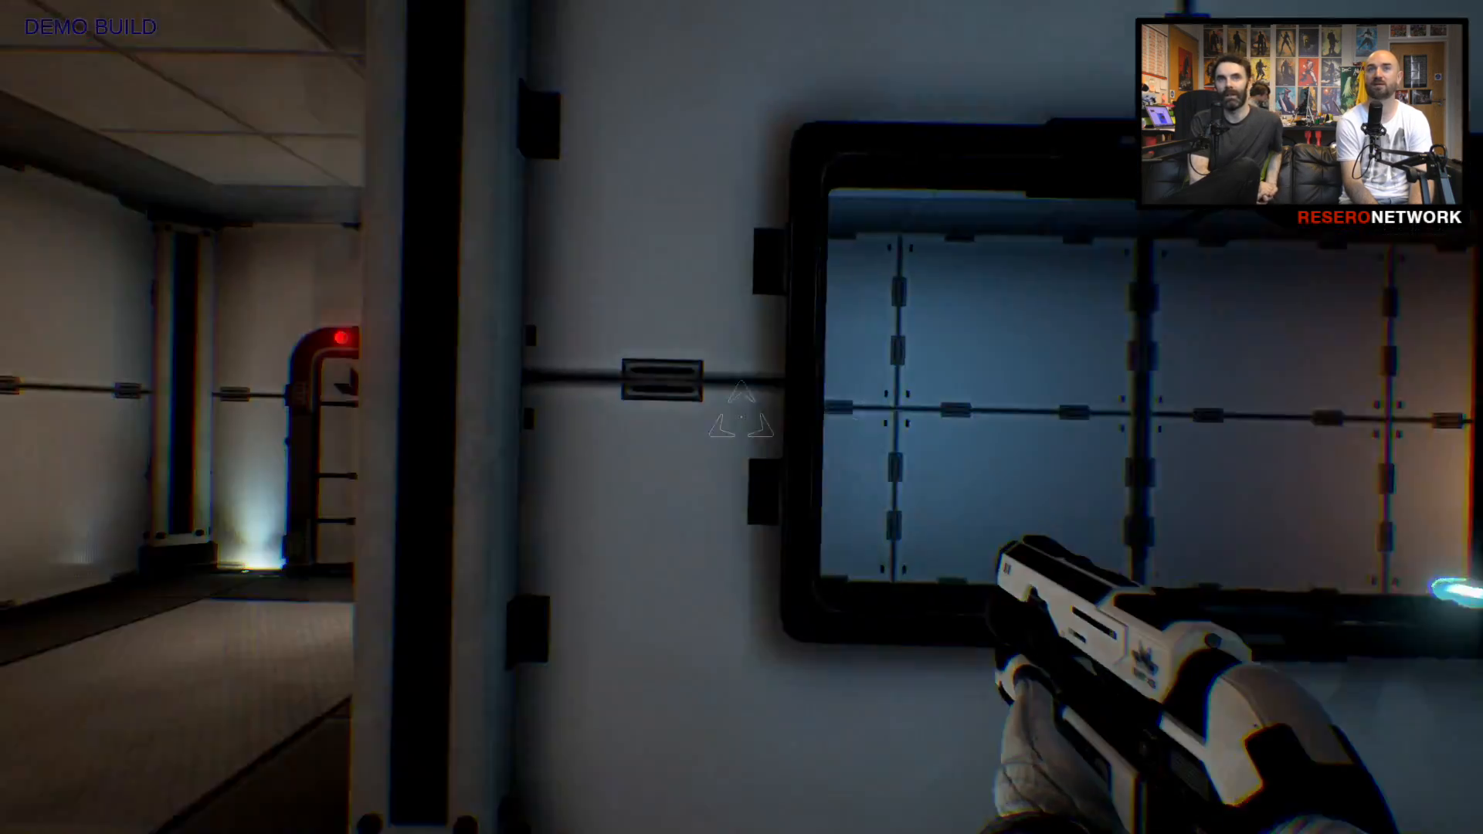
mouse_move(741, 417)
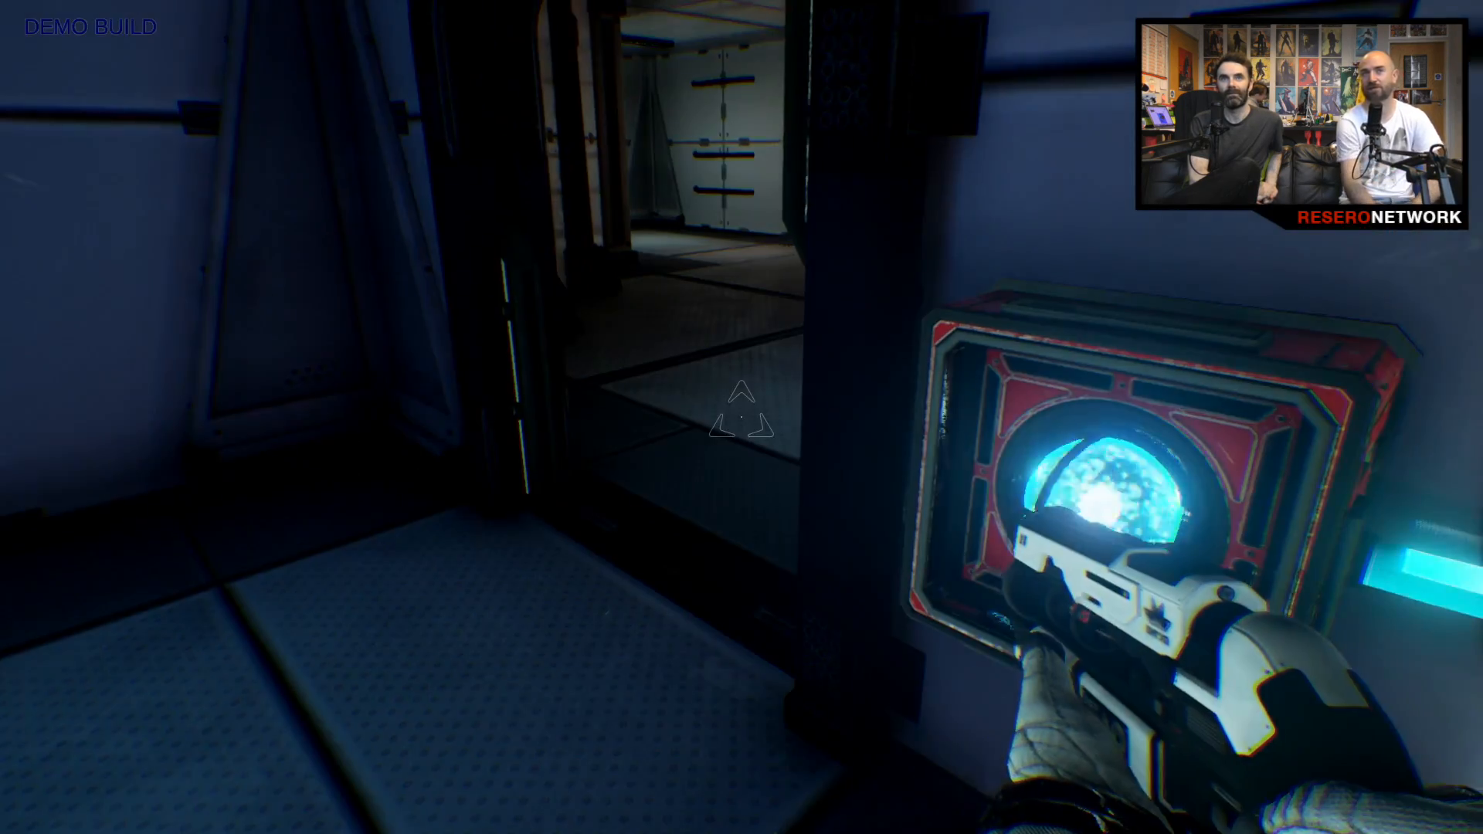
mouse_move(742, 417)
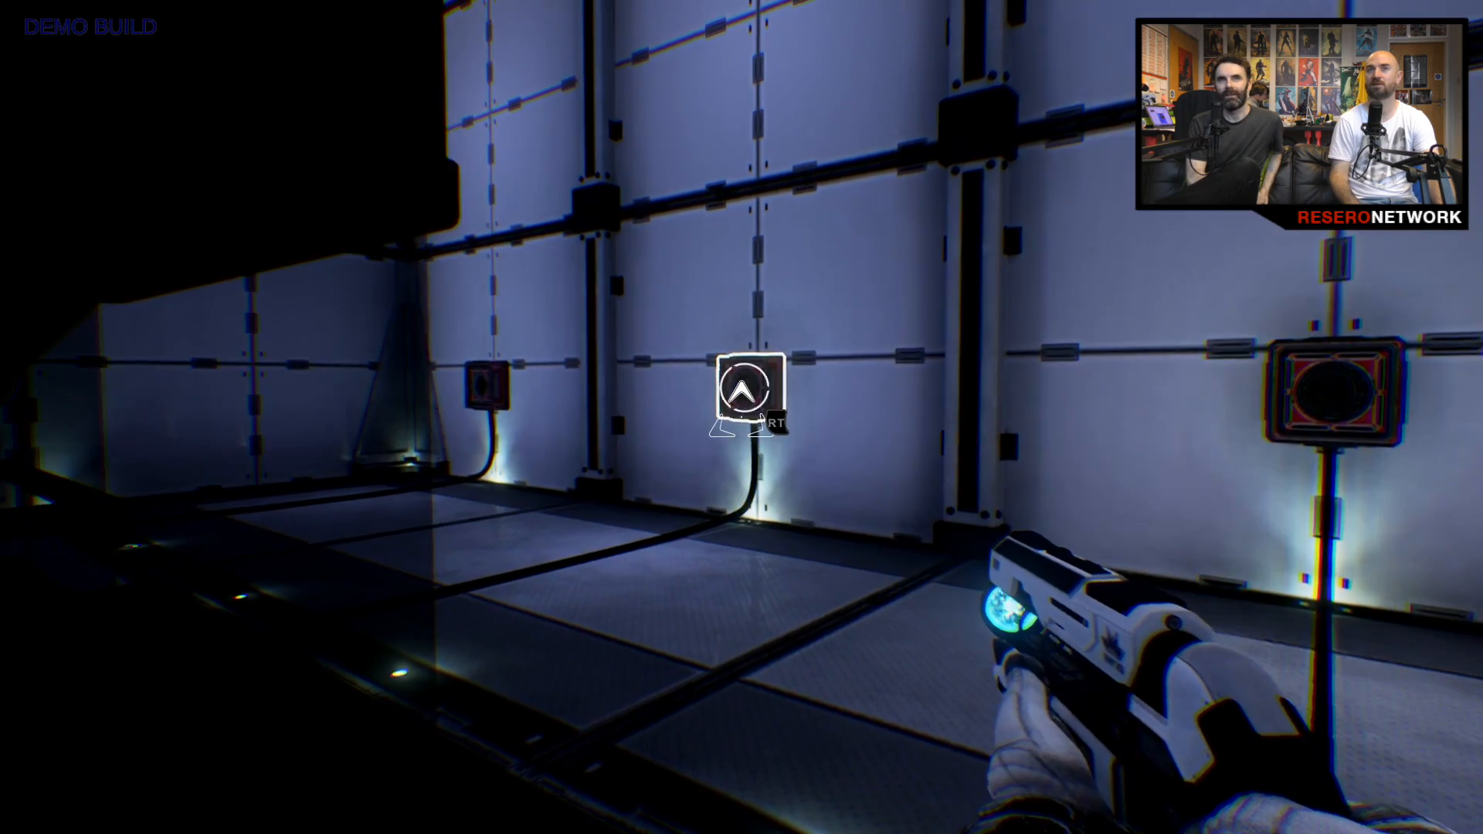
mouse_move(742, 417)
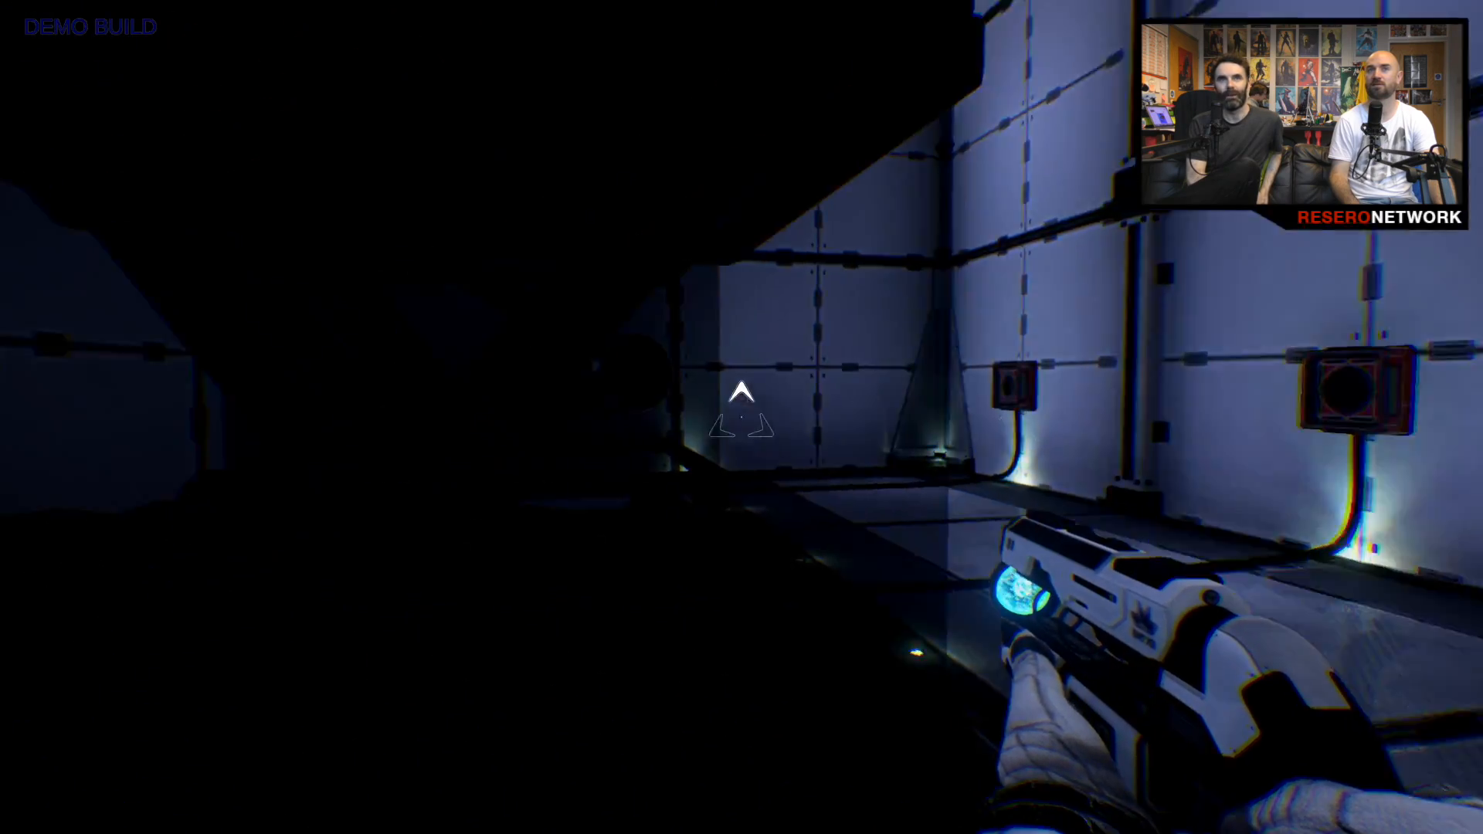
mouse_move(742, 418)
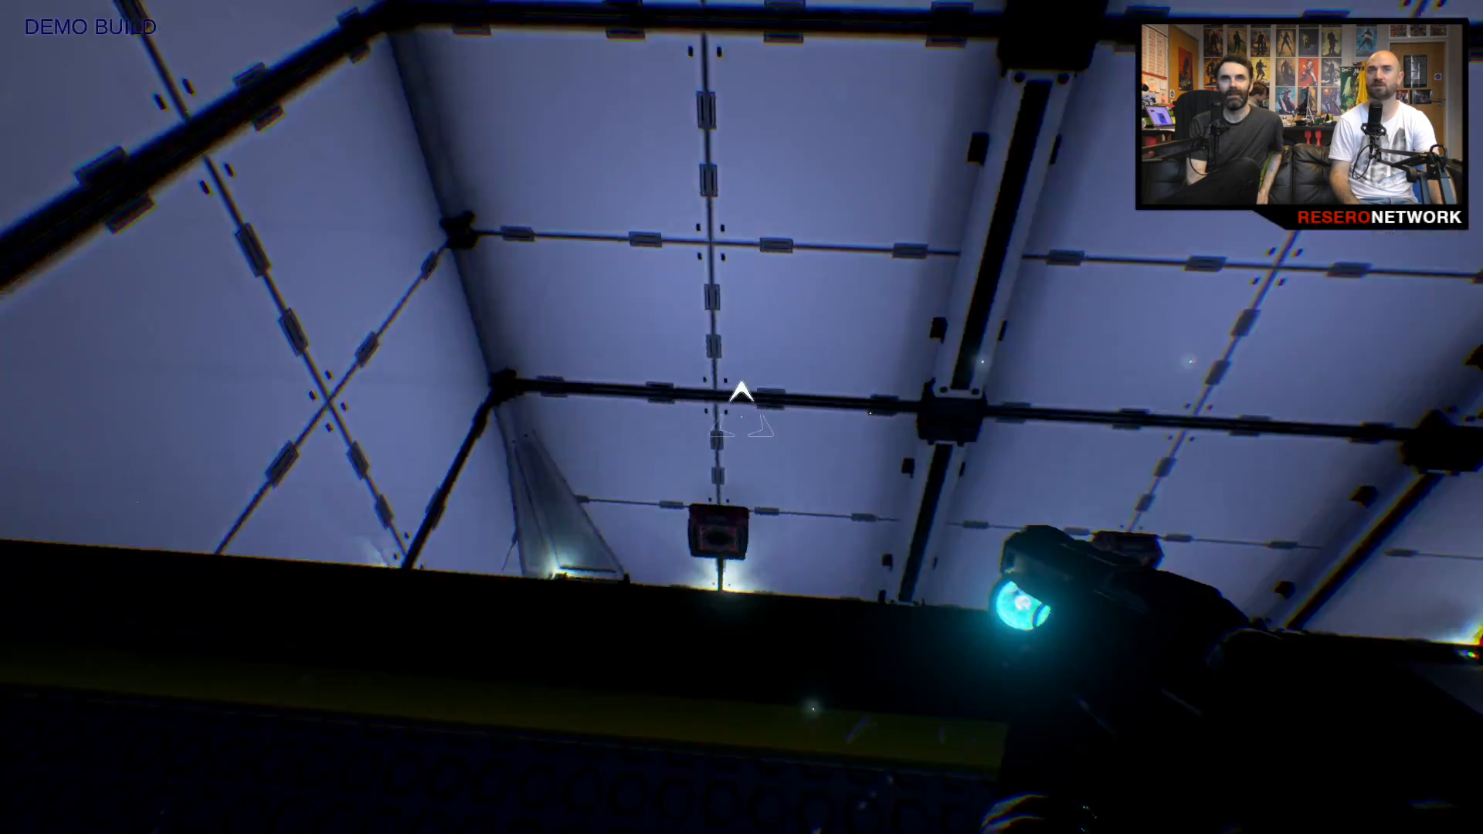
mouse_move(741, 397)
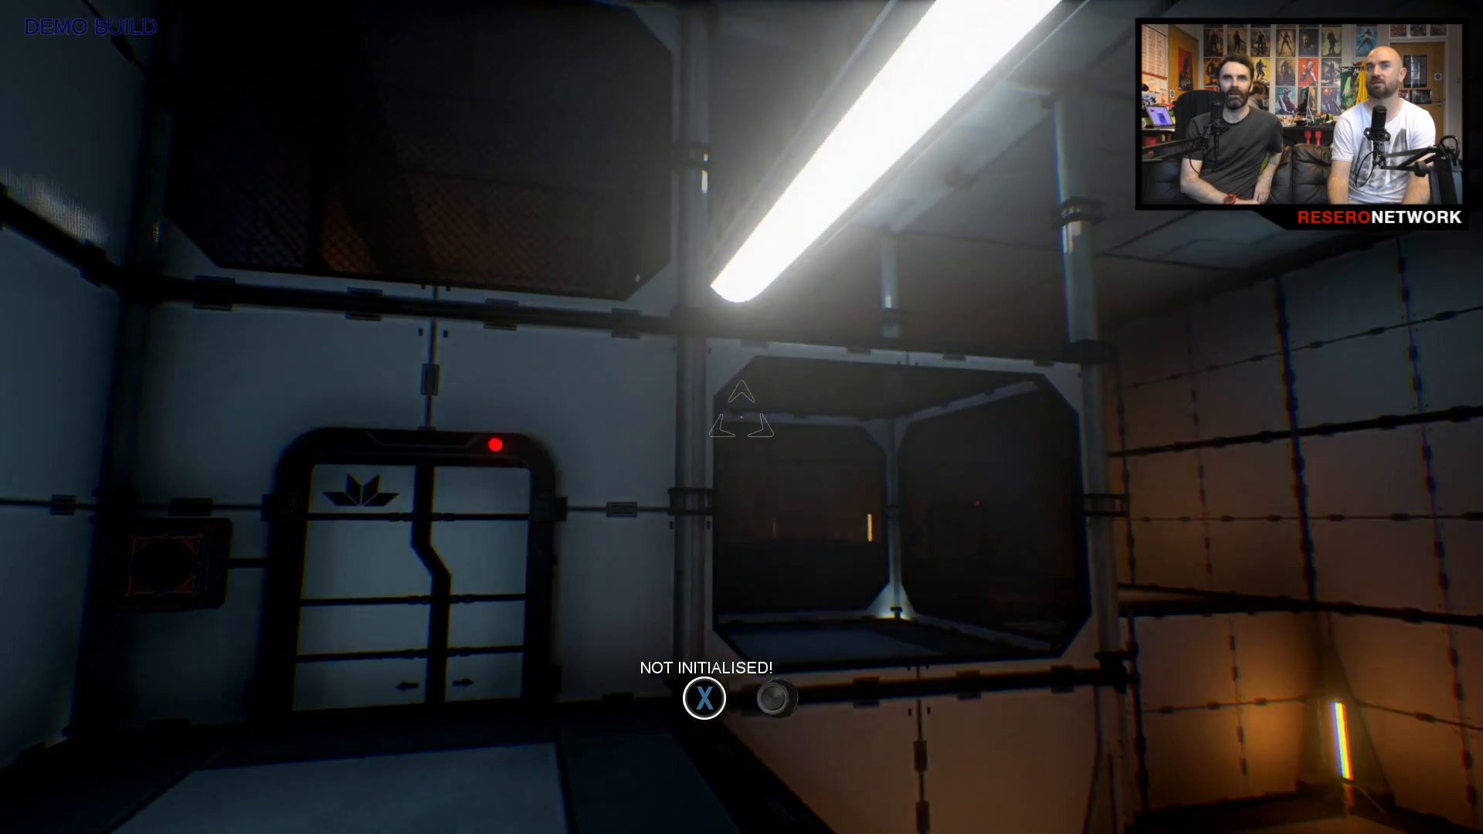
mouse_move(742, 417)
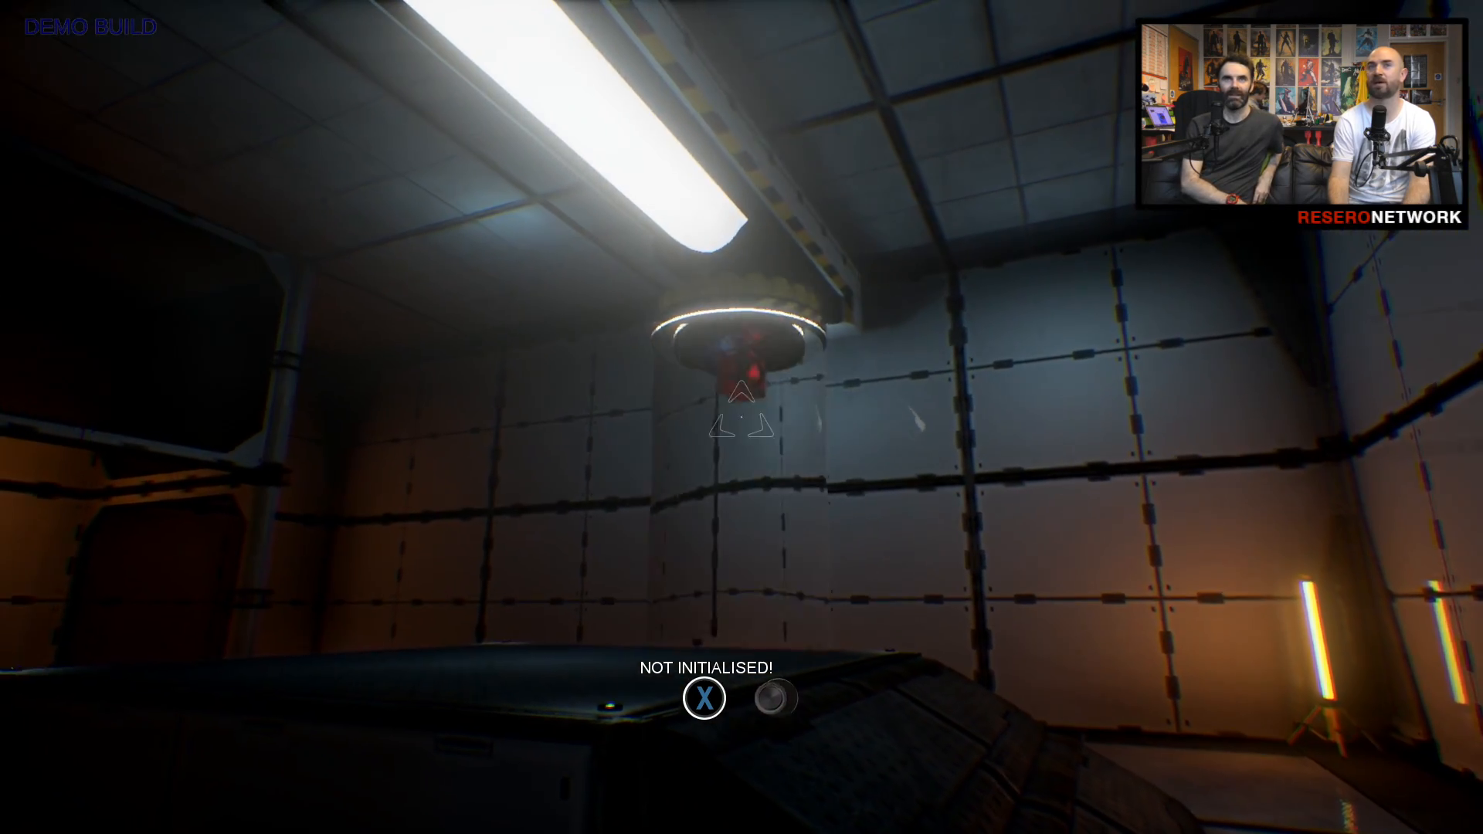
mouse_move(742, 417)
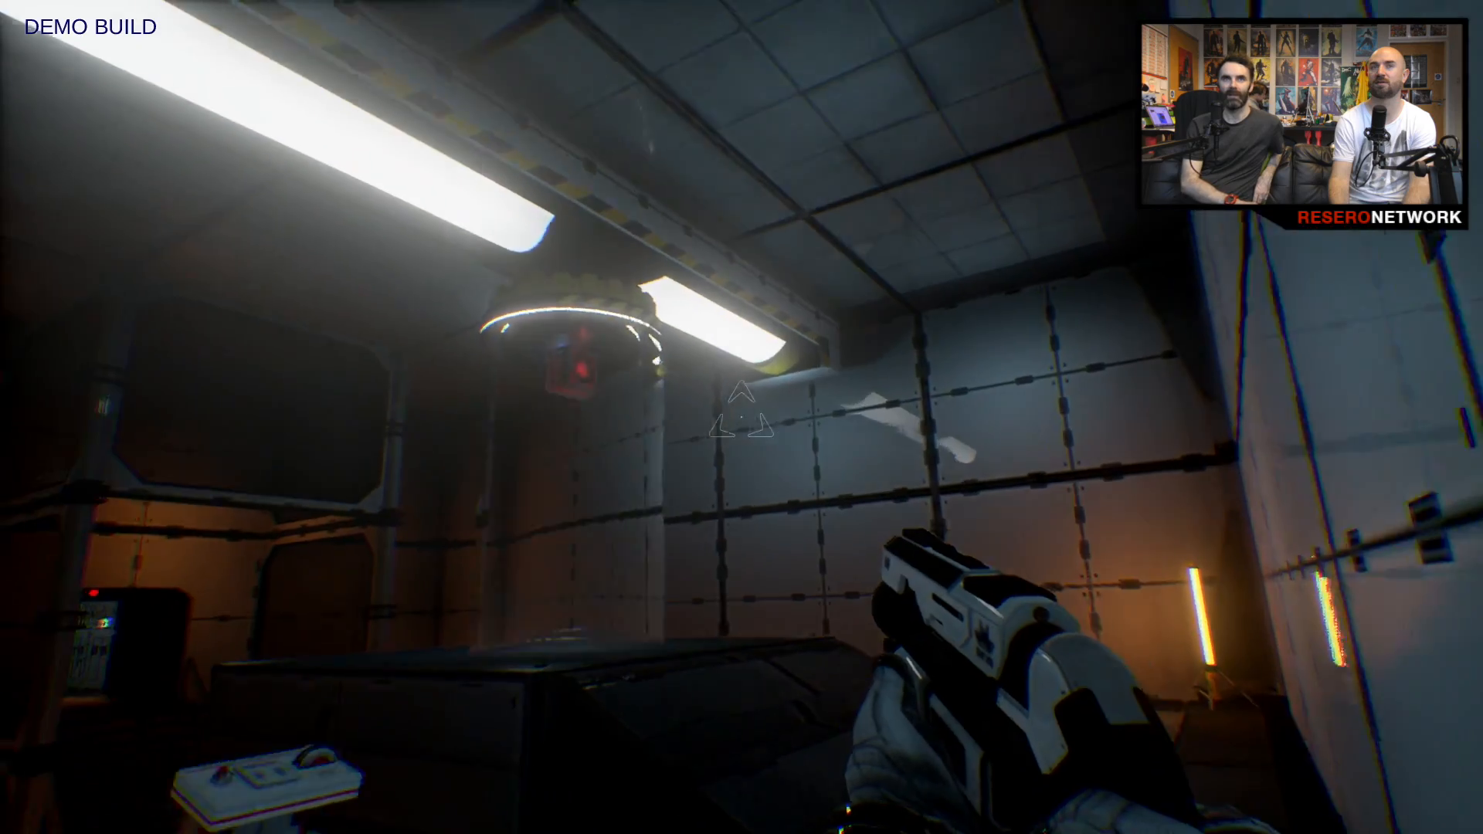
mouse_move(741, 417)
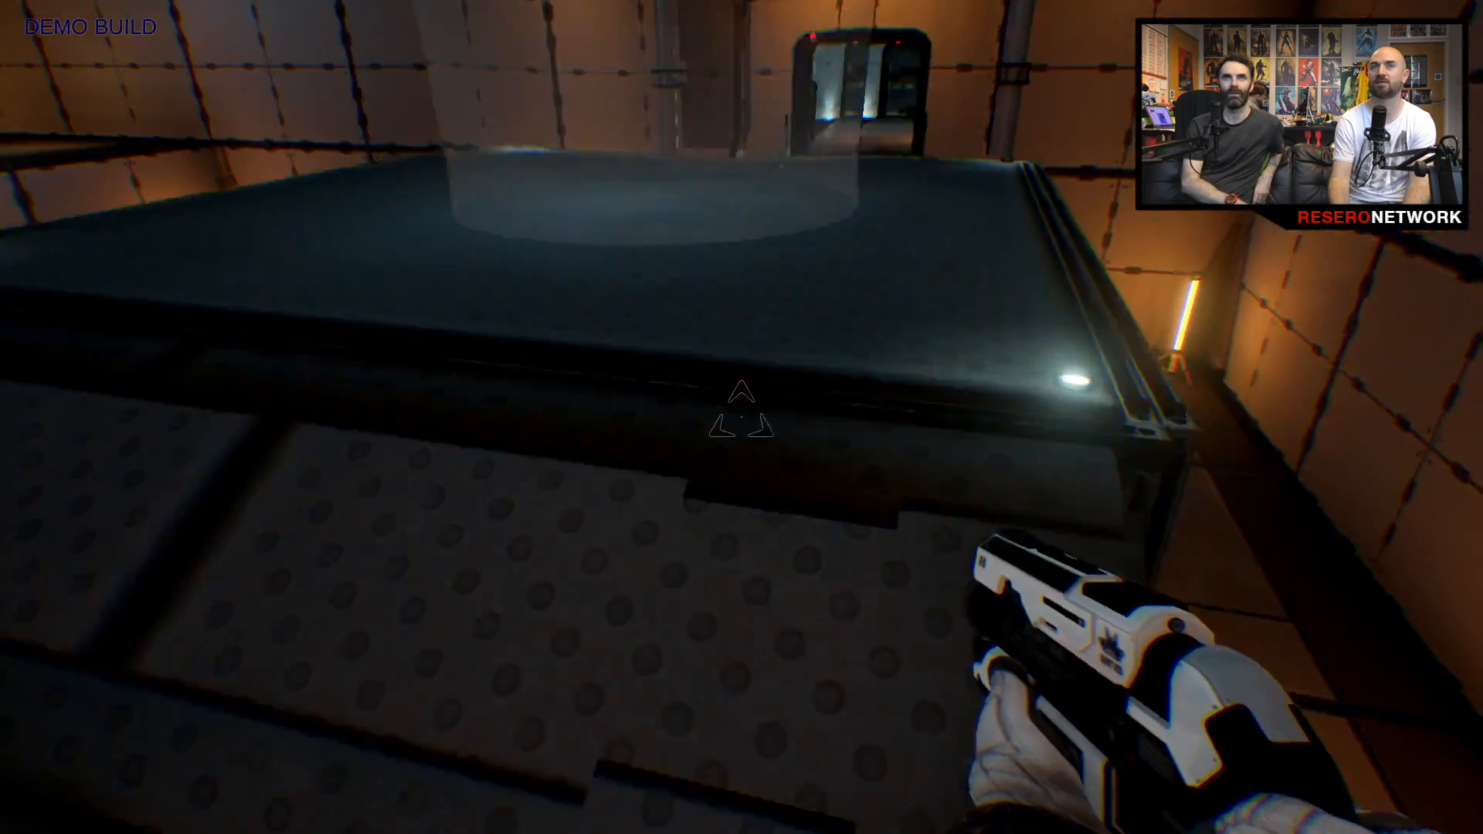
mouse_move(742, 417)
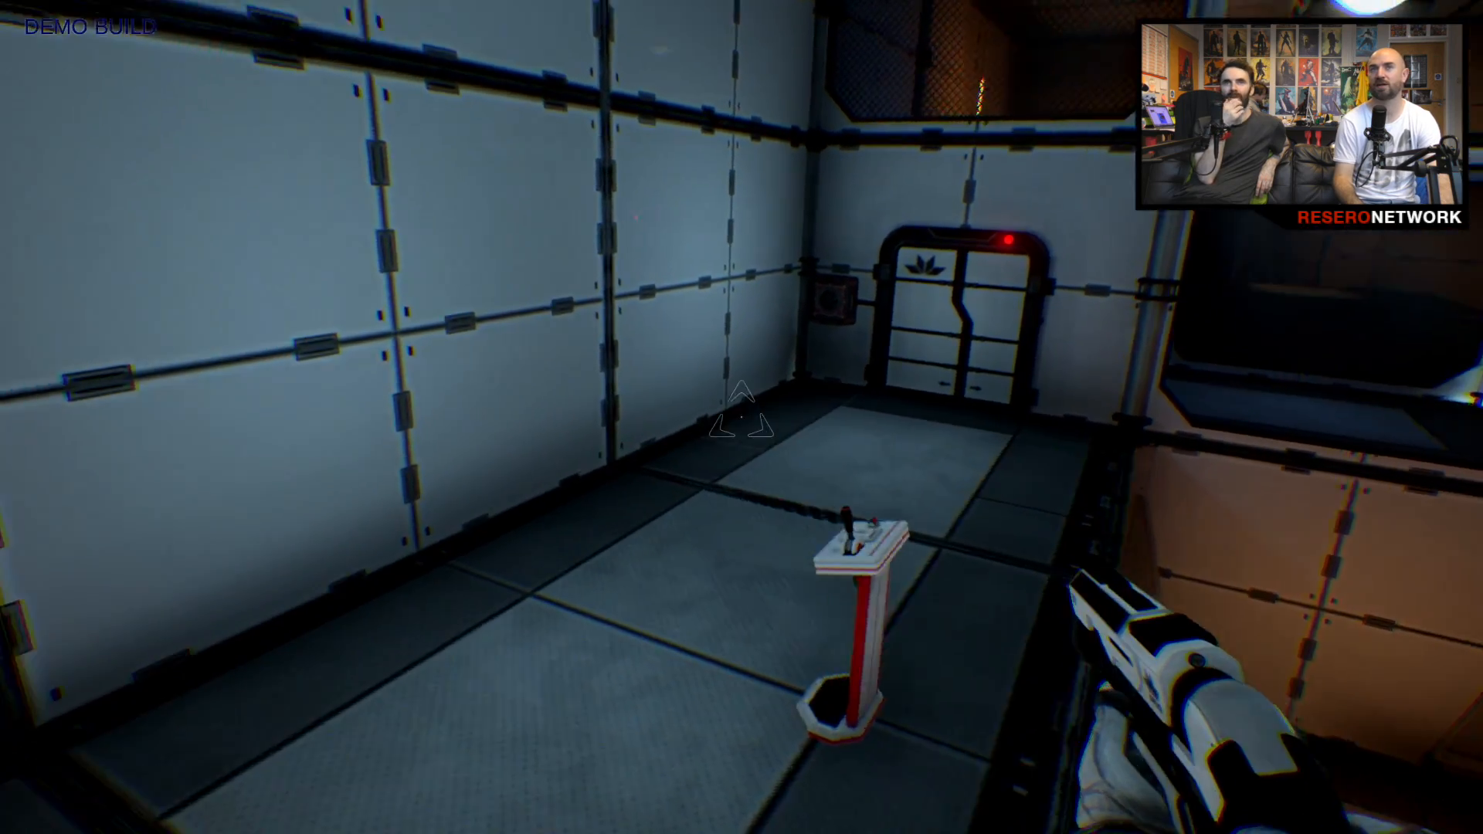
mouse_move(741, 417)
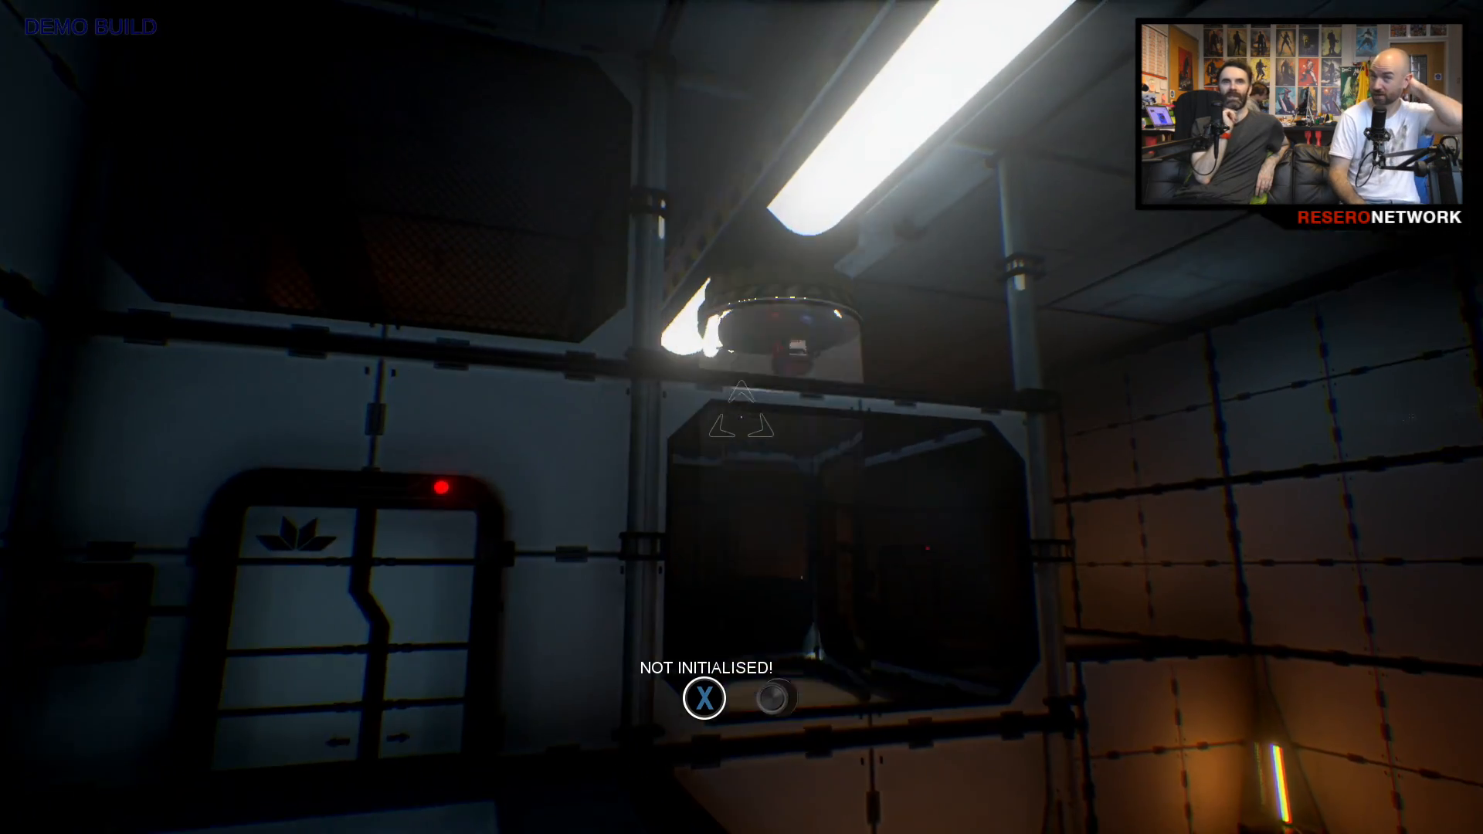
mouse_move(742, 417)
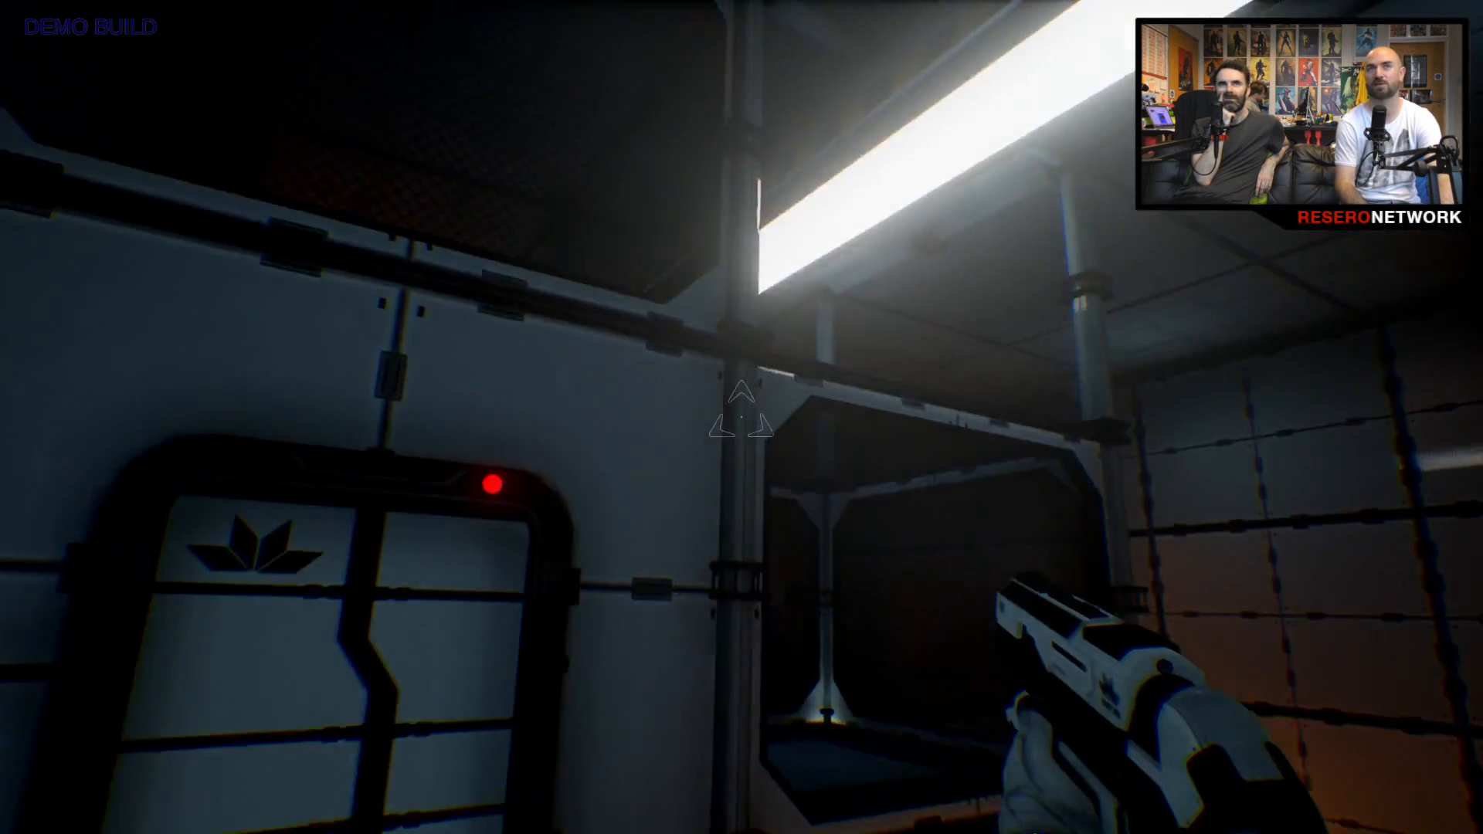
mouse_move(741, 417)
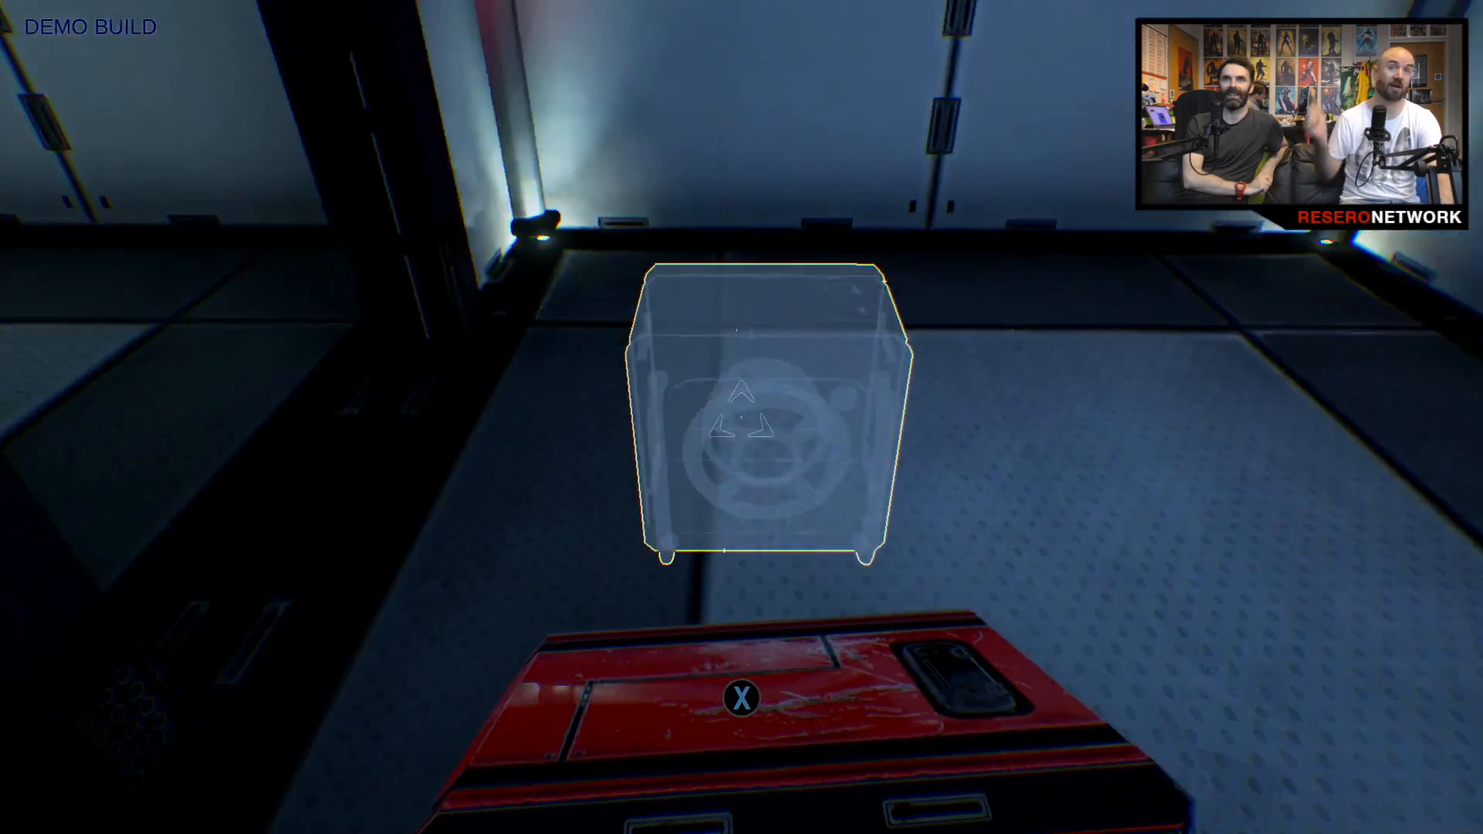
mouse_move(742, 417)
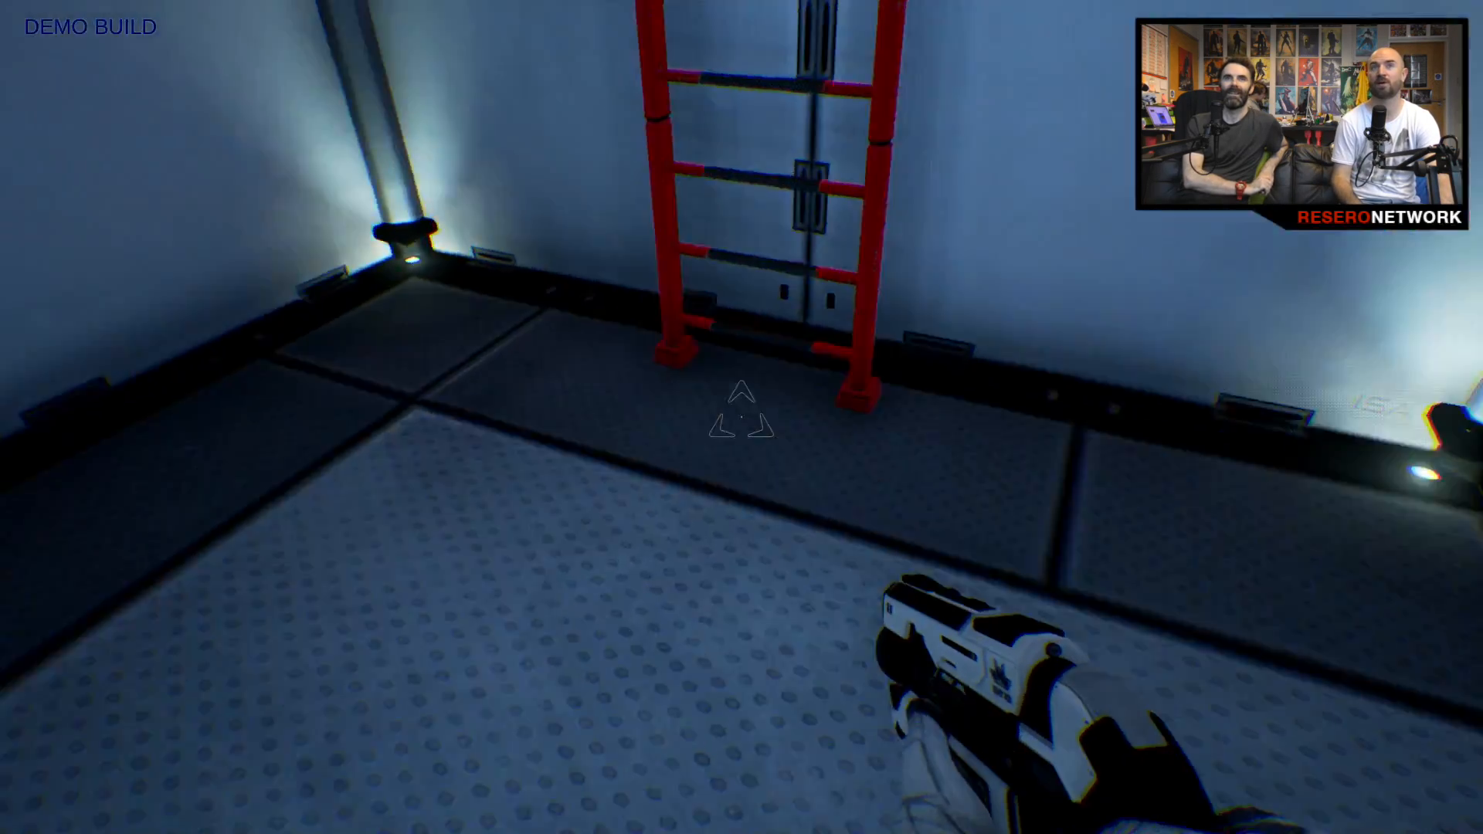
mouse_move(741, 417)
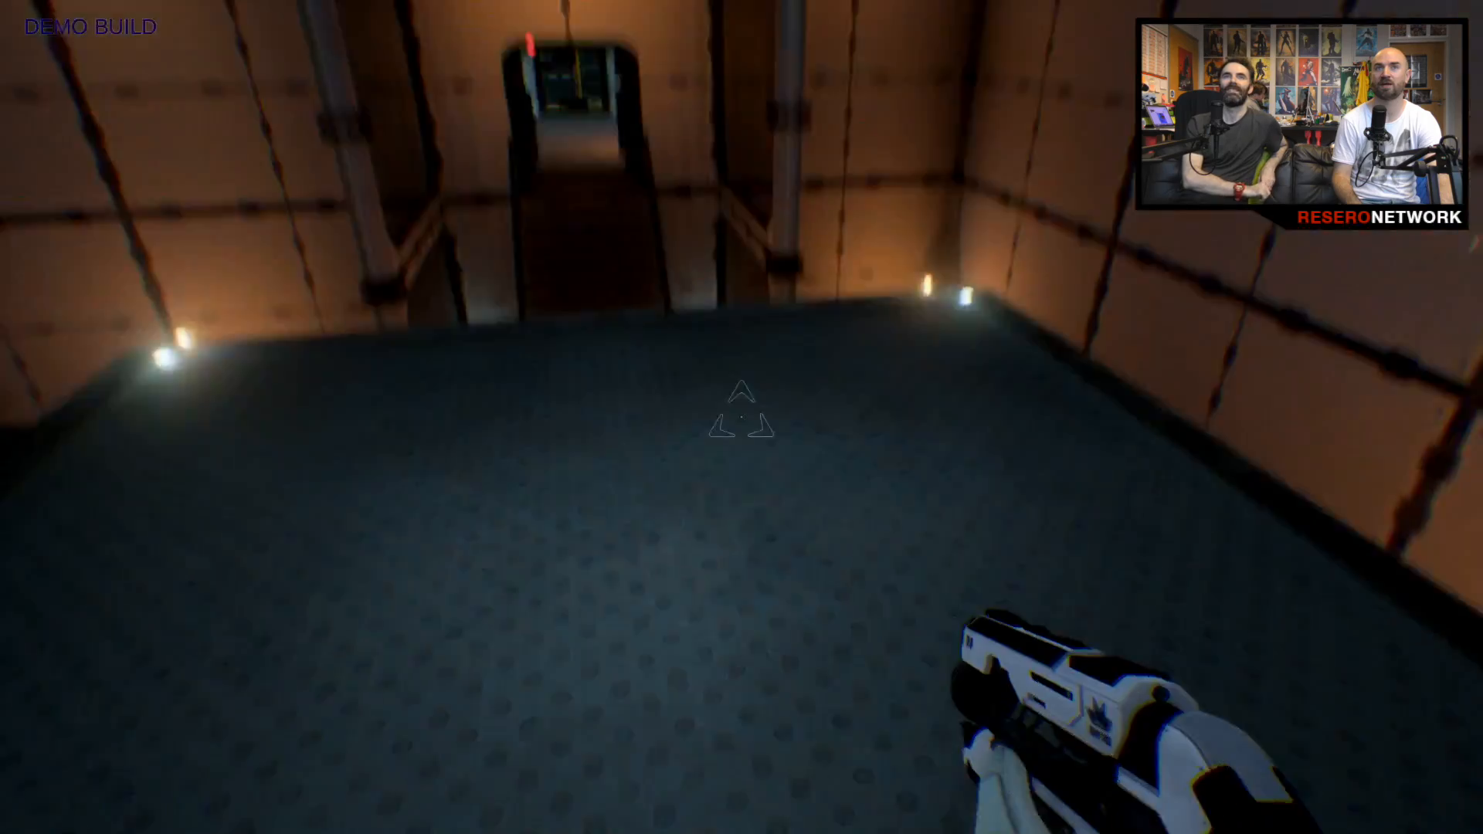
key(w)
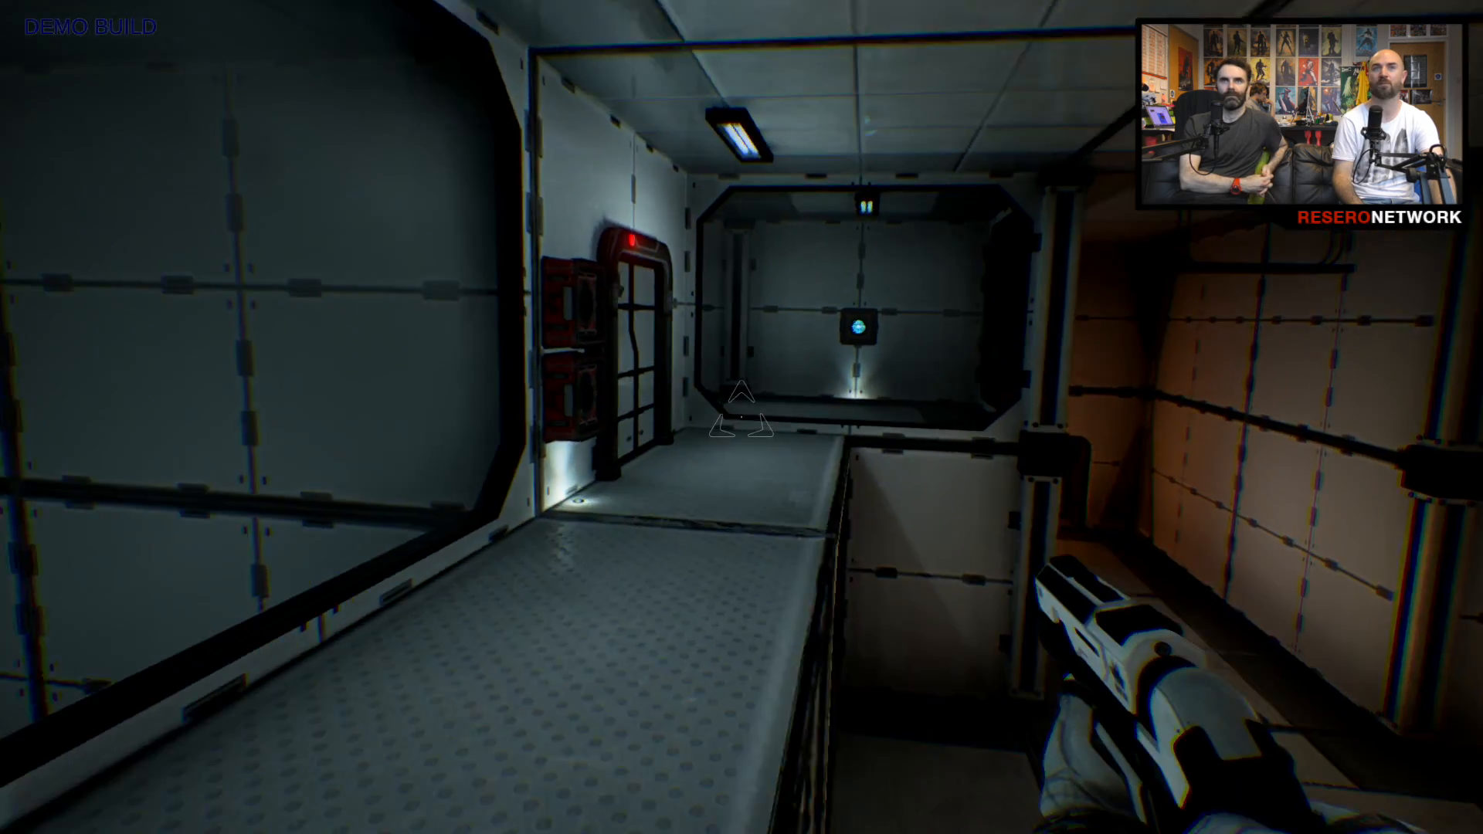
key(w)
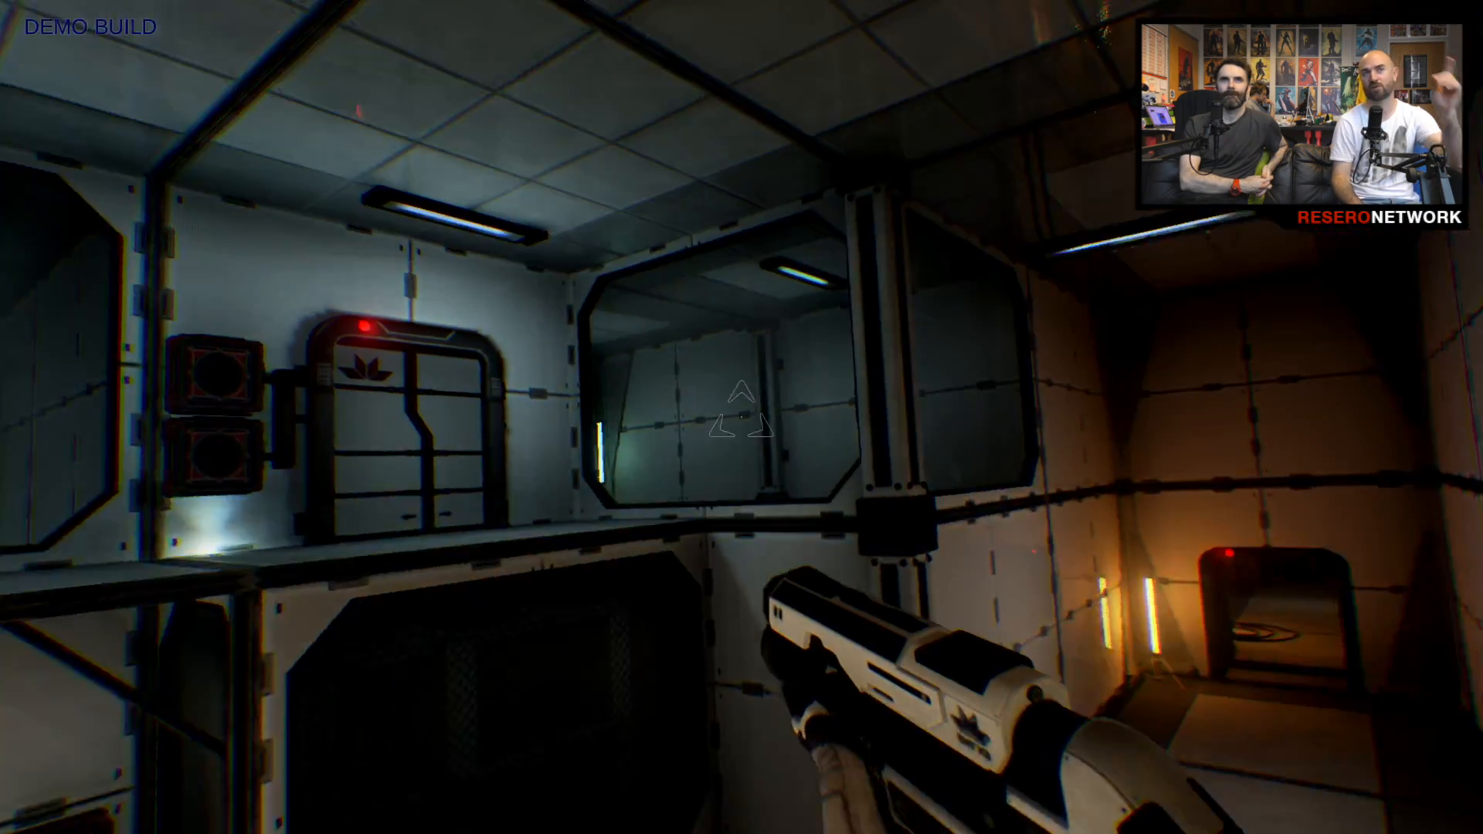
mouse_move(742, 417)
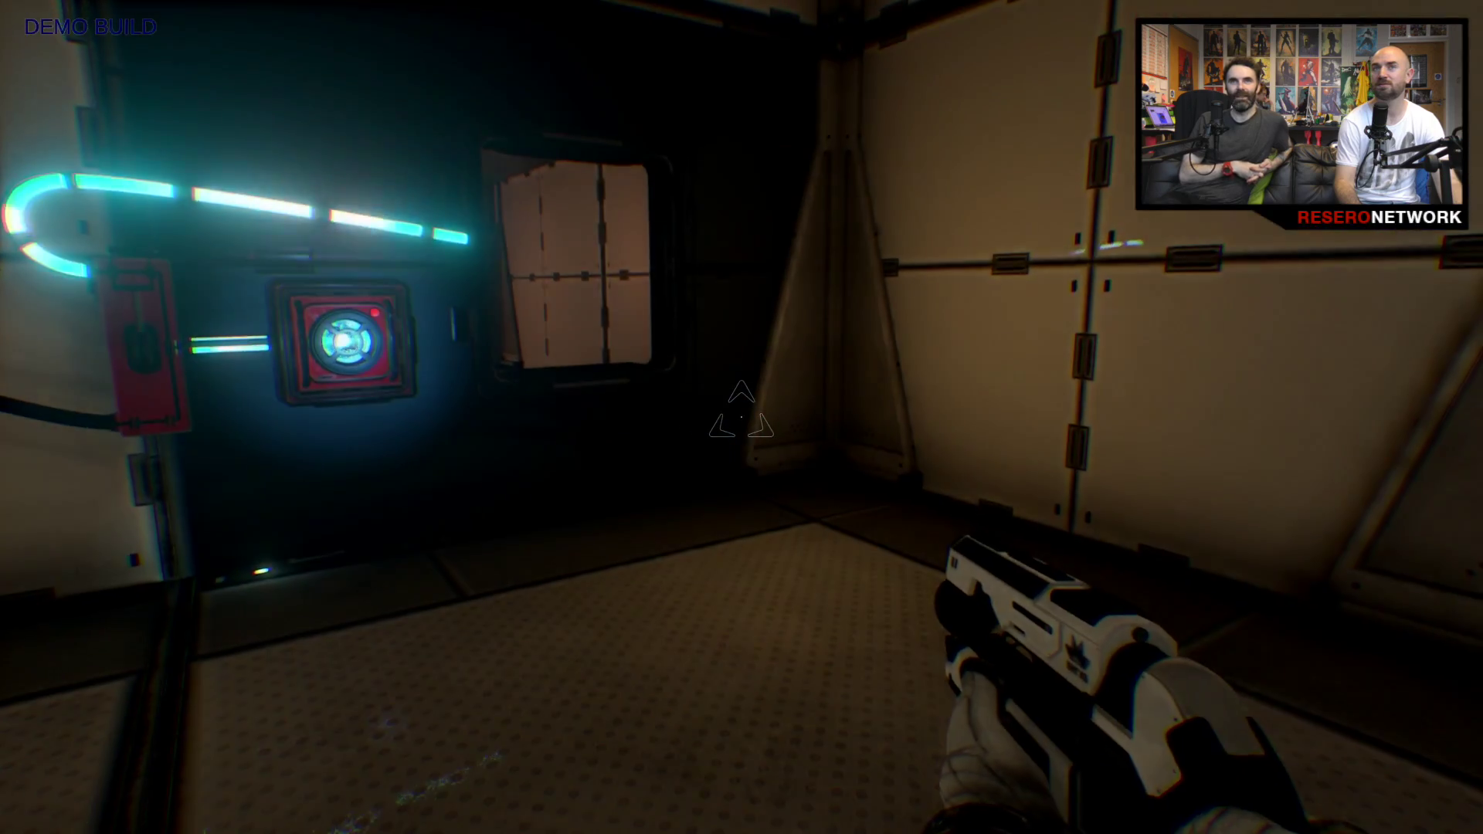
mouse_move(742, 417)
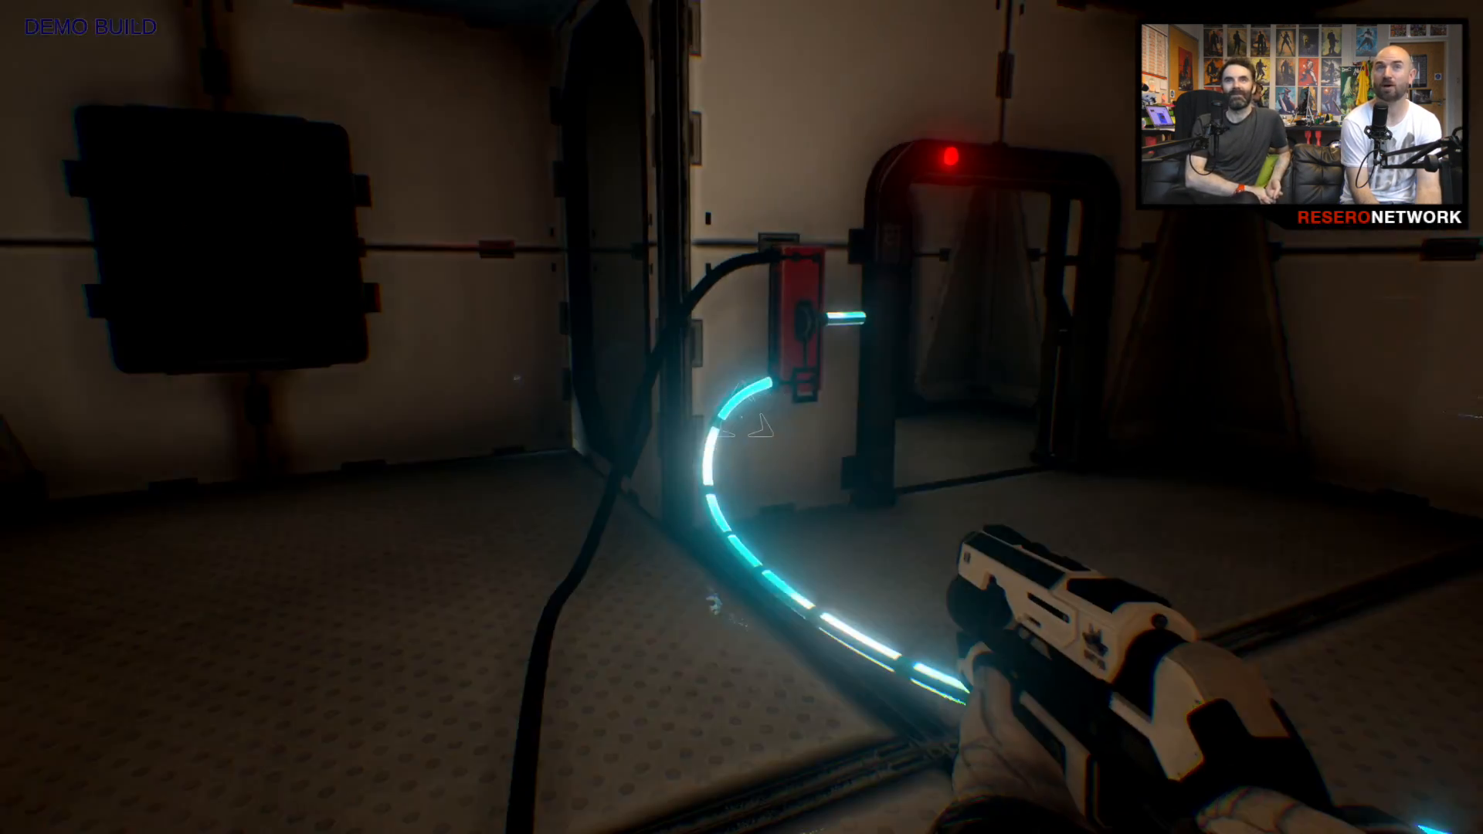
mouse_move(742, 417)
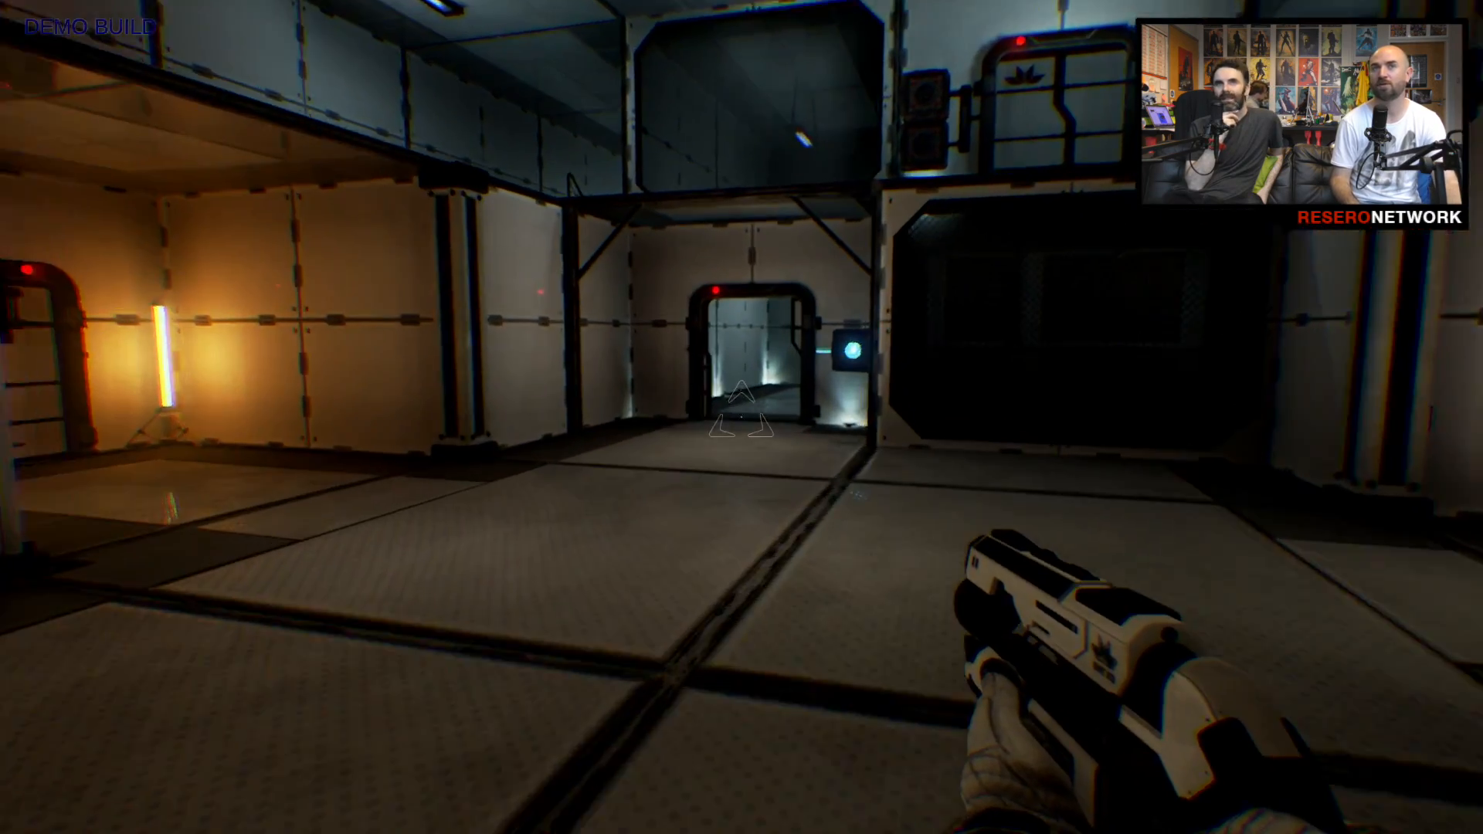
key(w)
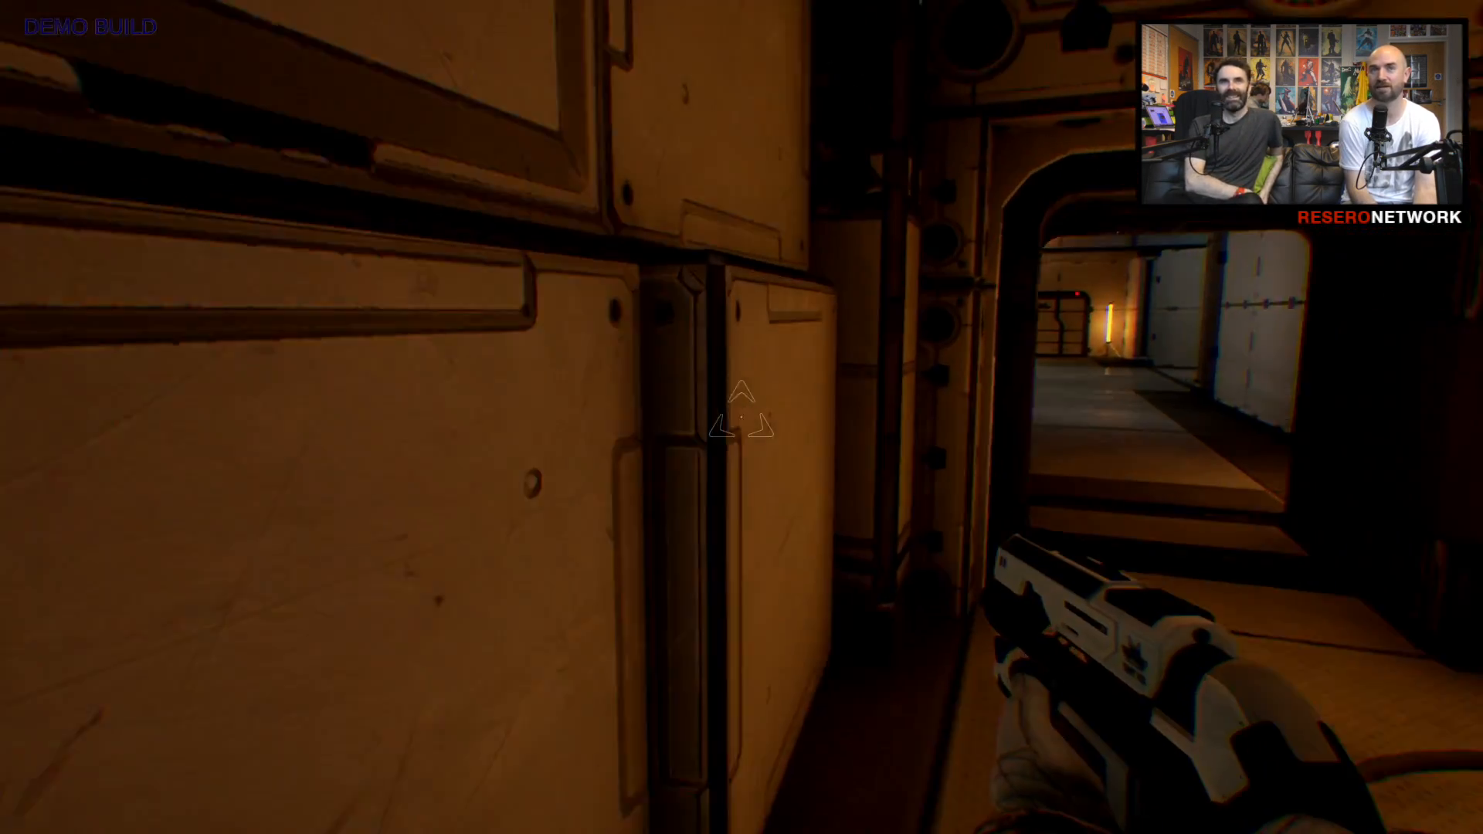
key(w)
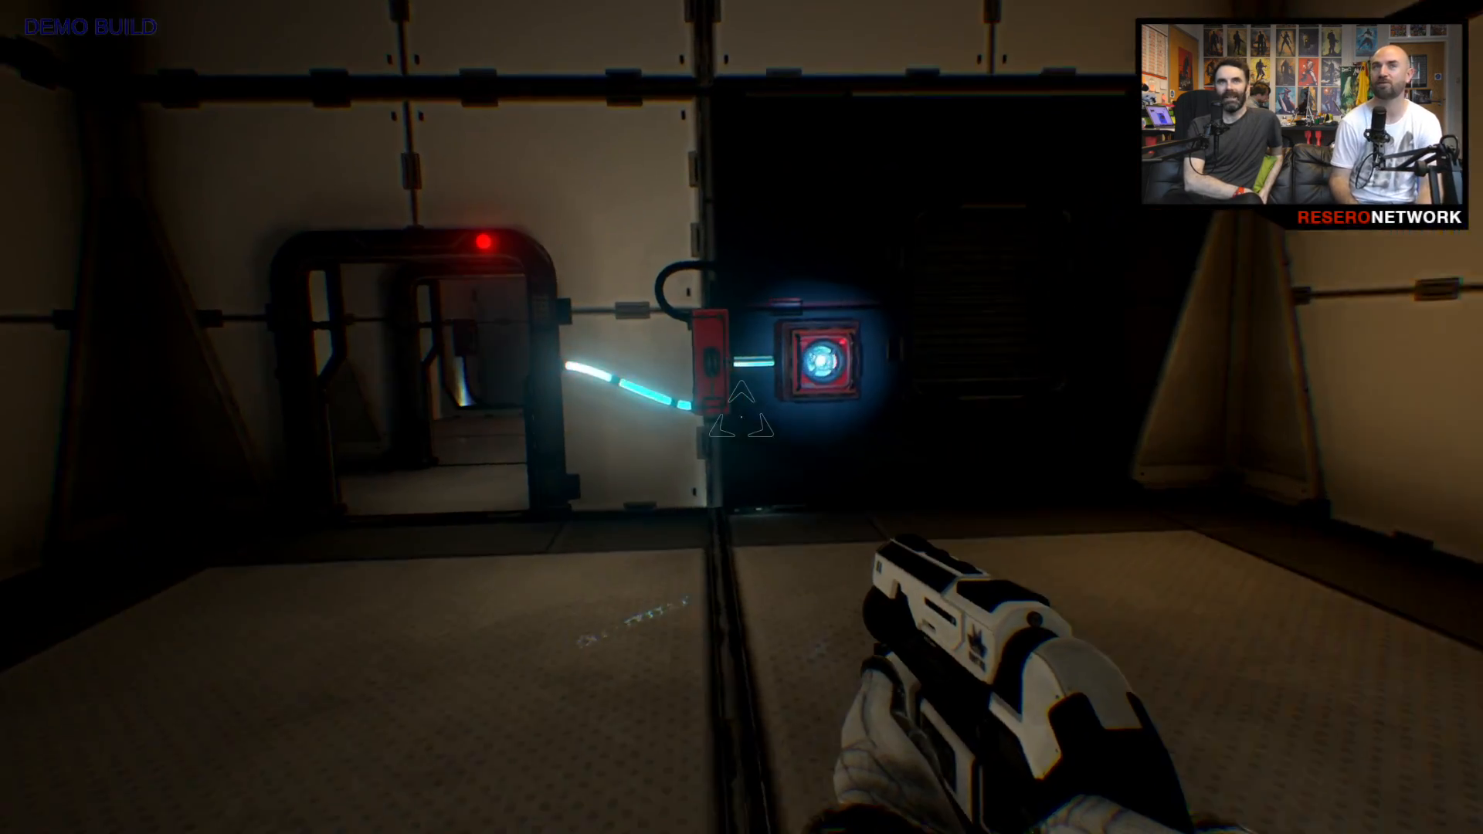
mouse_move(742, 417)
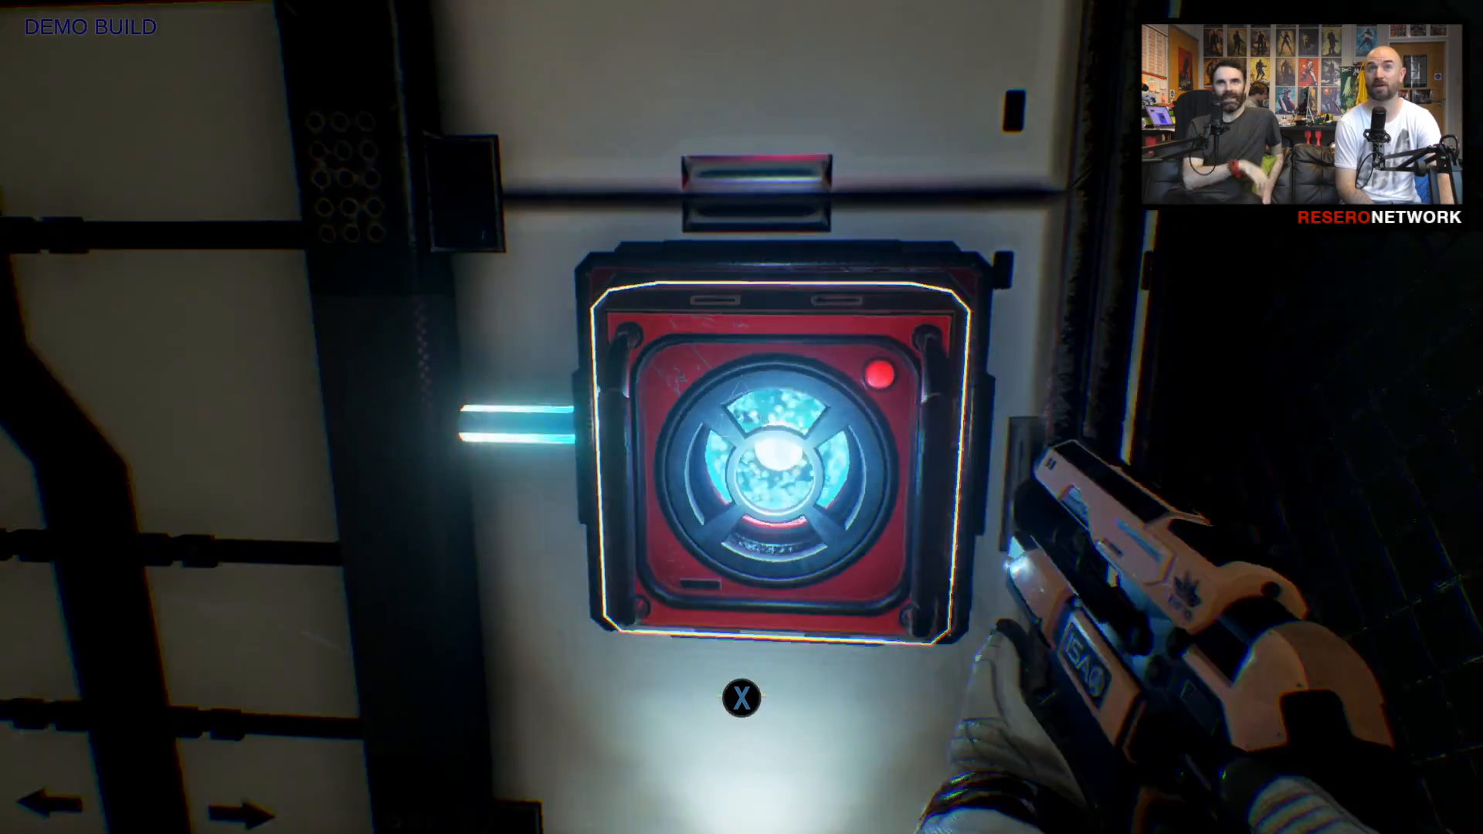
mouse_move(742, 417)
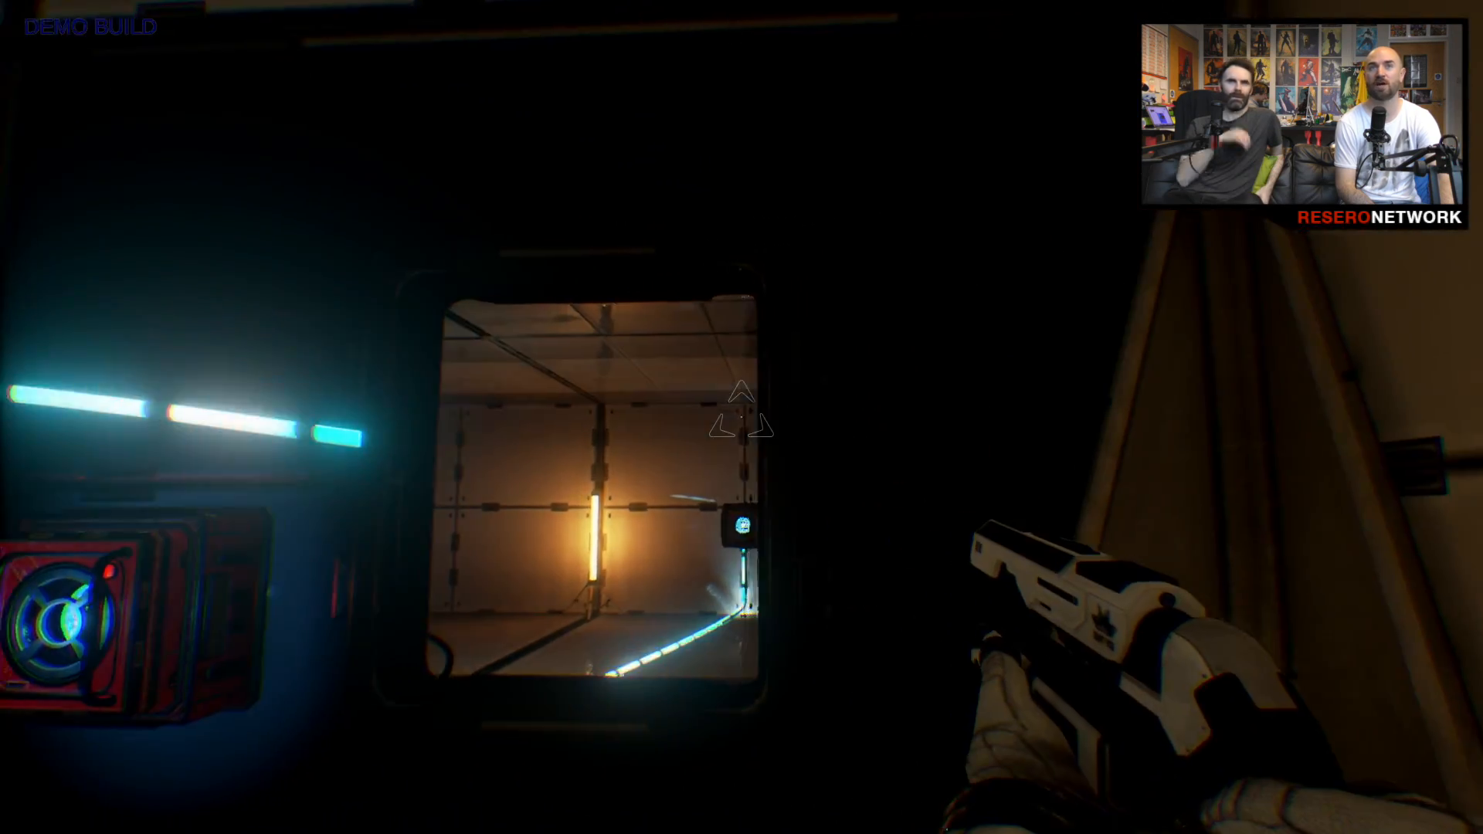
key(w)
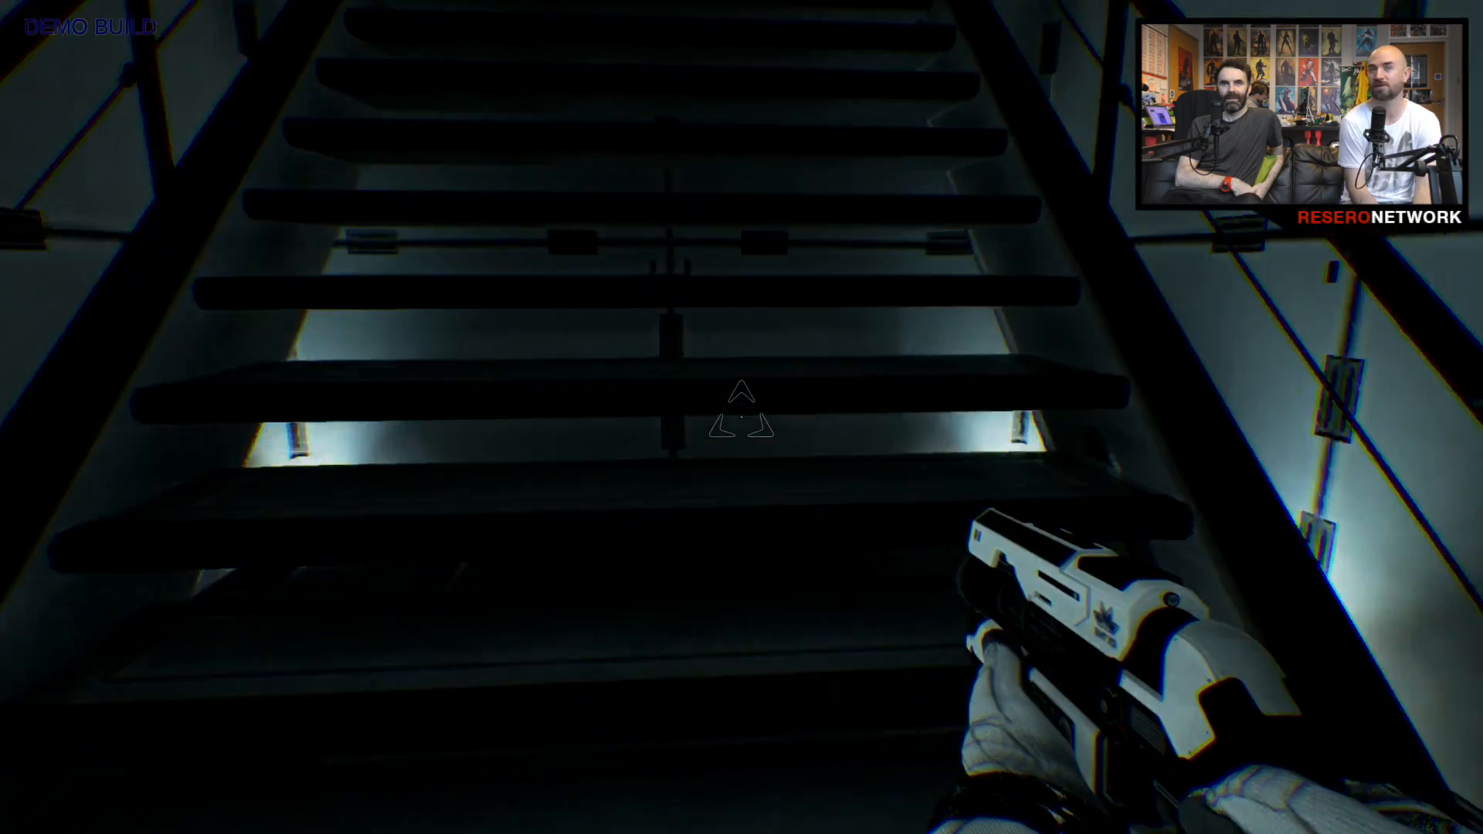
mouse_move(741, 417)
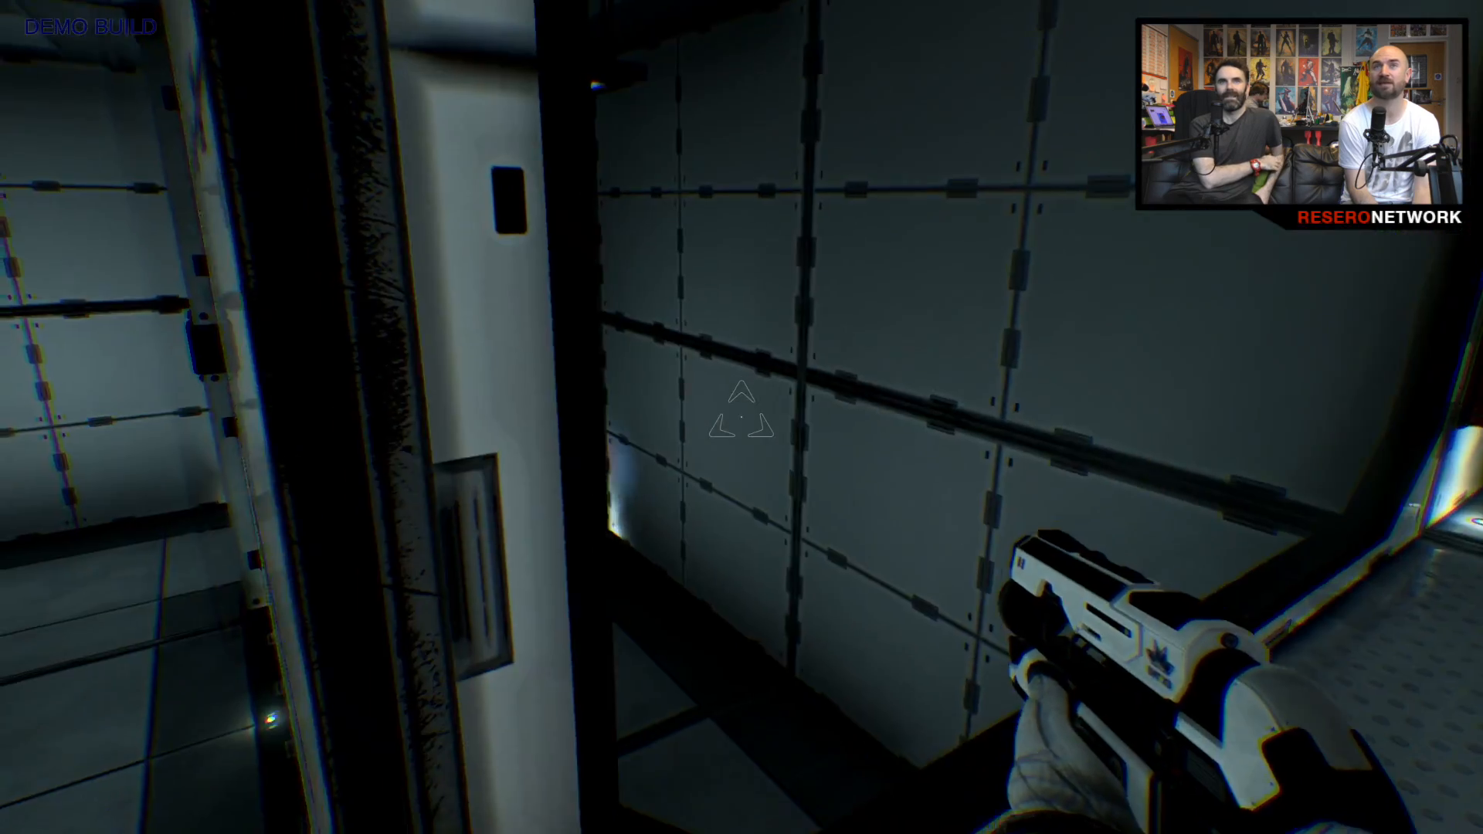
mouse_move(742, 417)
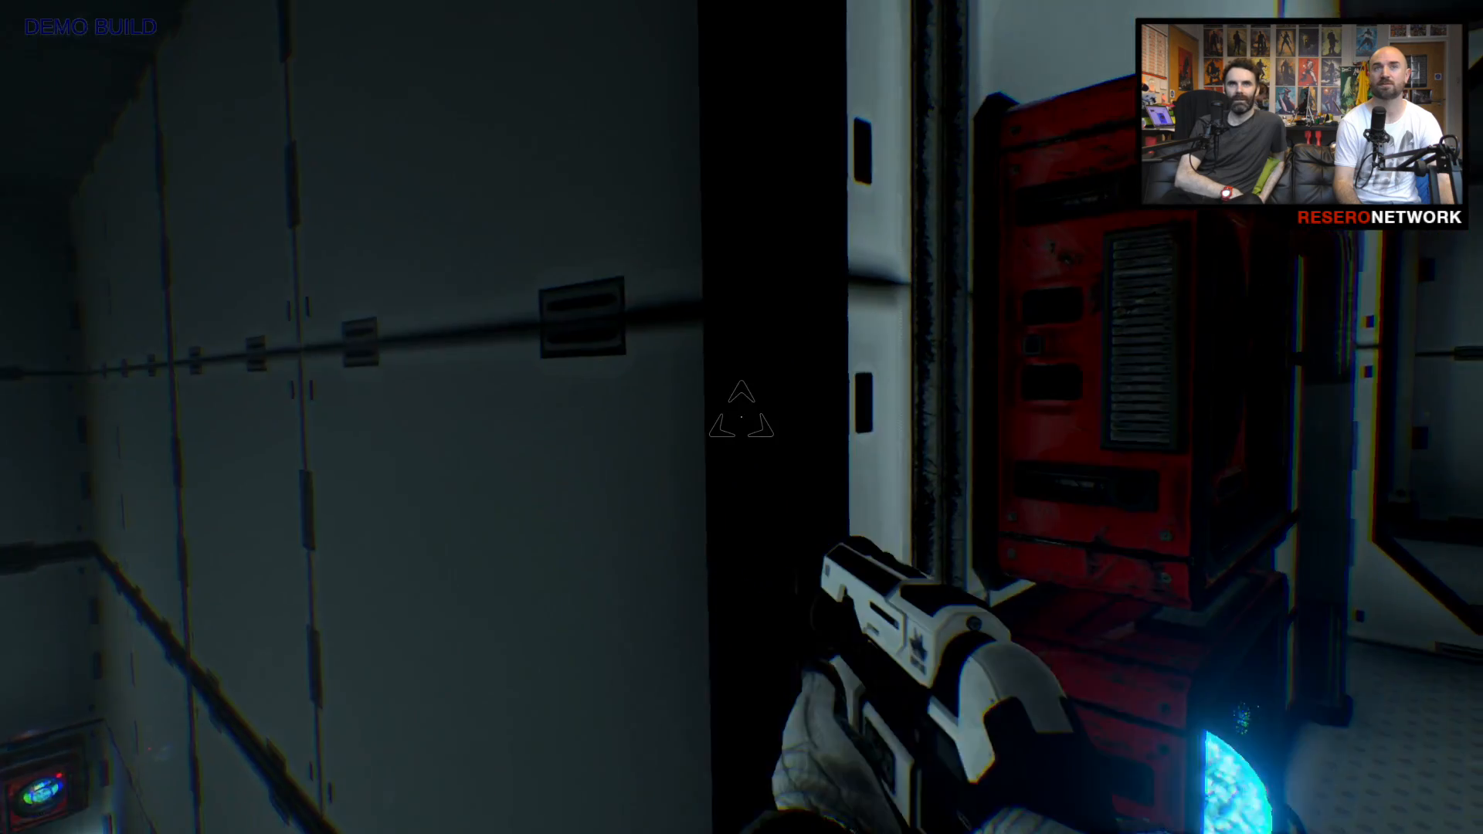
mouse_move(741, 411)
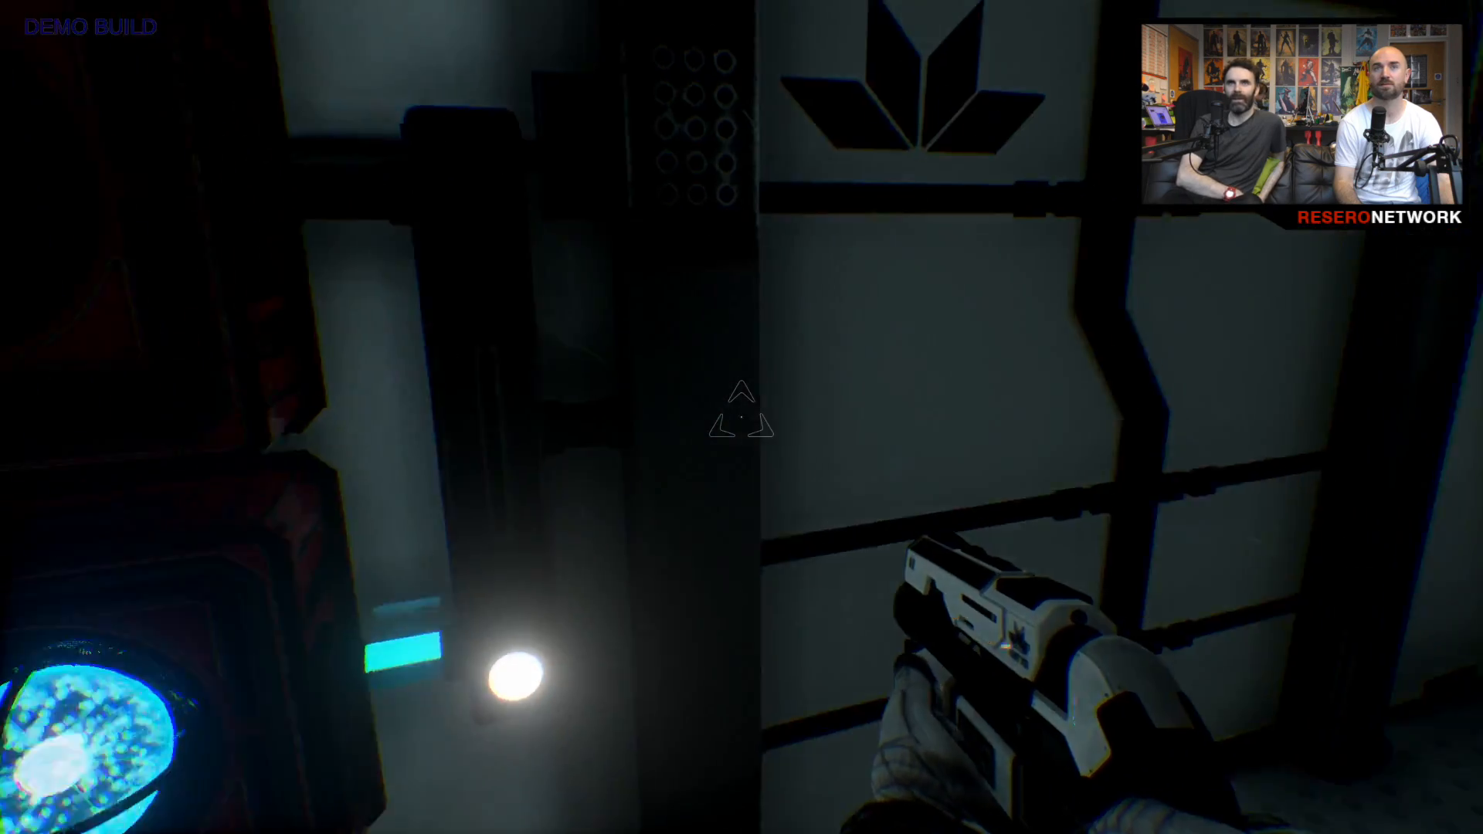
mouse_move(742, 417)
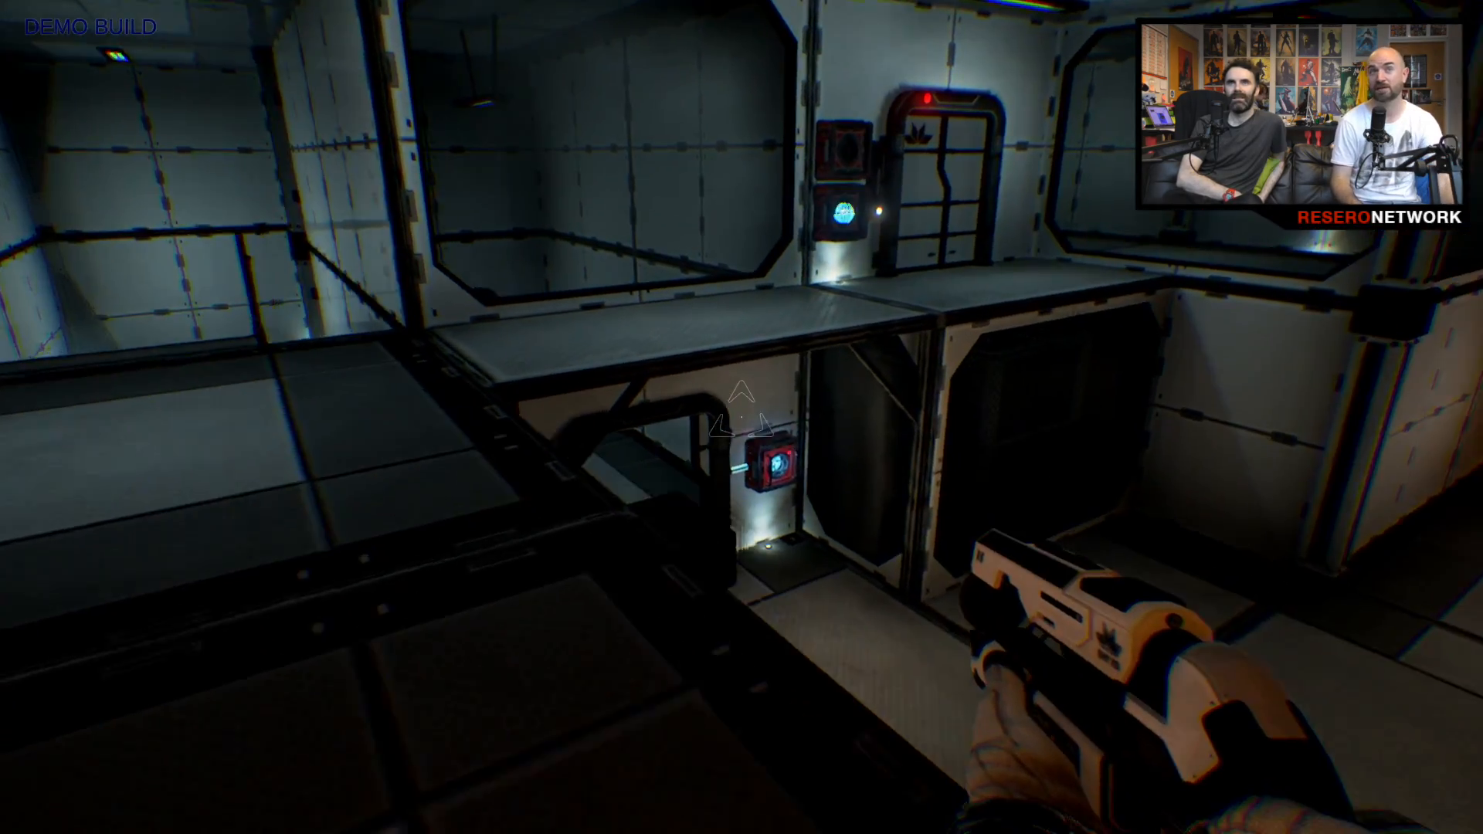
key(w)
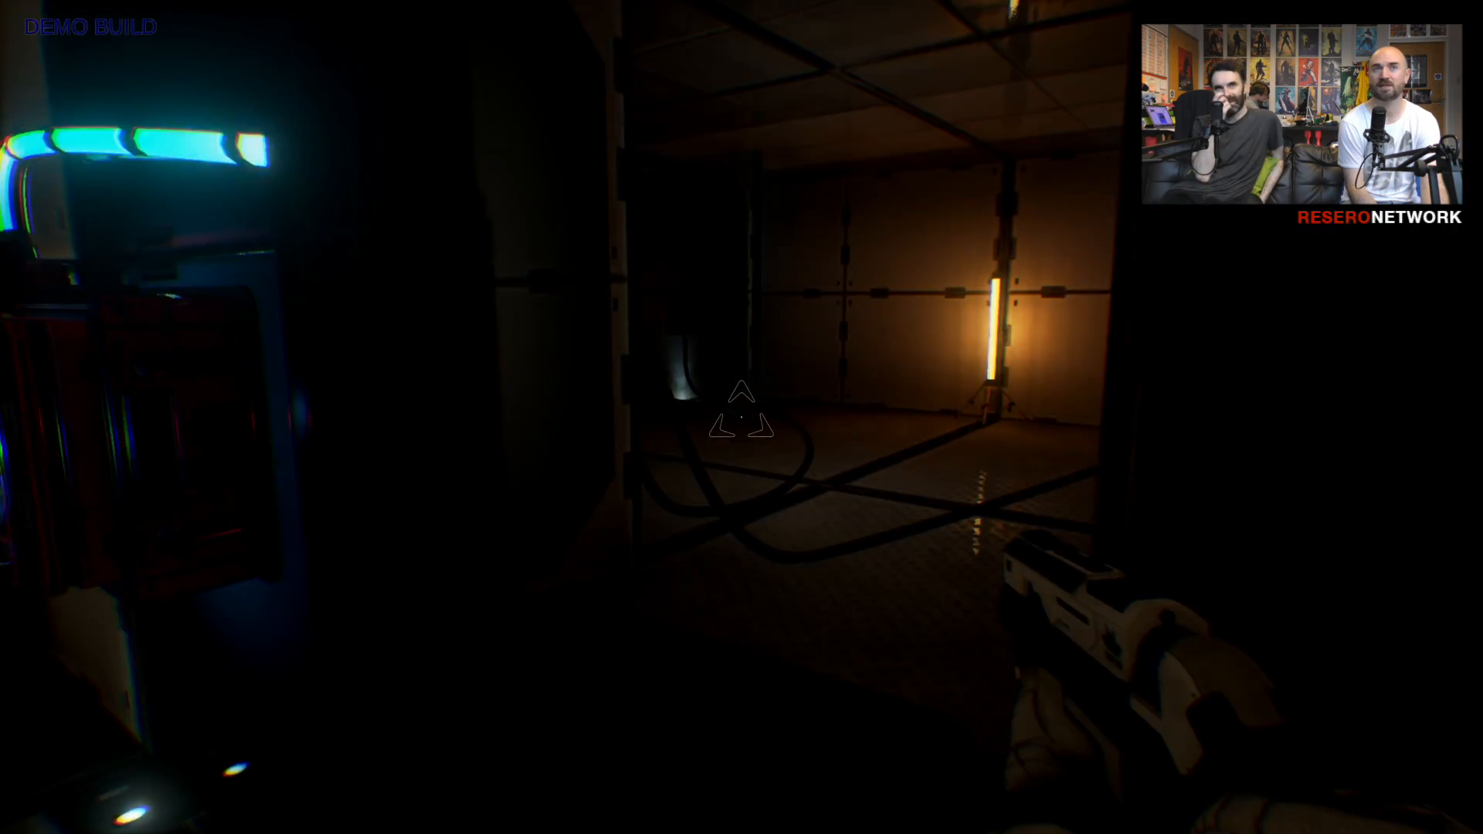
mouse_move(742, 416)
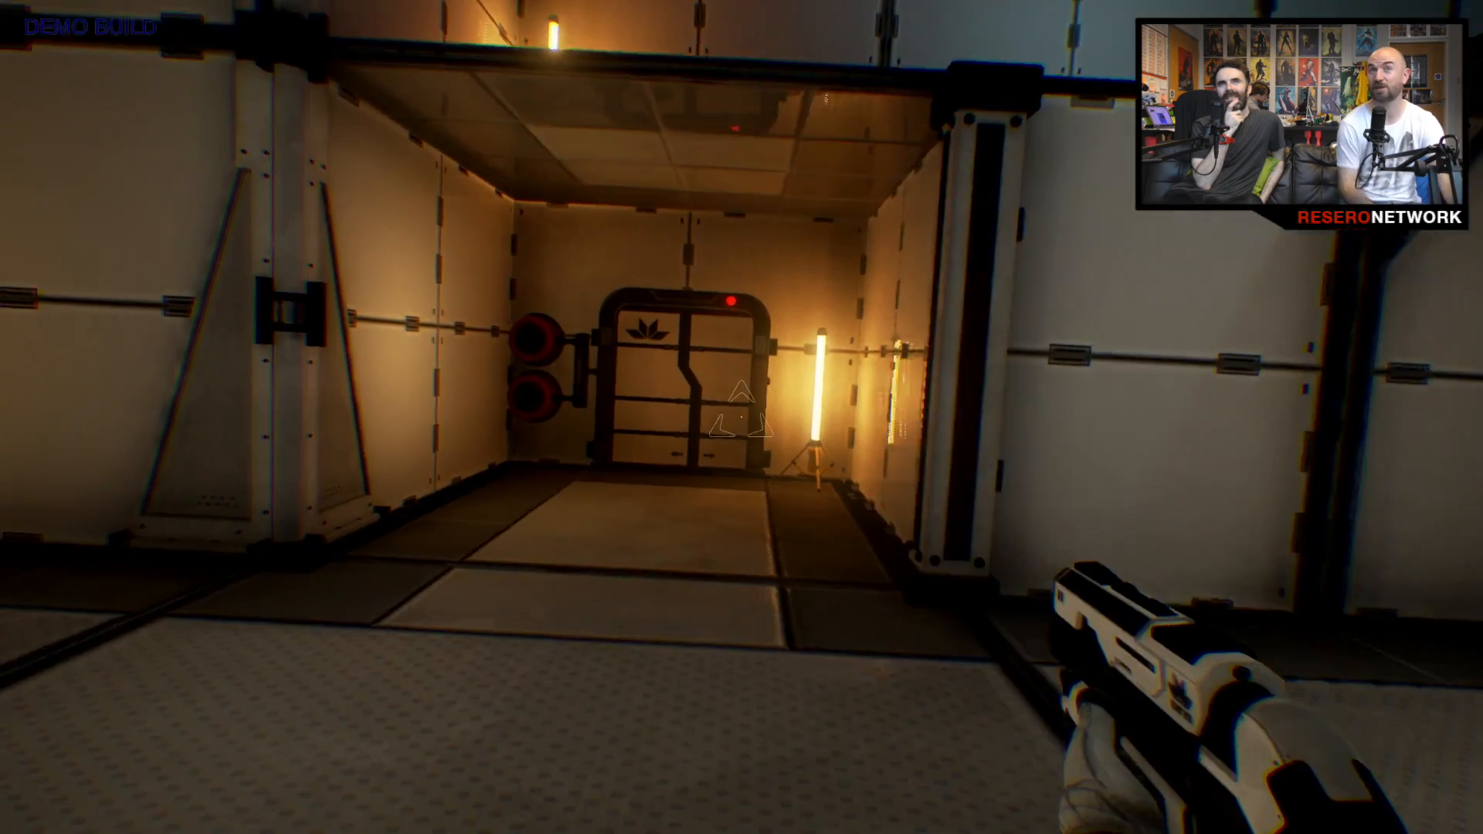
mouse_move(742, 417)
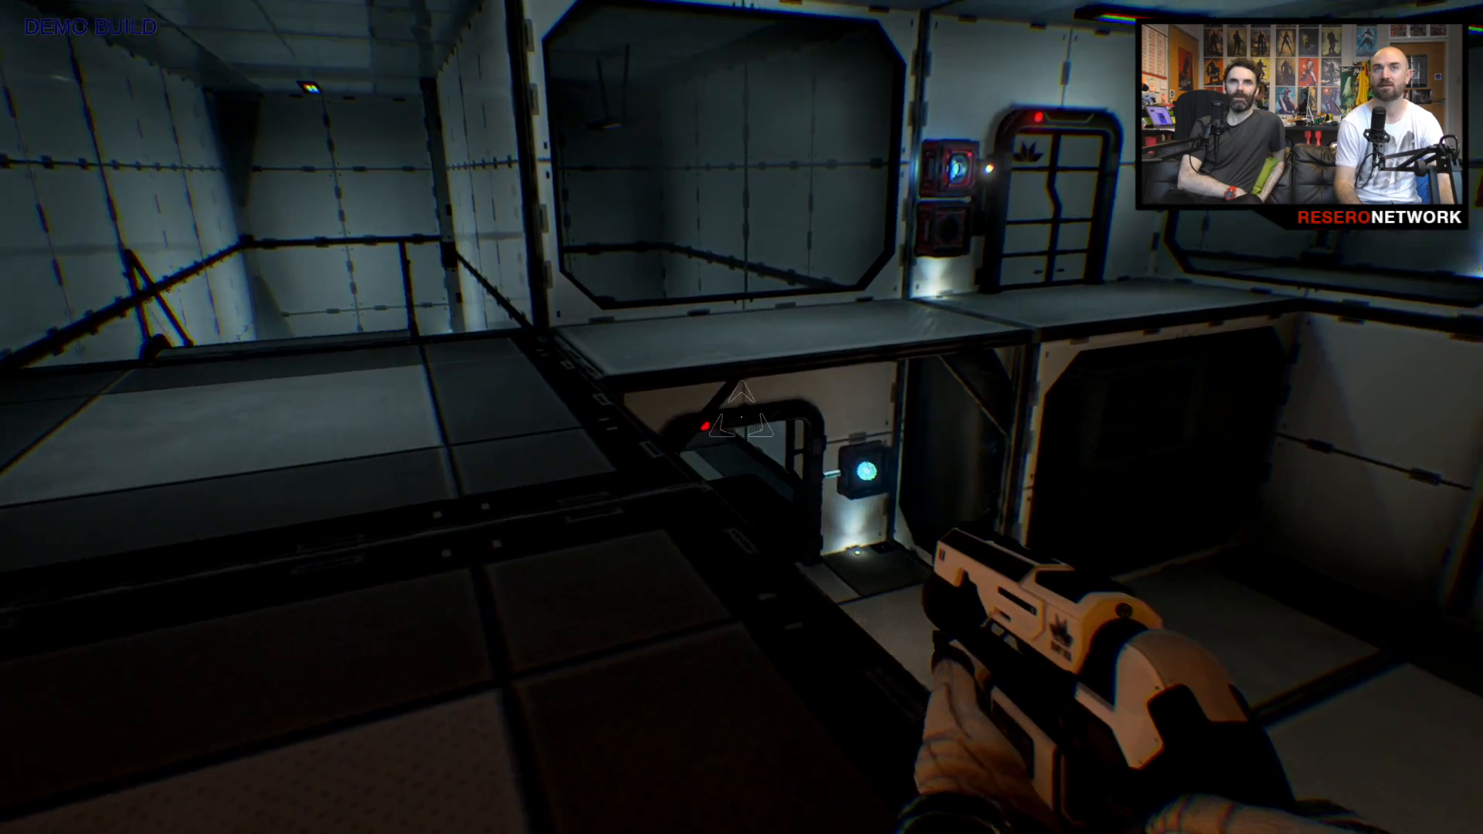
mouse_move(742, 417)
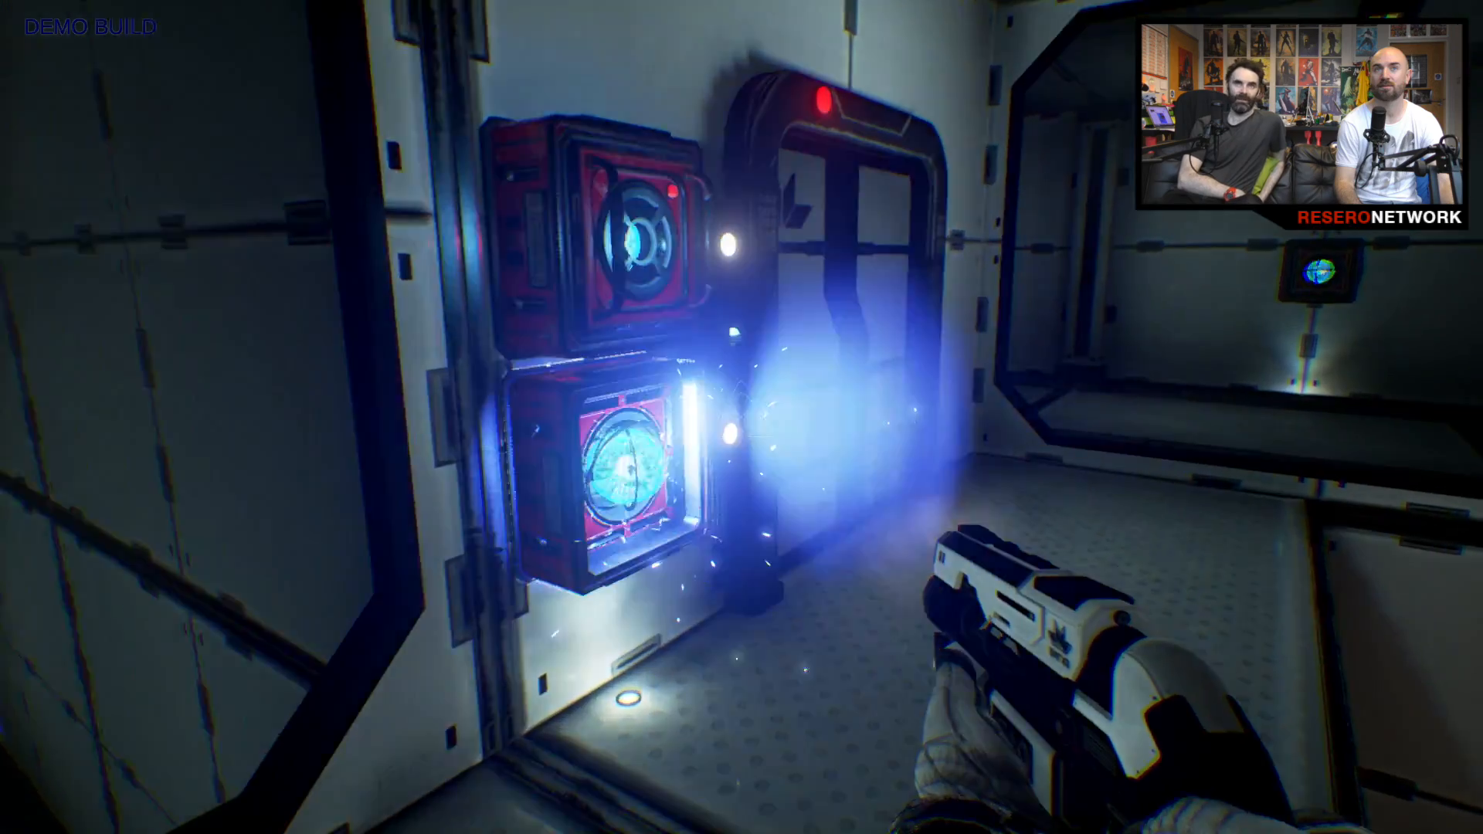
mouse_move(741, 417)
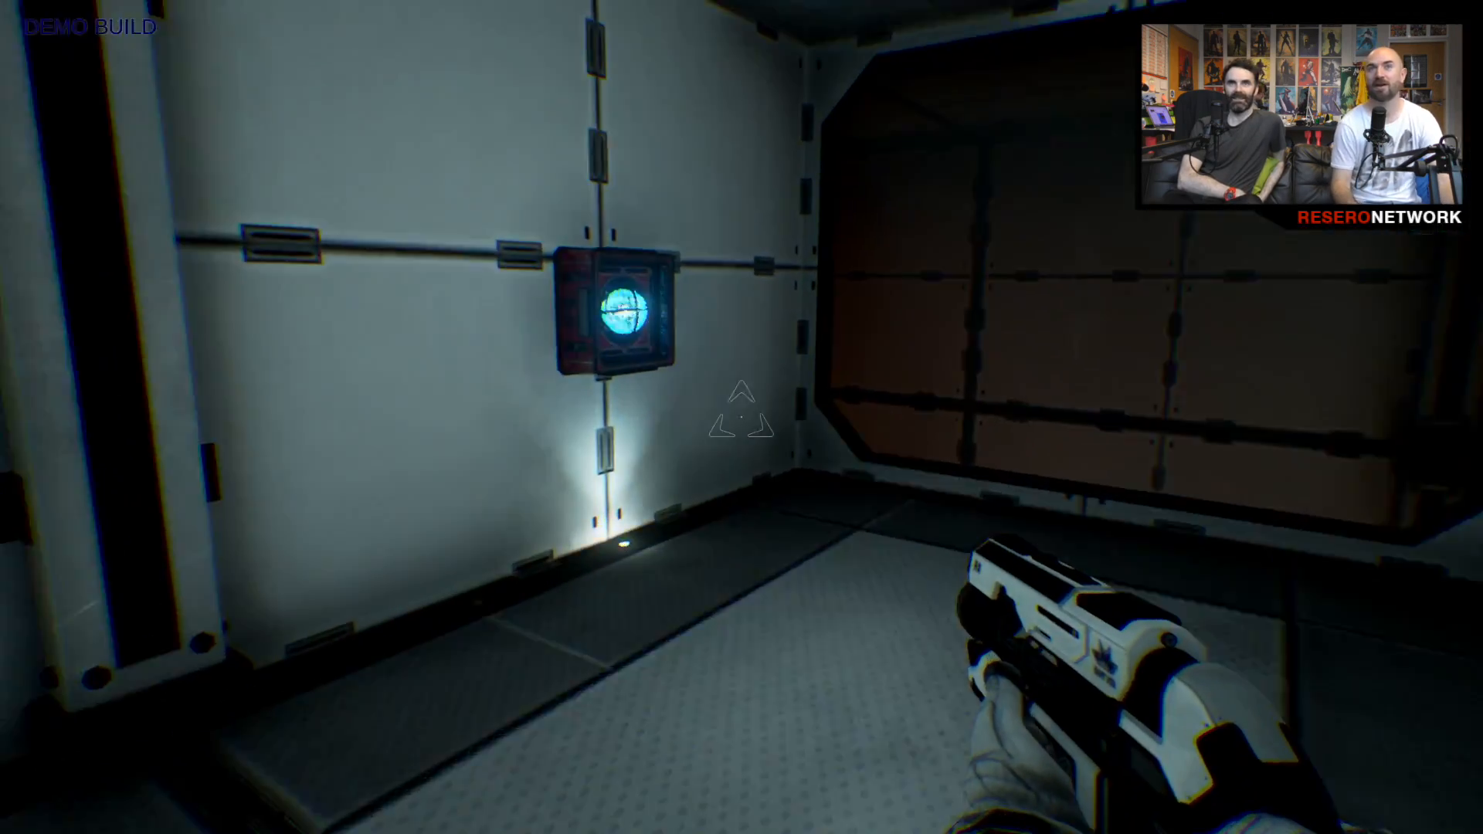